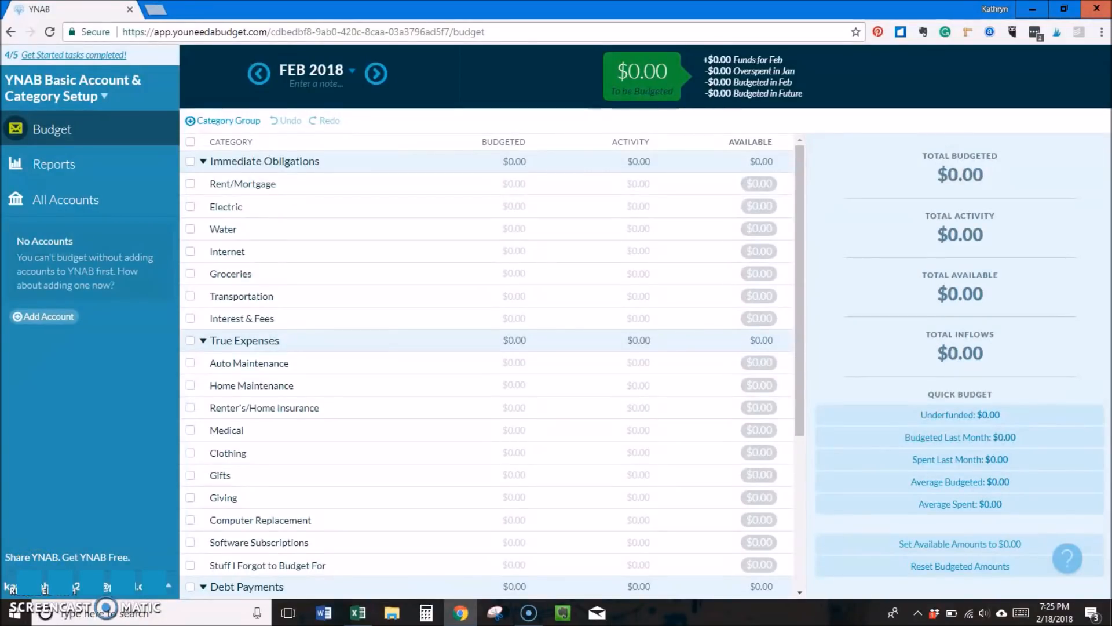
- Add the Cash, Big Bank Checking and PayPal Account accounts with their balances
type("Cash")
type("Big Bank Savings")
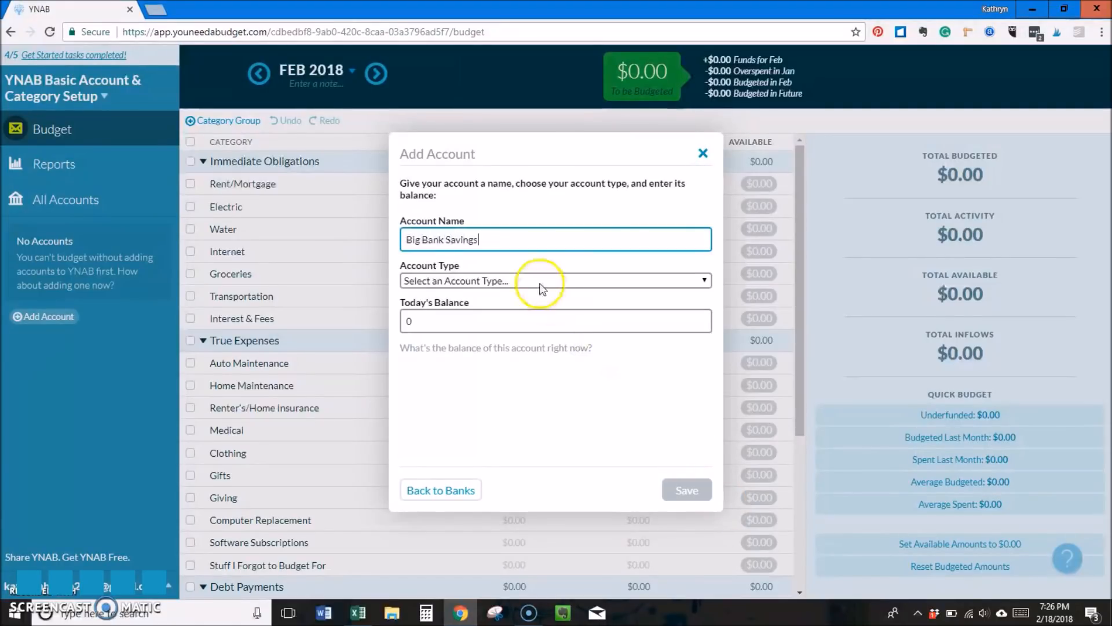
left_click(685, 489)
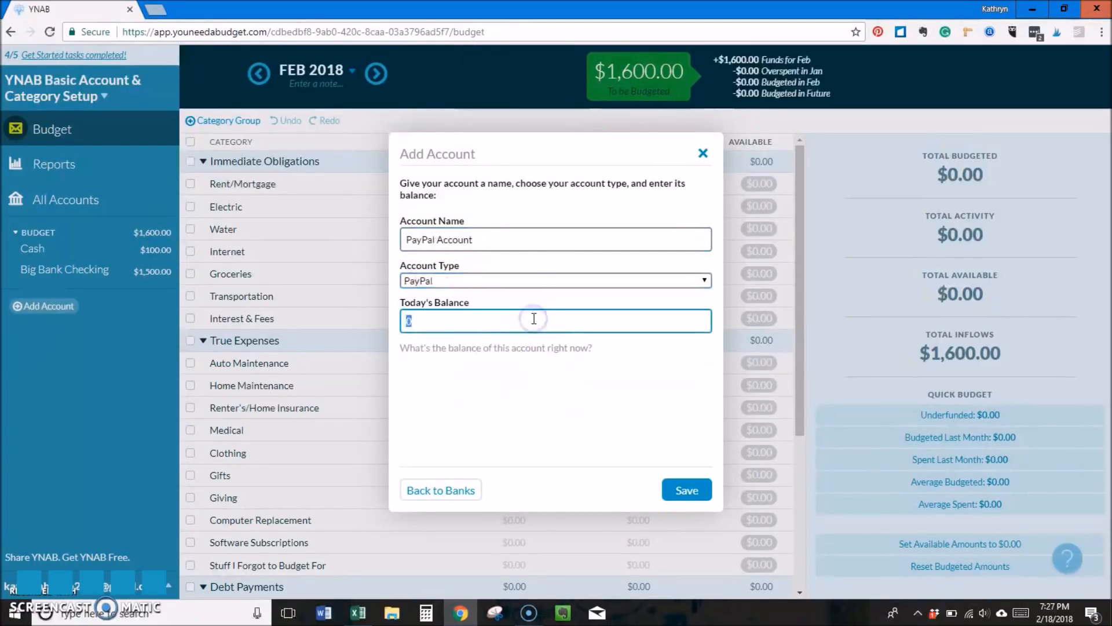
left_click(685, 489)
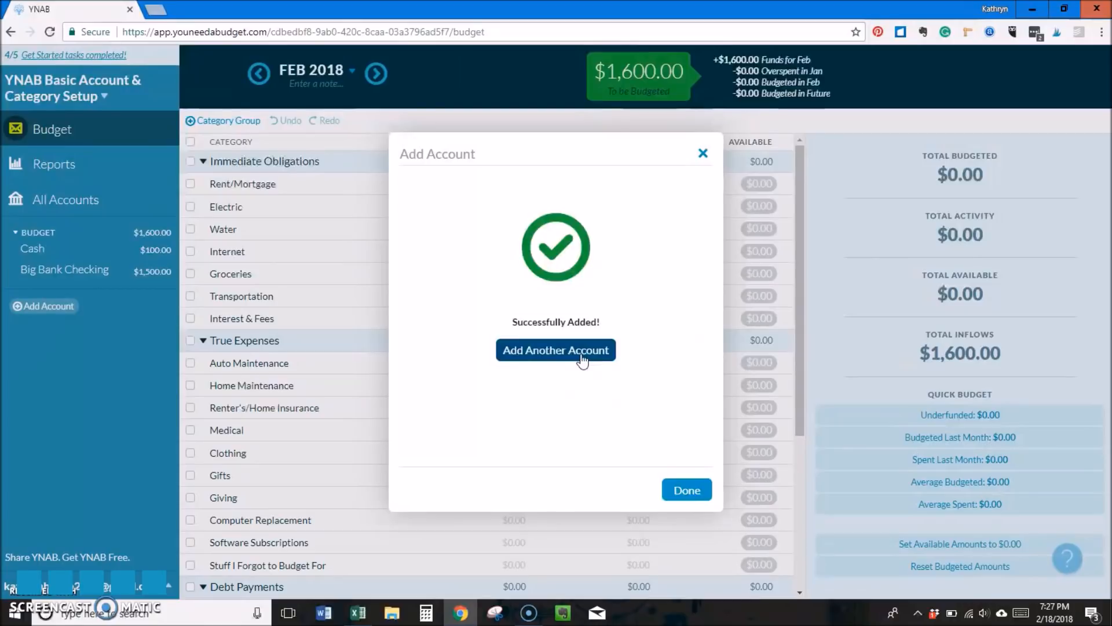
- Add a Visa Credit Card account owing $1,000.00 with a payoff option
left_click(554, 350)
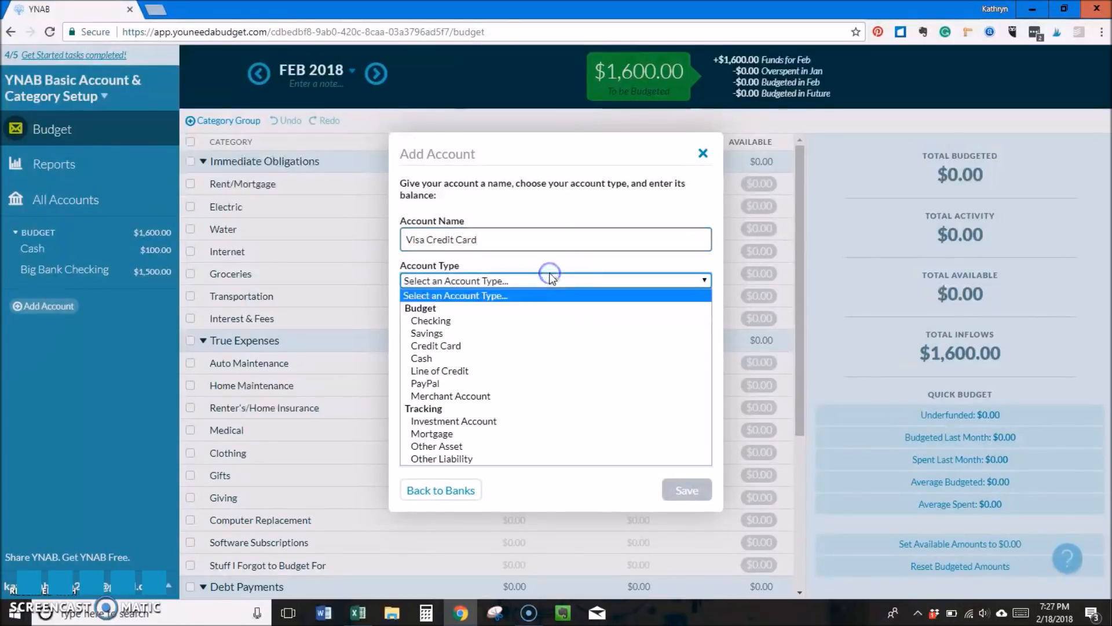
left_click(435, 345)
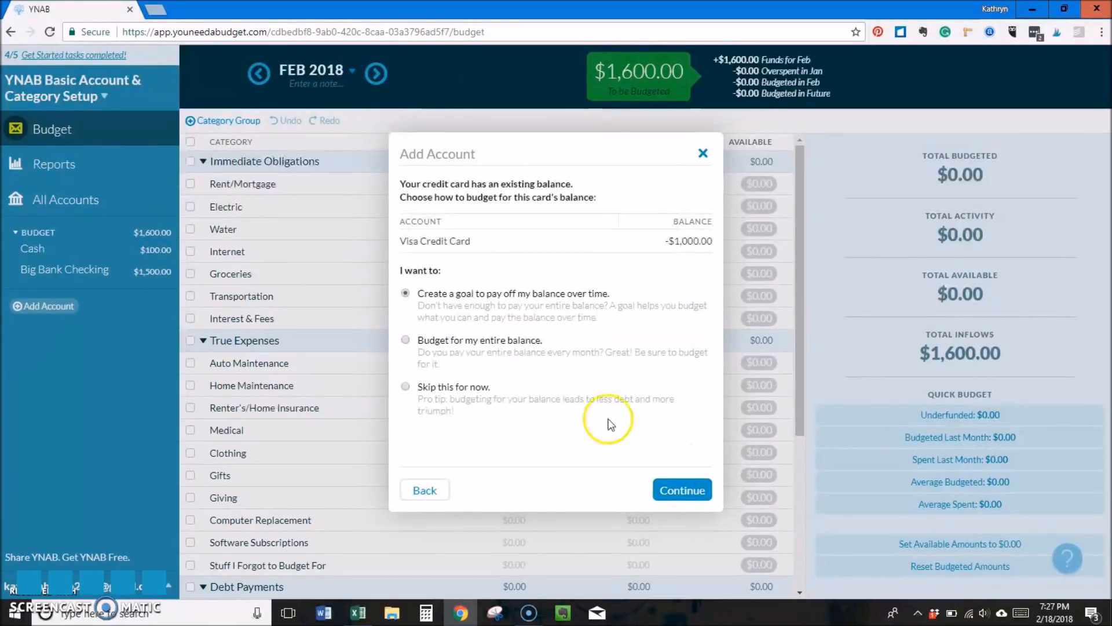
left_click(680, 489)
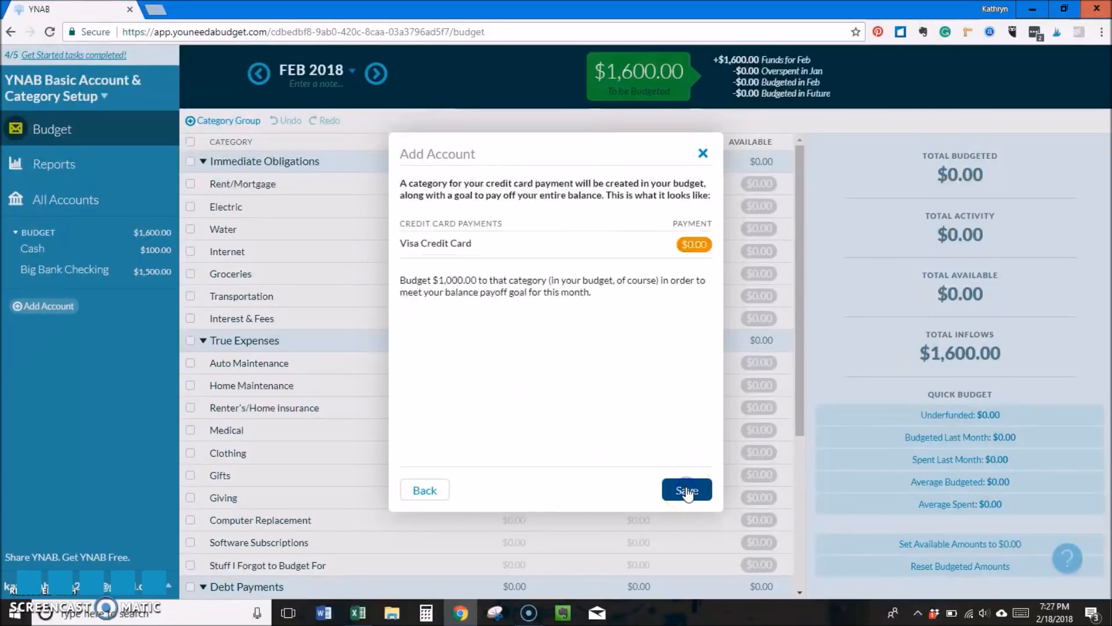
left_click(685, 489)
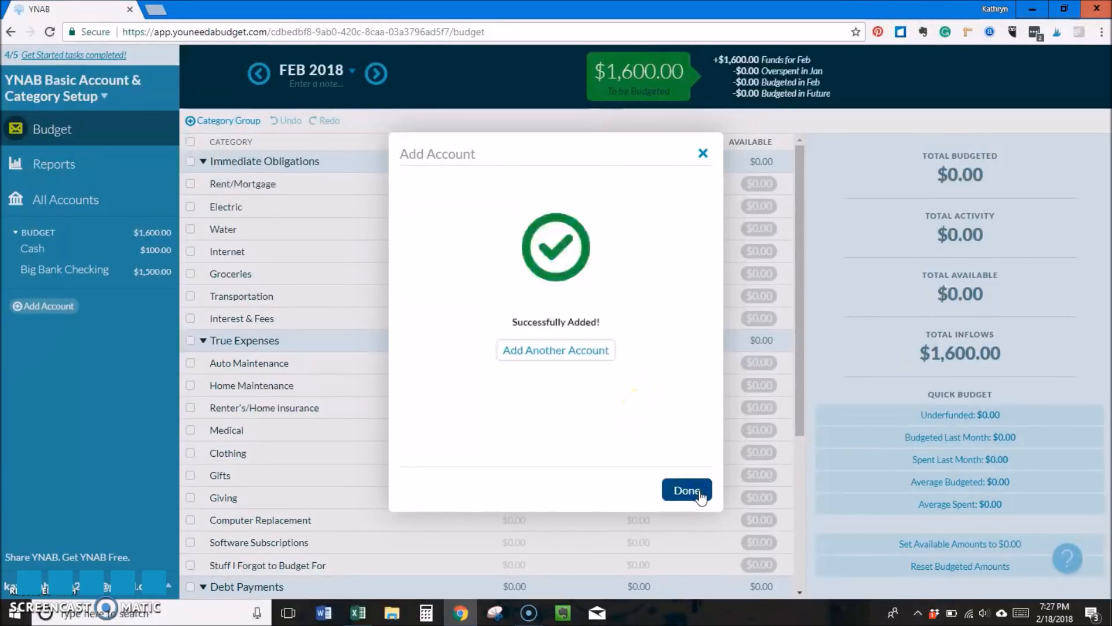
- Add the Mastercard Travel Credit Card owing $1,500.00 and Travel Rewards savings with $200.00
left_click(555, 350)
type("1500")
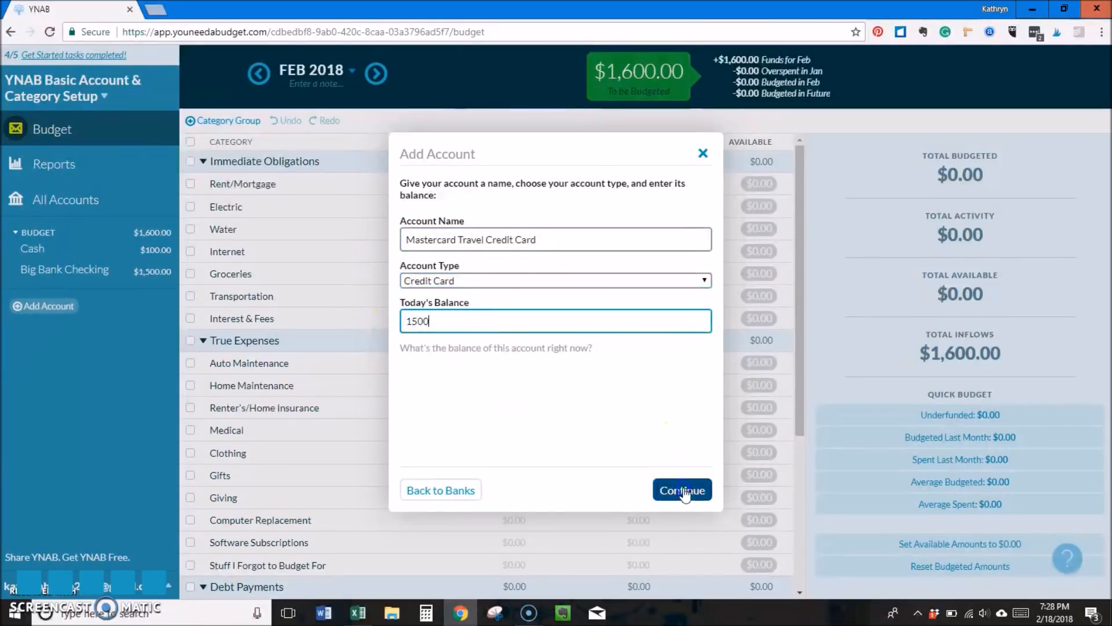
left_click(681, 490)
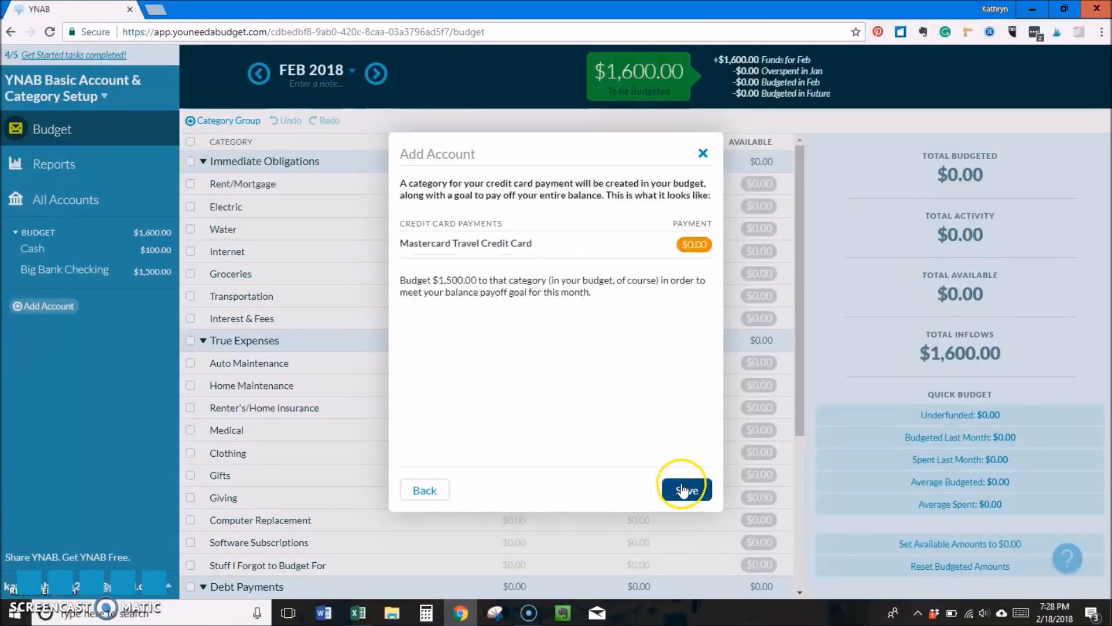
left_click(683, 488)
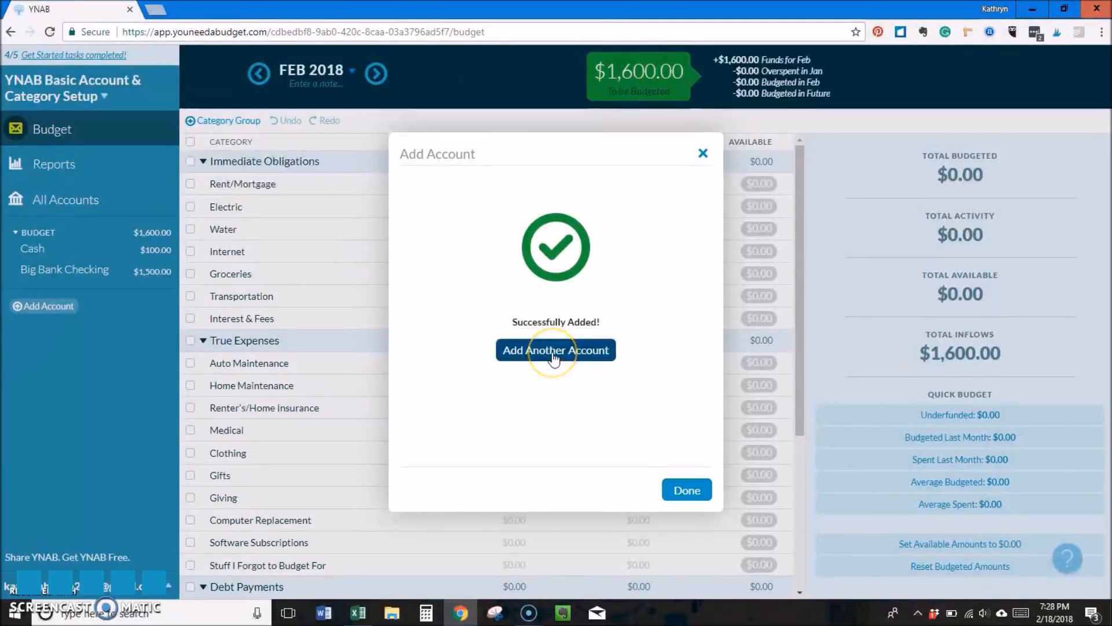
left_click(555, 350)
type("200")
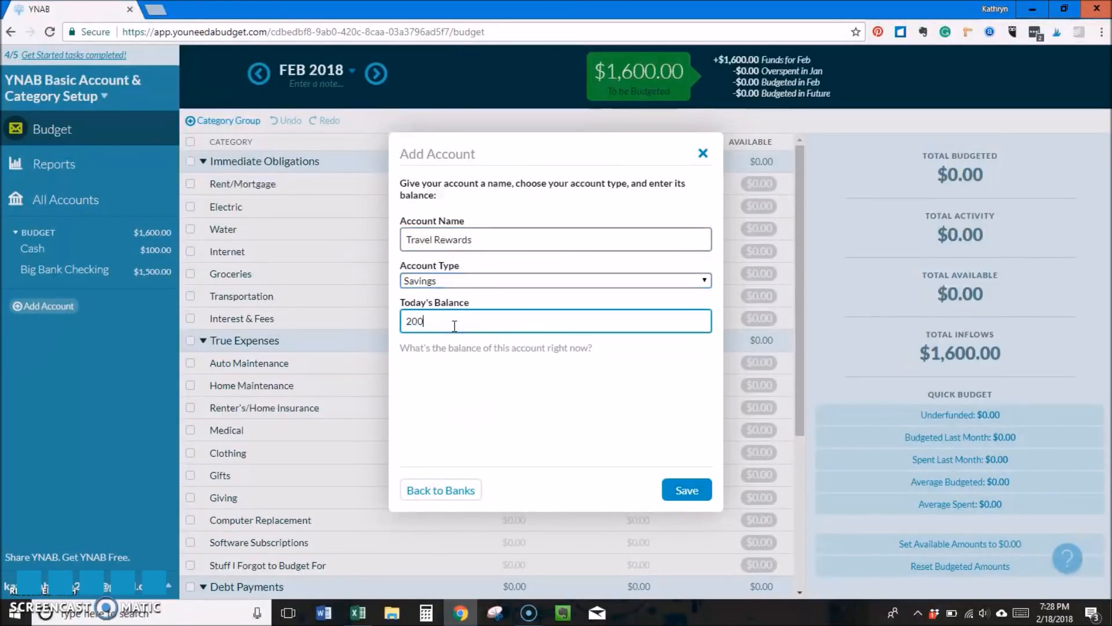
left_click(685, 489)
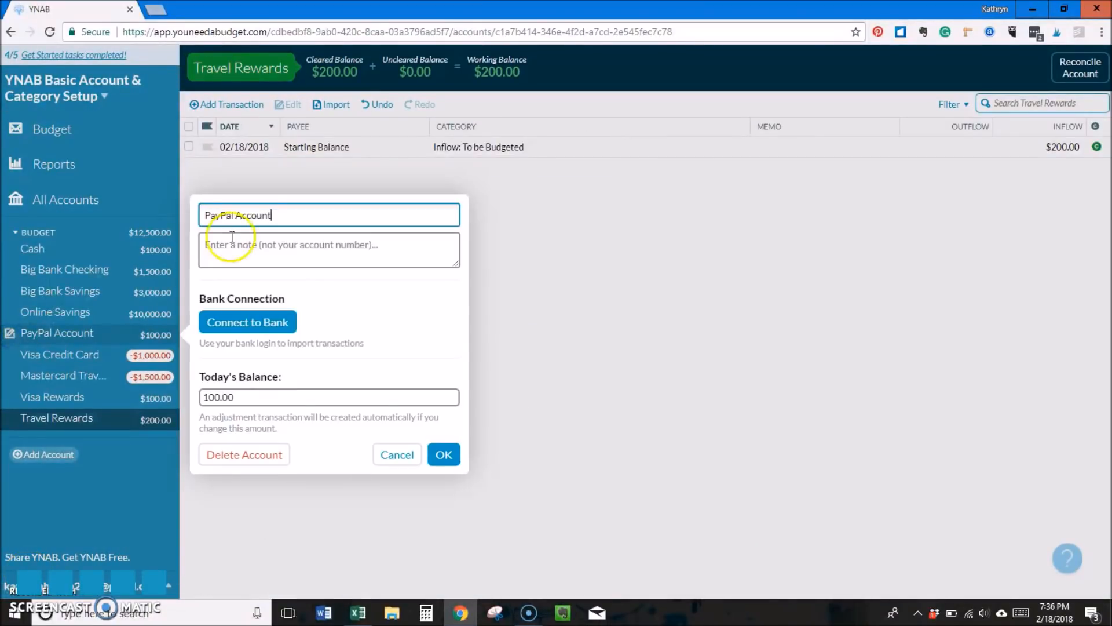
- Dismiss the PayPal details and return to the February budget view
left_click(247, 321)
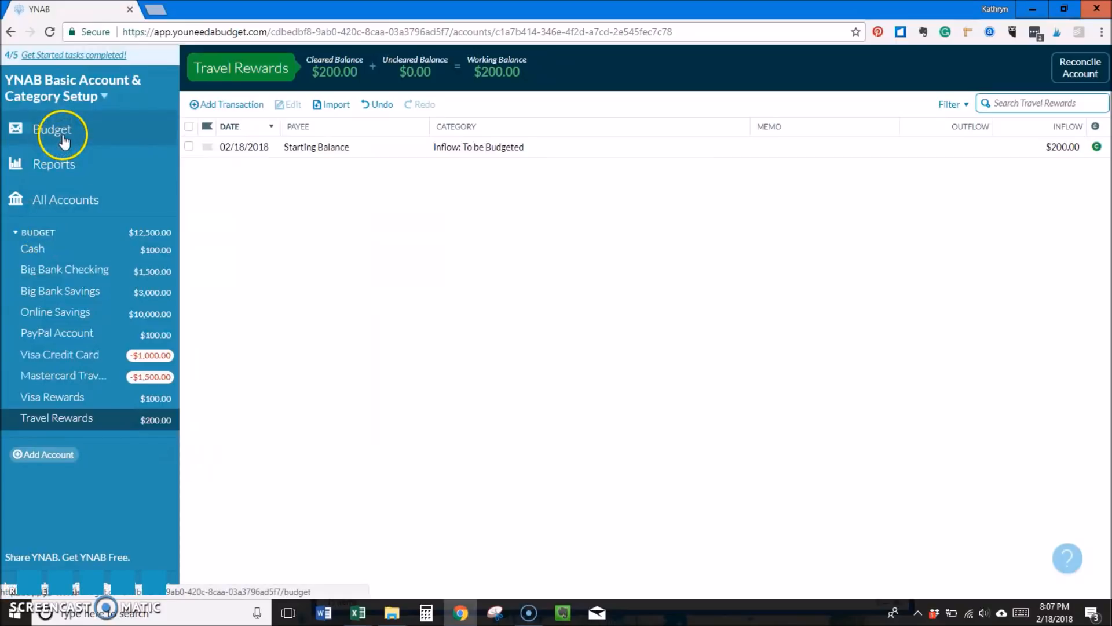
left_click(52, 129)
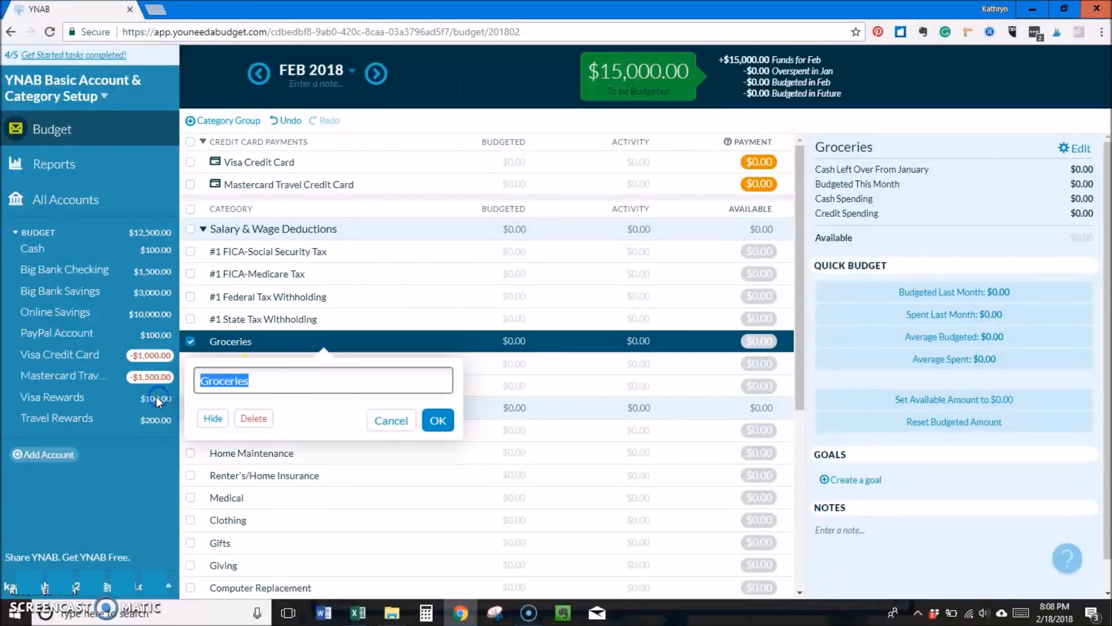
- Finish renaming deductions and add a Life Insurance Premiums category under Salary & Wage Deductions
left_click(438, 419)
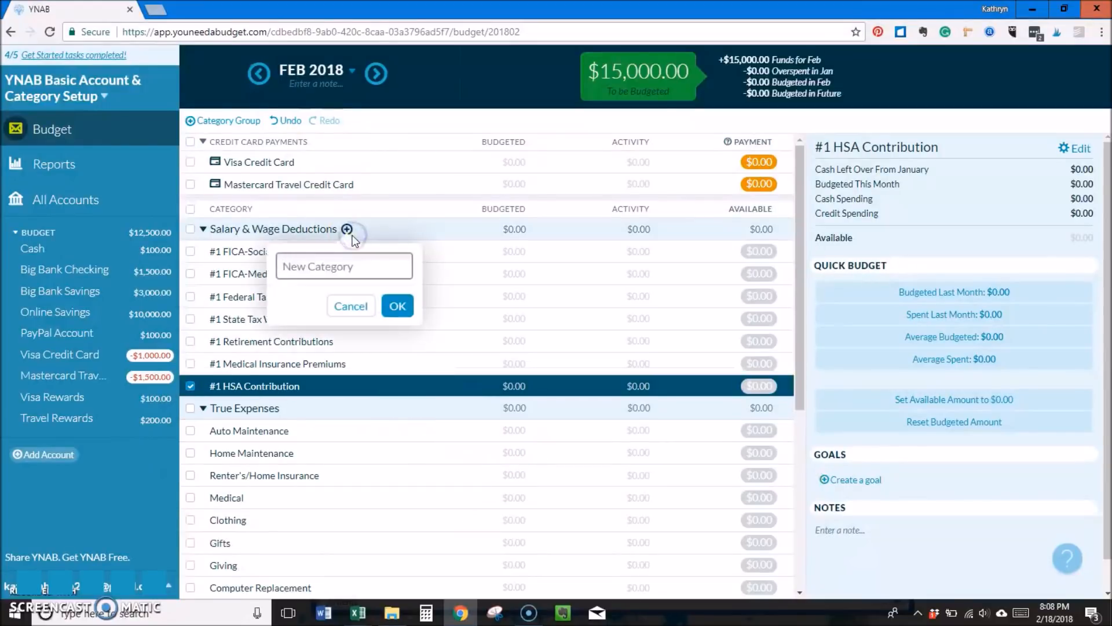
type("Life Insurance Premiums")
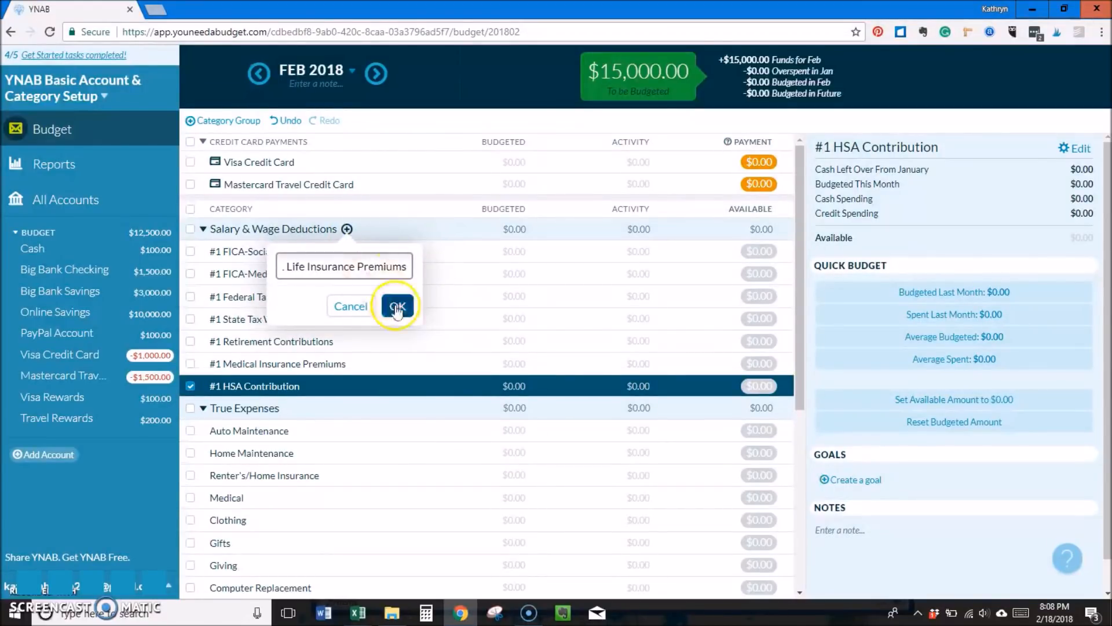
left_click(398, 305)
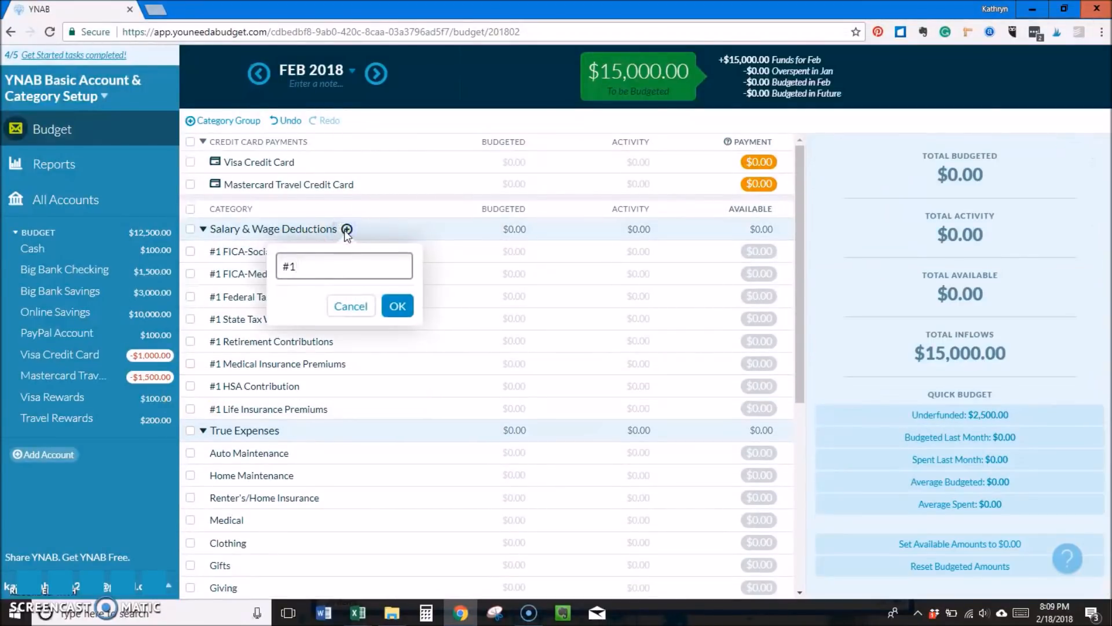
left_click(397, 305)
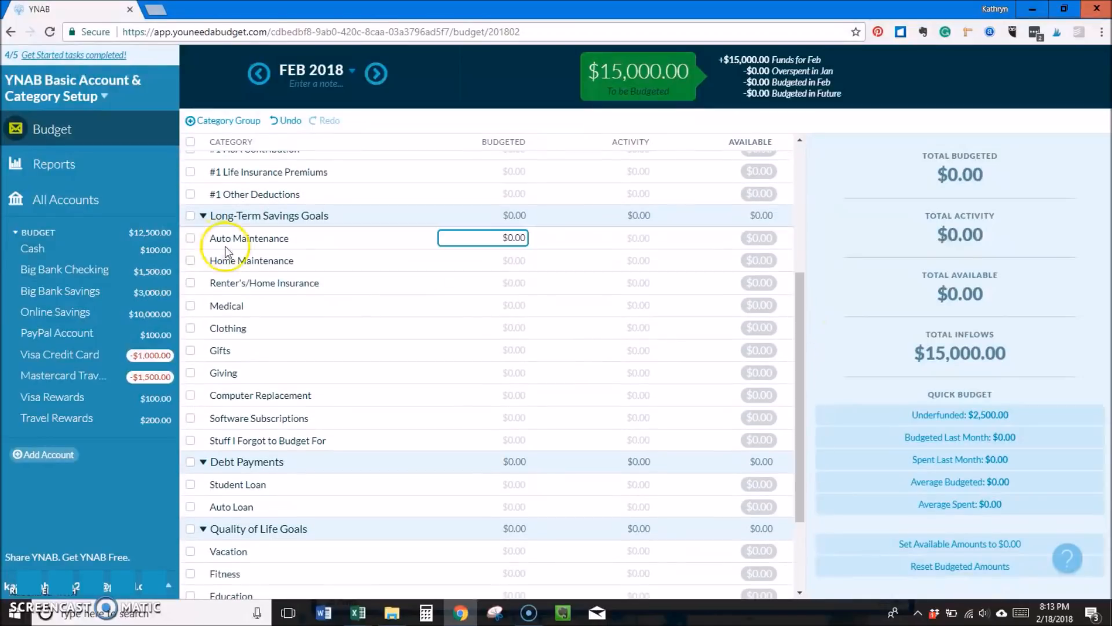
- Rename Auto Maintenance to a Savings- item and start the Gifts rename
left_click(263, 237)
type("Savings-Emergency Fund")
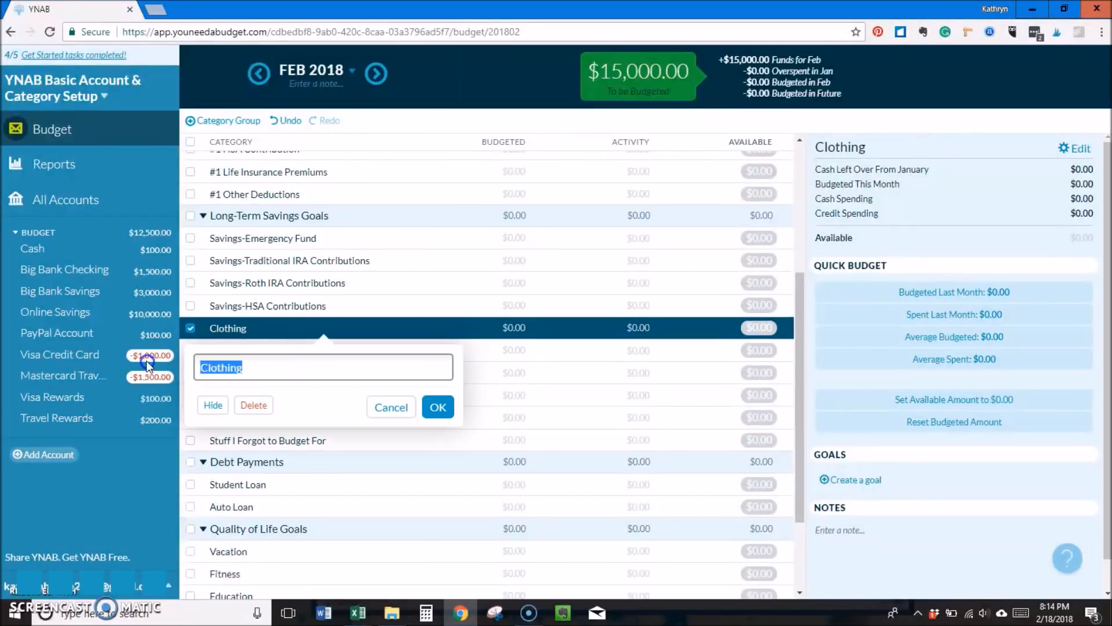
type("Gifts")
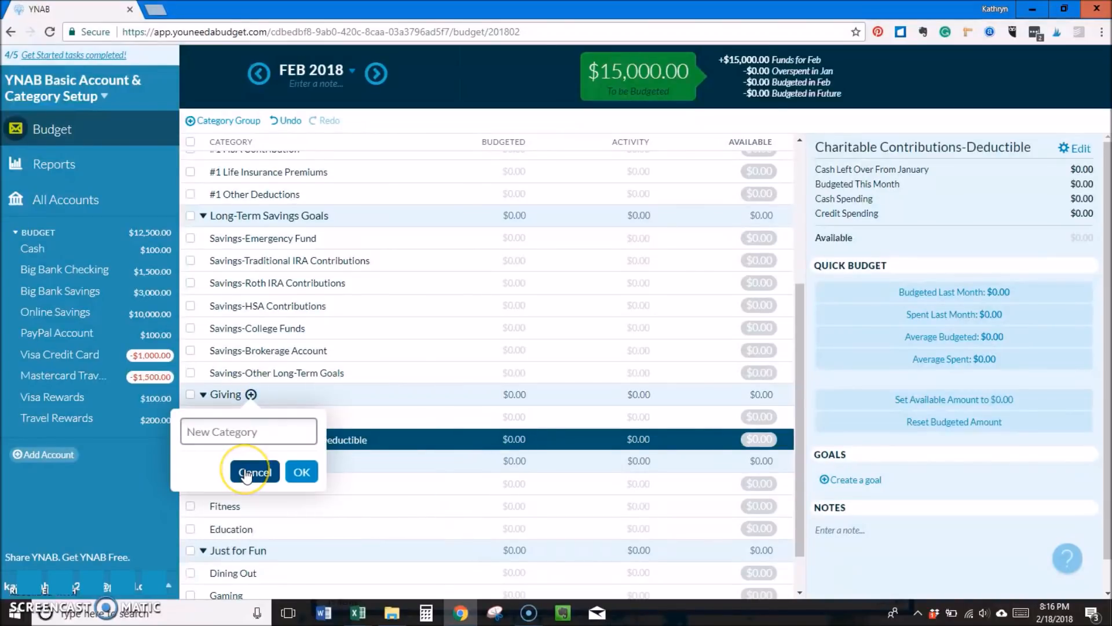
- Rename the group to Debt Payments and delete the unused Dining Out category
left_click(301, 472)
type("Debt Paymen")
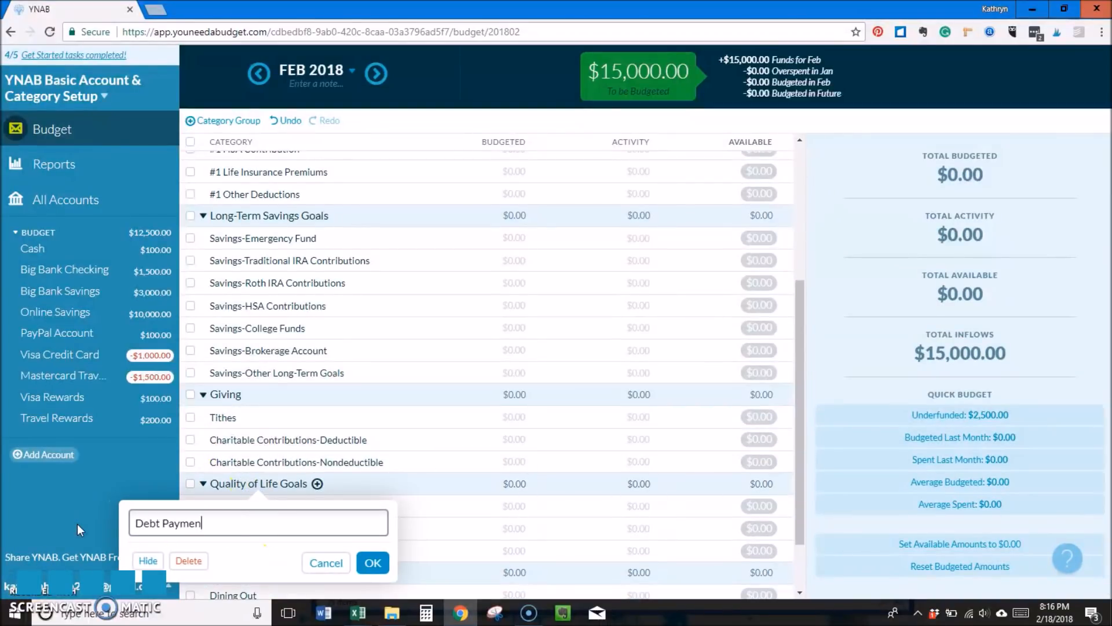
left_click(228, 506)
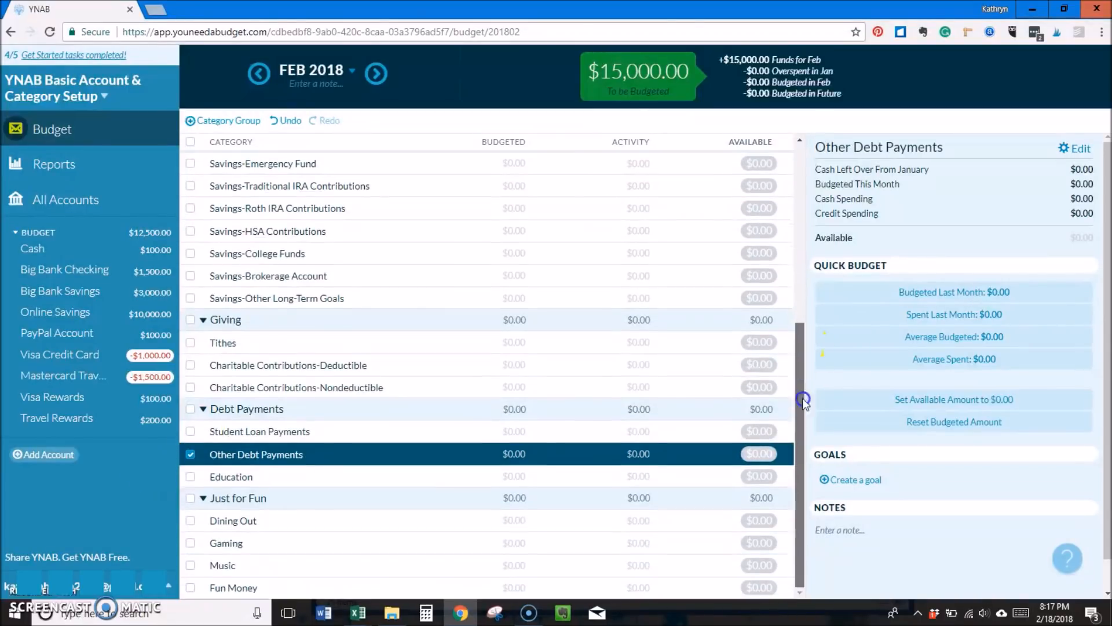
left_click(237, 497)
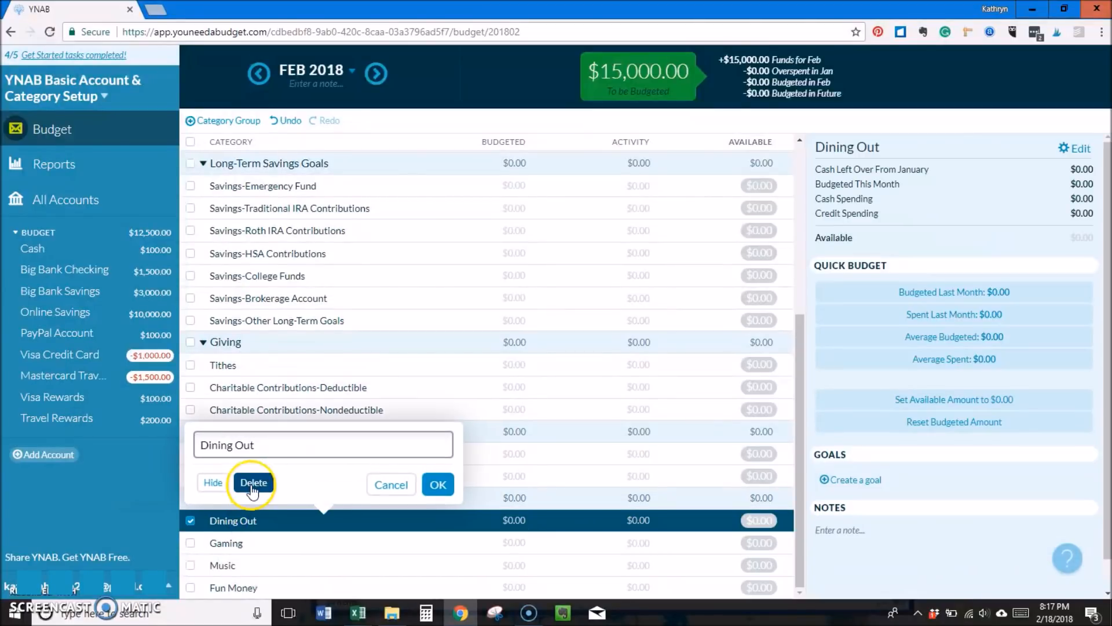
left_click(254, 482)
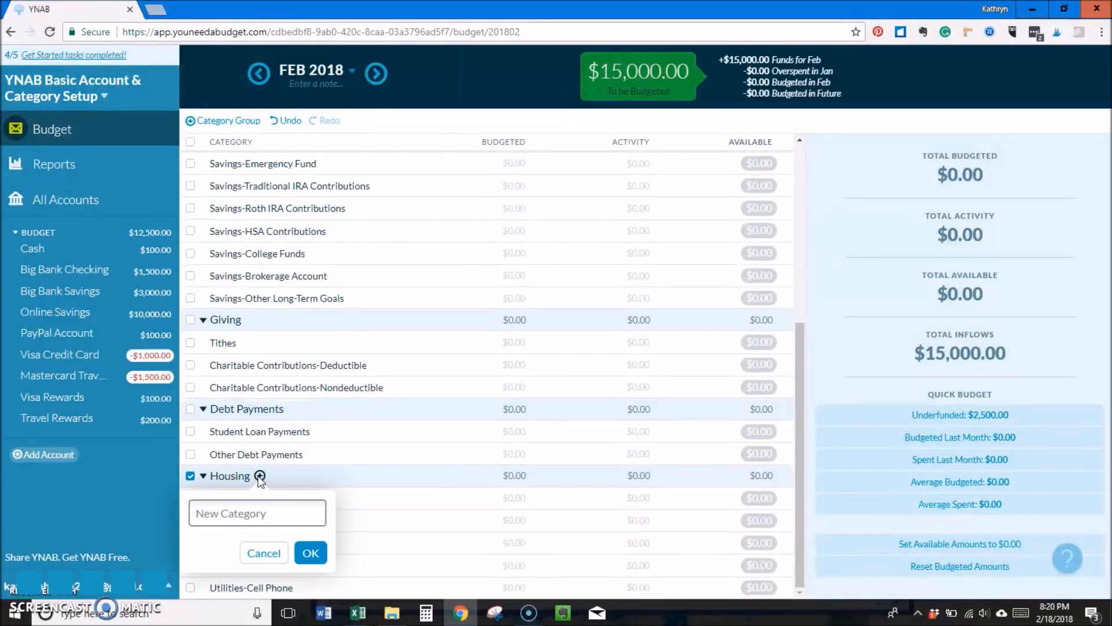
- Add Home and Property Taxes categories under Housing and create a Transportation group
type("Home")
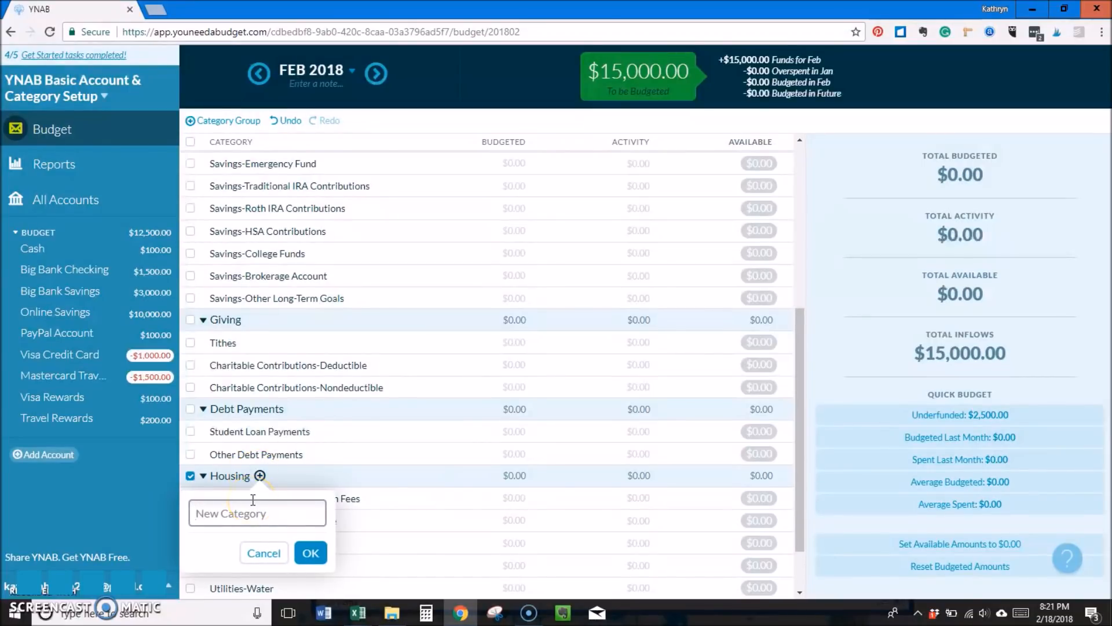
type("Property Tax")
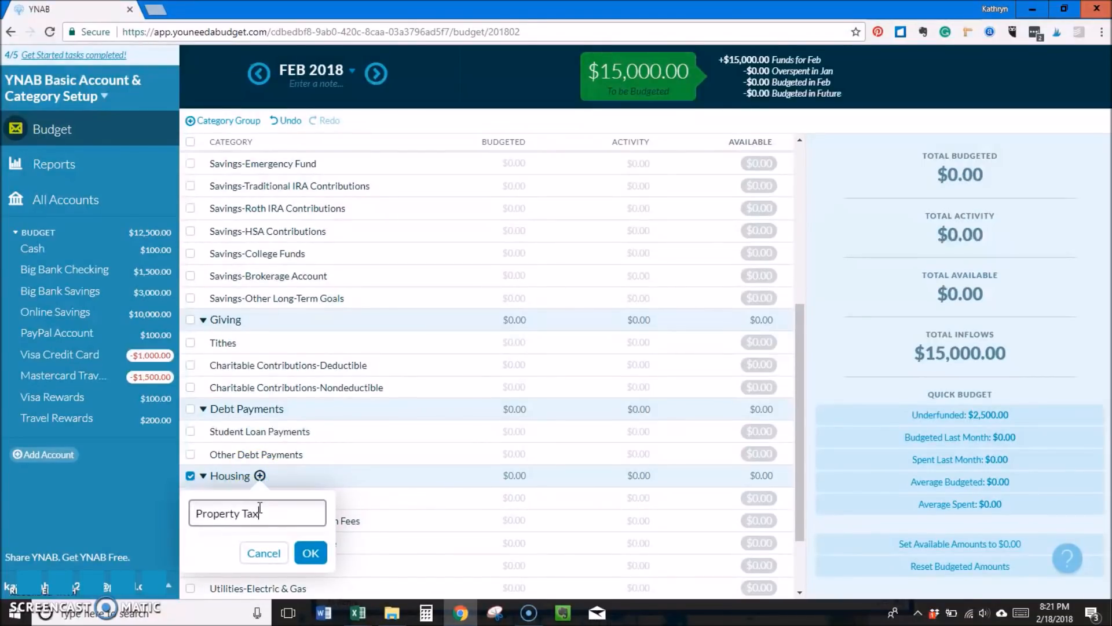
left_click(310, 552)
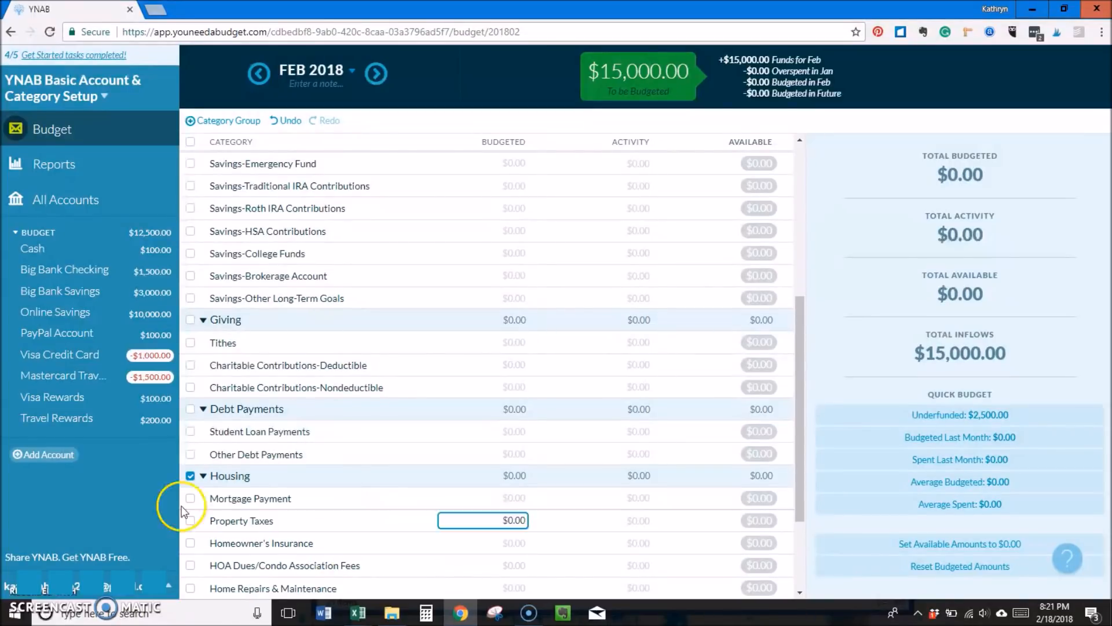
type("Transportation")
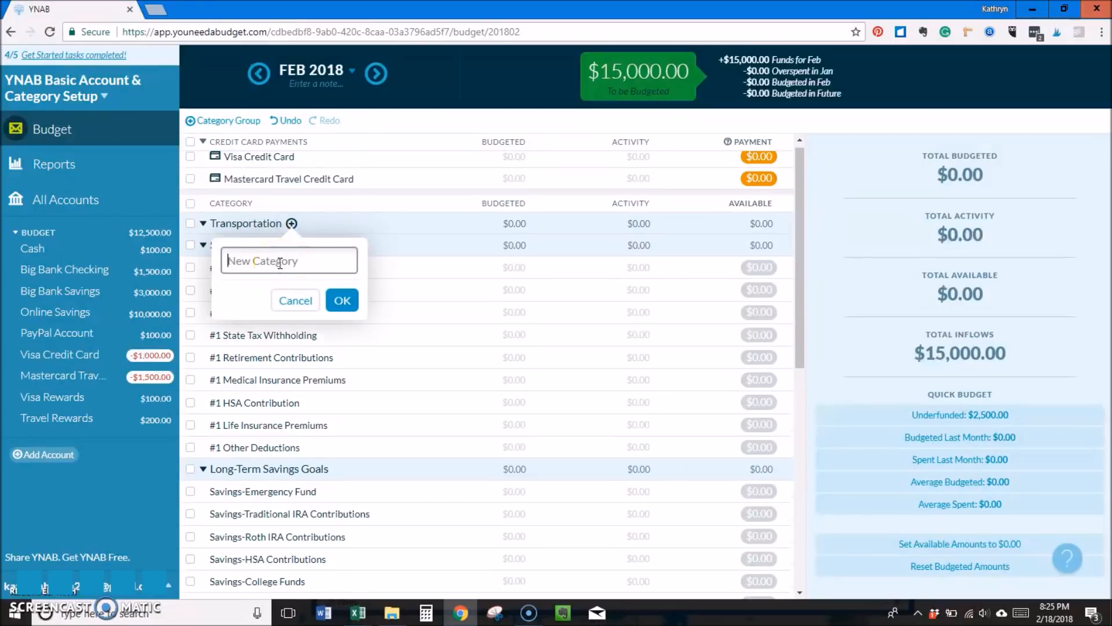
- Add Public Transportation and Autos-Annual Registration to Transportation and start a Family category in Food
type("Public Tr")
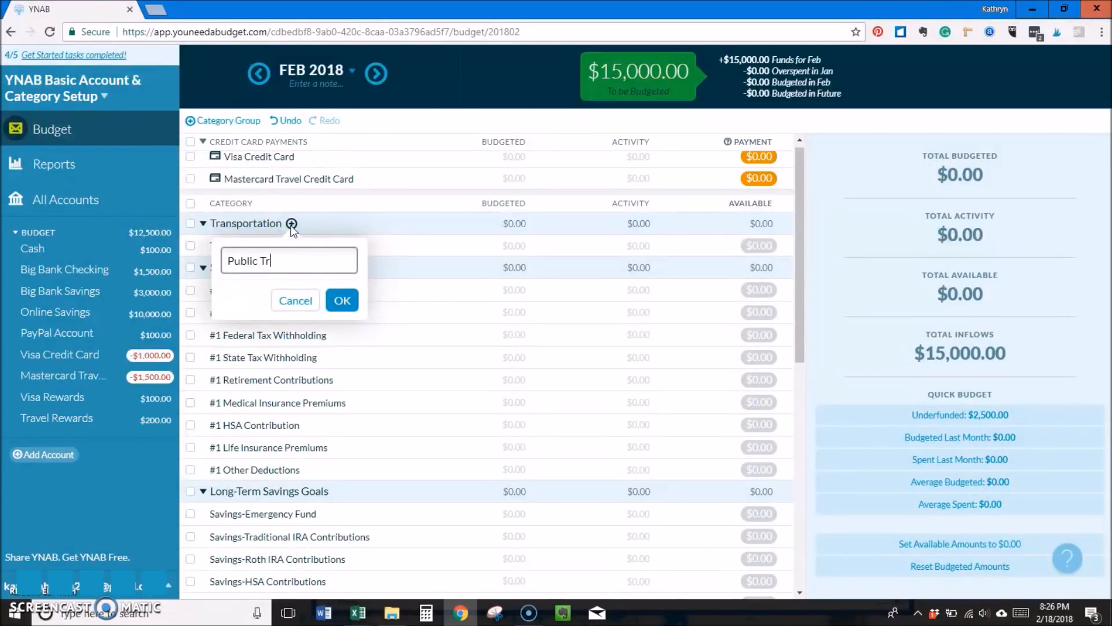
type("Autos-Annual Reg")
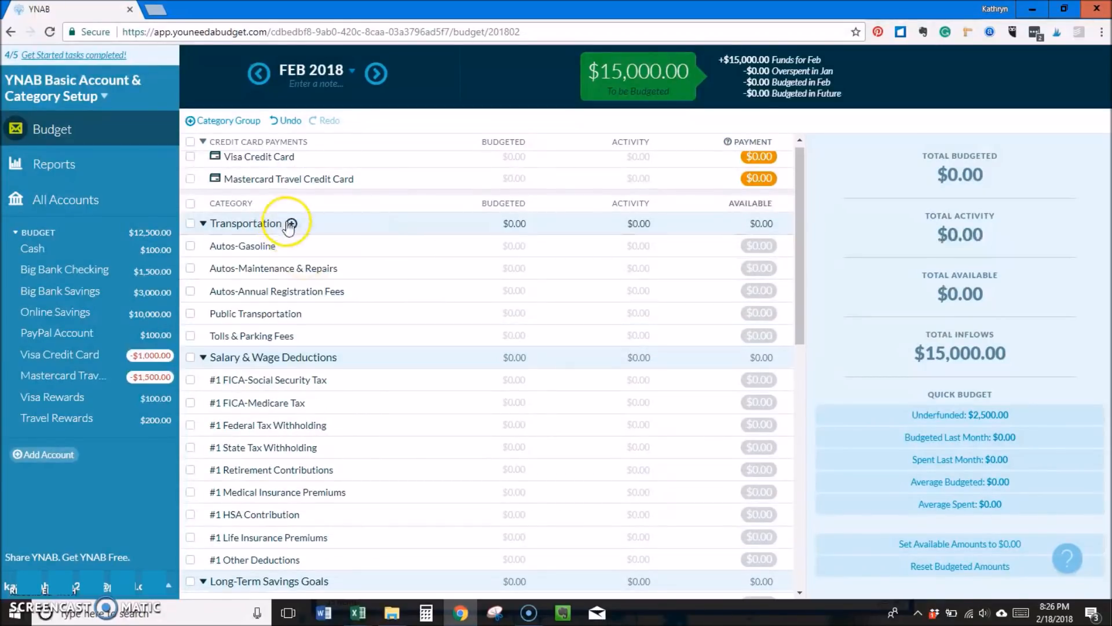
left_click(293, 224)
type("Food-Eating Out (Person")
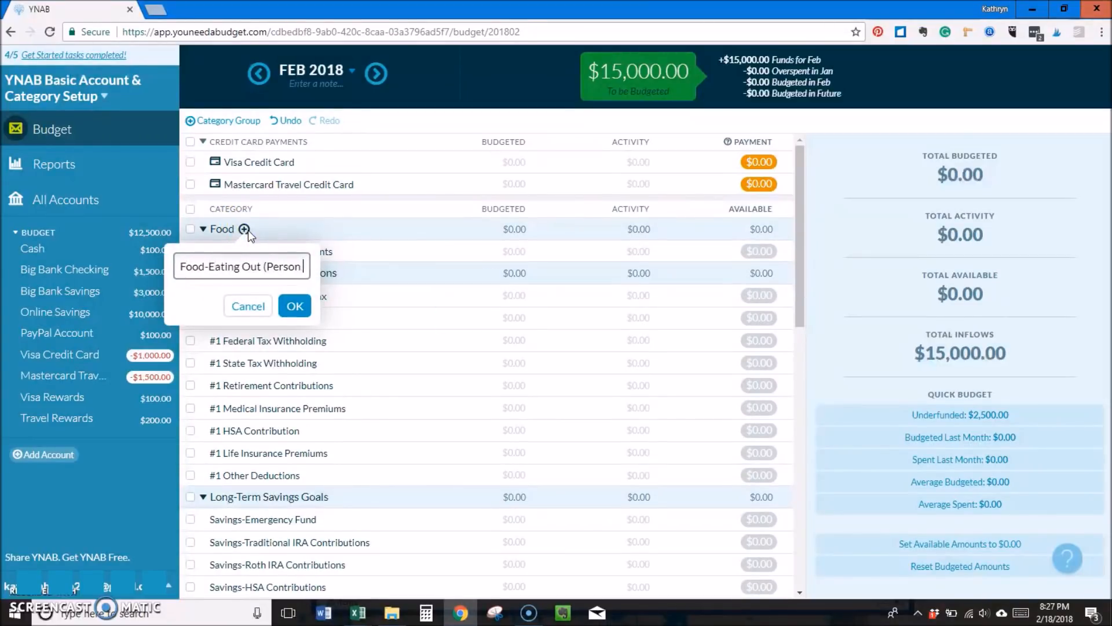
type("Fami")
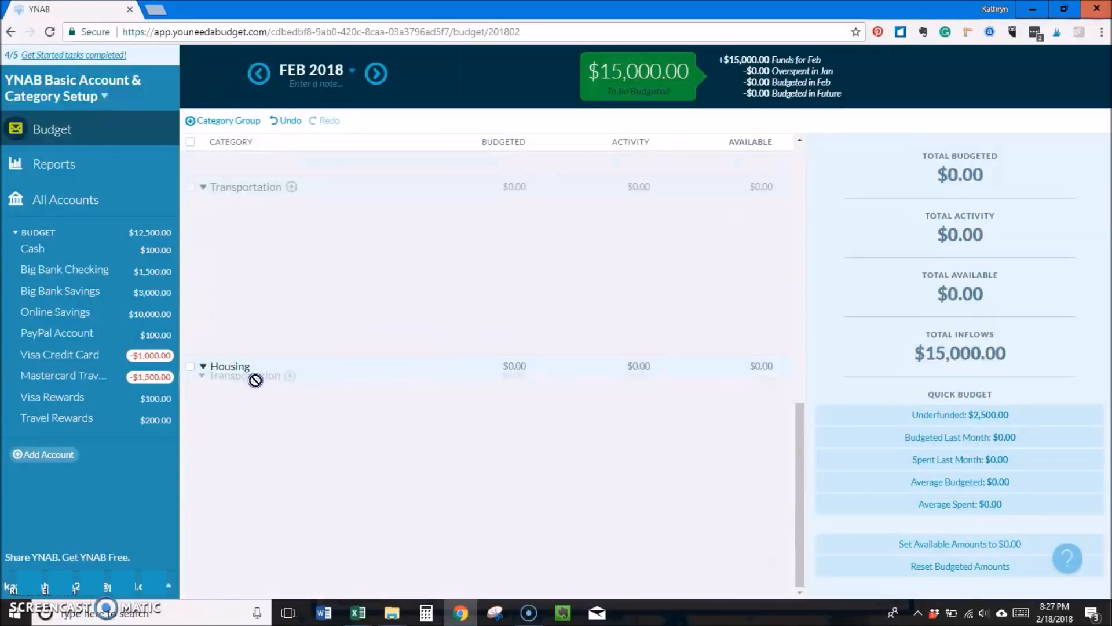
- Drop Housing above Transportation and add Health Insurance Premiums and Over the Counter Medications to Medical Expenses
left_click(201, 162)
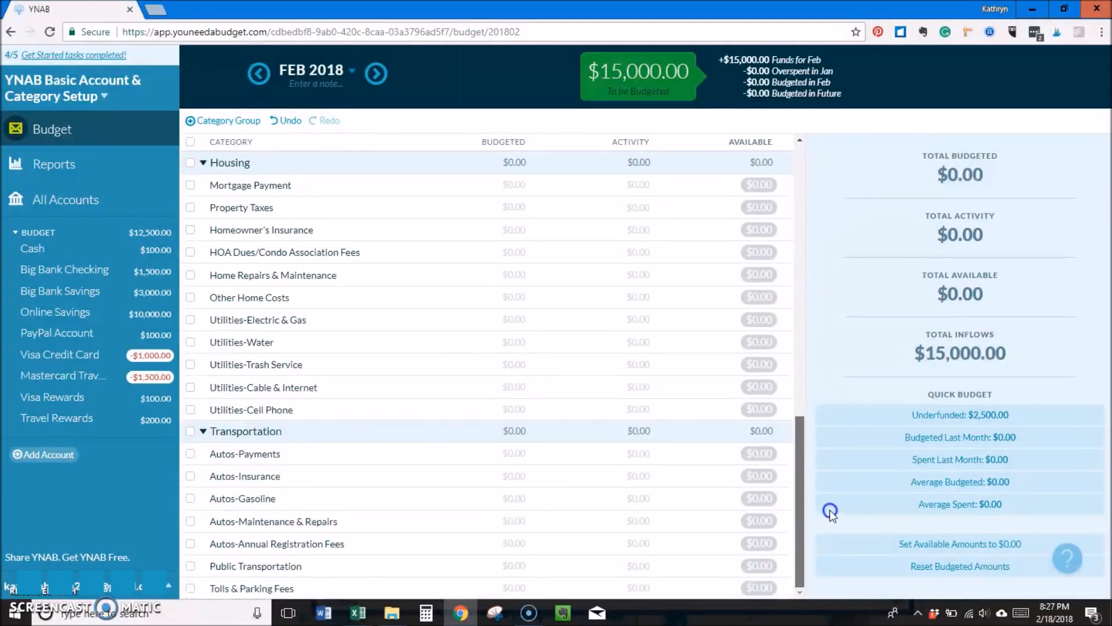
scroll("down", 3)
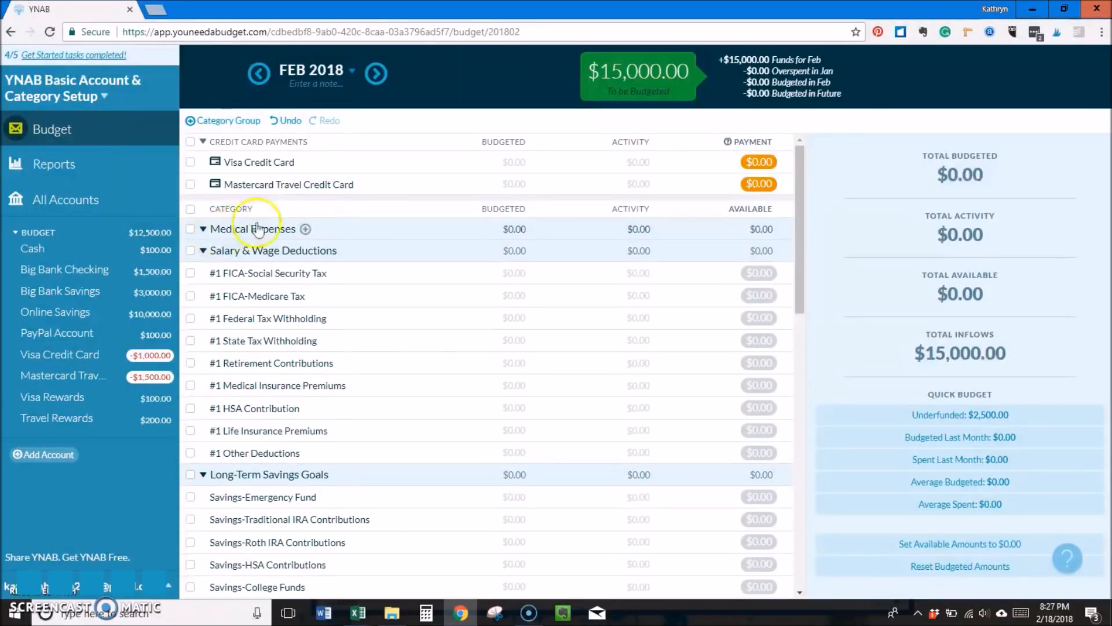
left_click(304, 228)
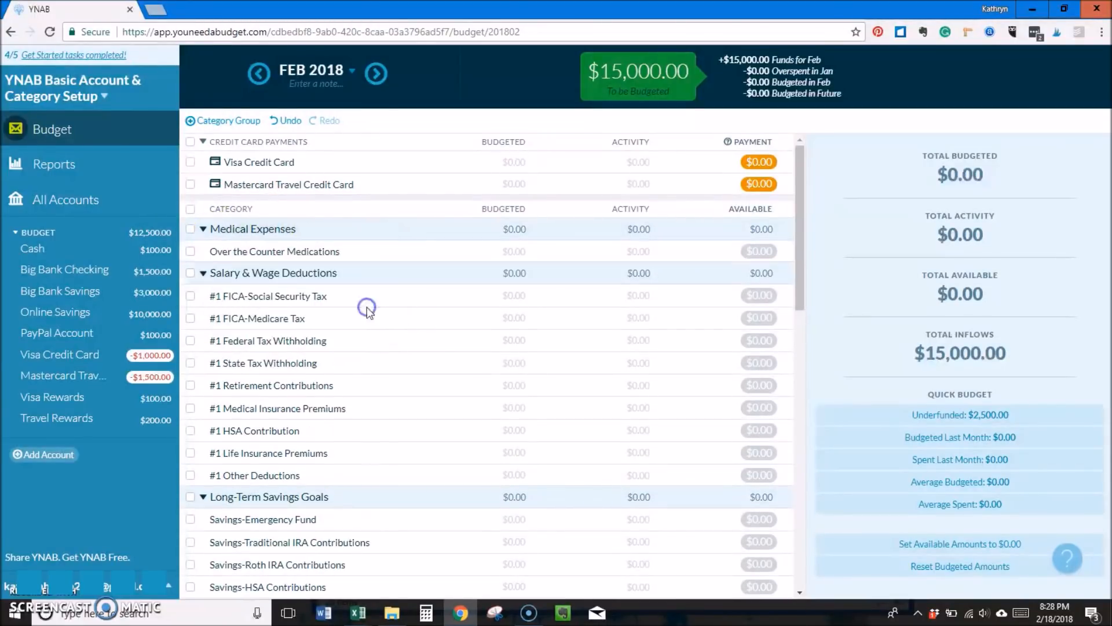
left_click(306, 229)
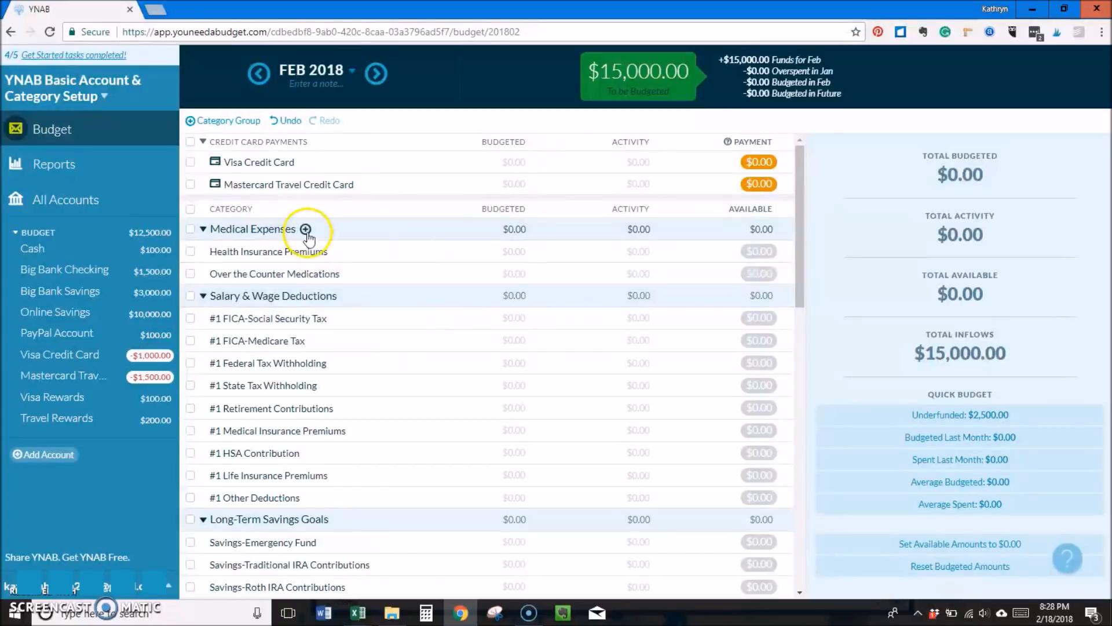
left_click(305, 228)
type("Recreation/Enter")
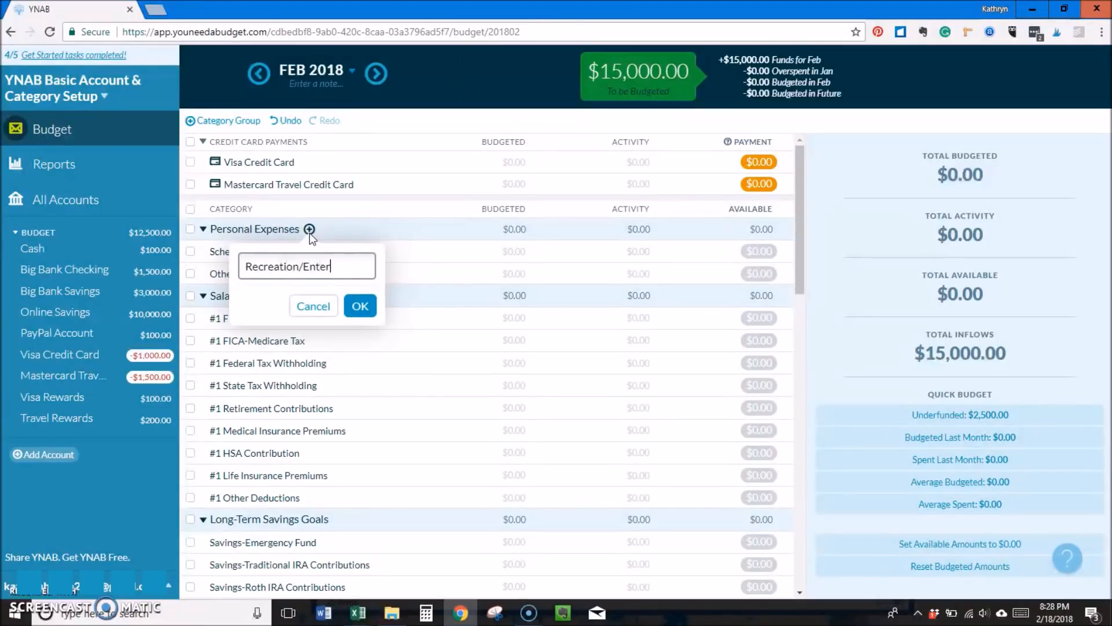
- Finish Personal Expenses with Recreation/Entertainment and create a Child Care group with its first category
left_click(359, 306)
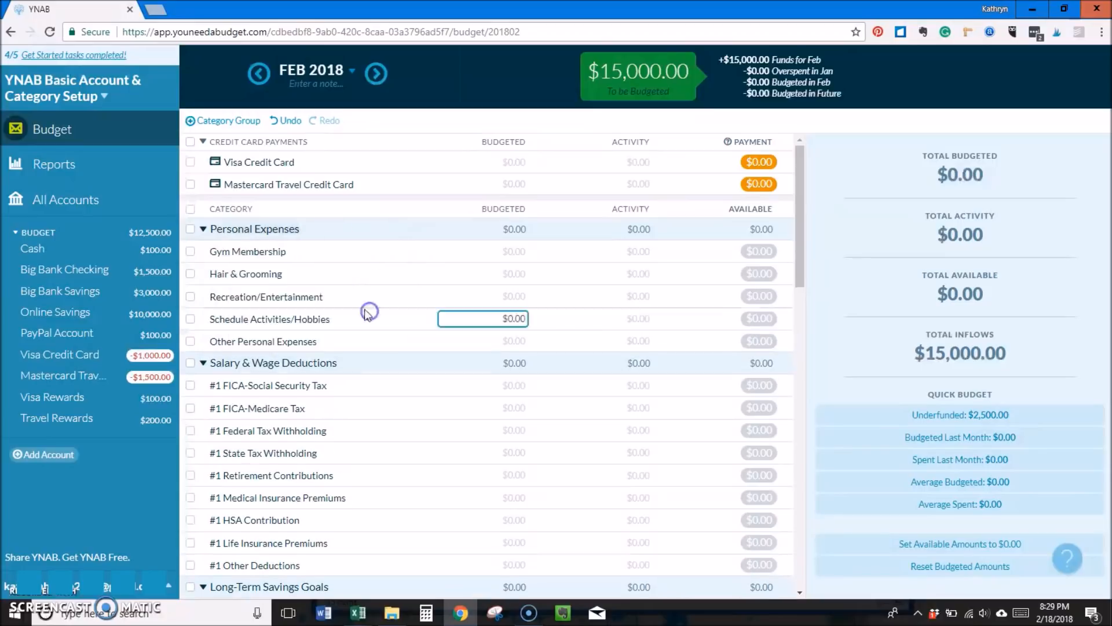
left_click(311, 228)
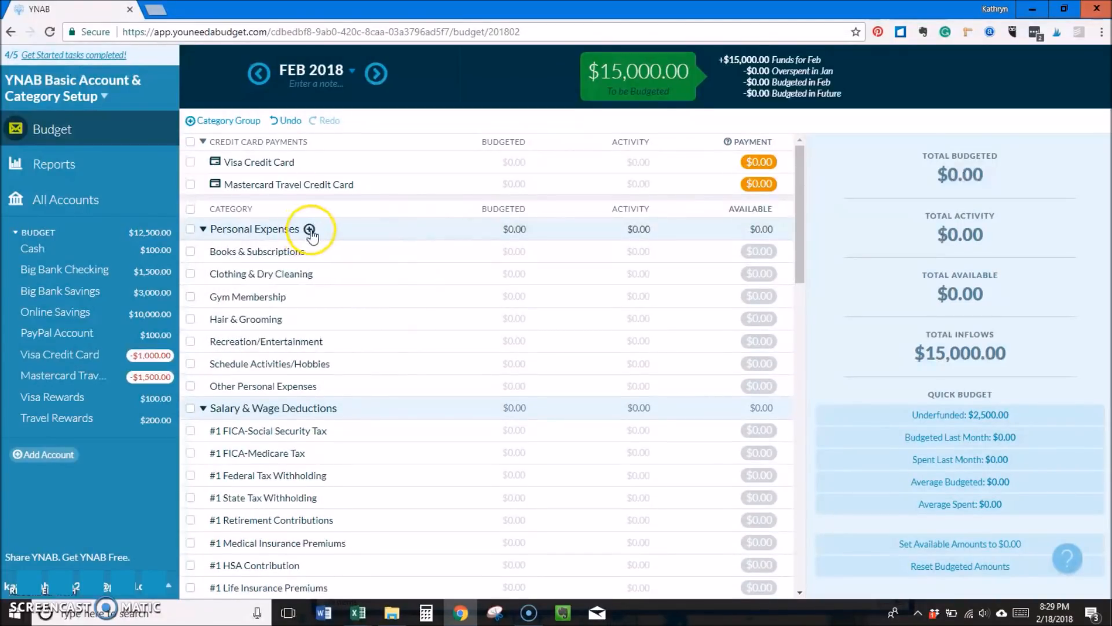
left_click(201, 228)
type("Child Ca")
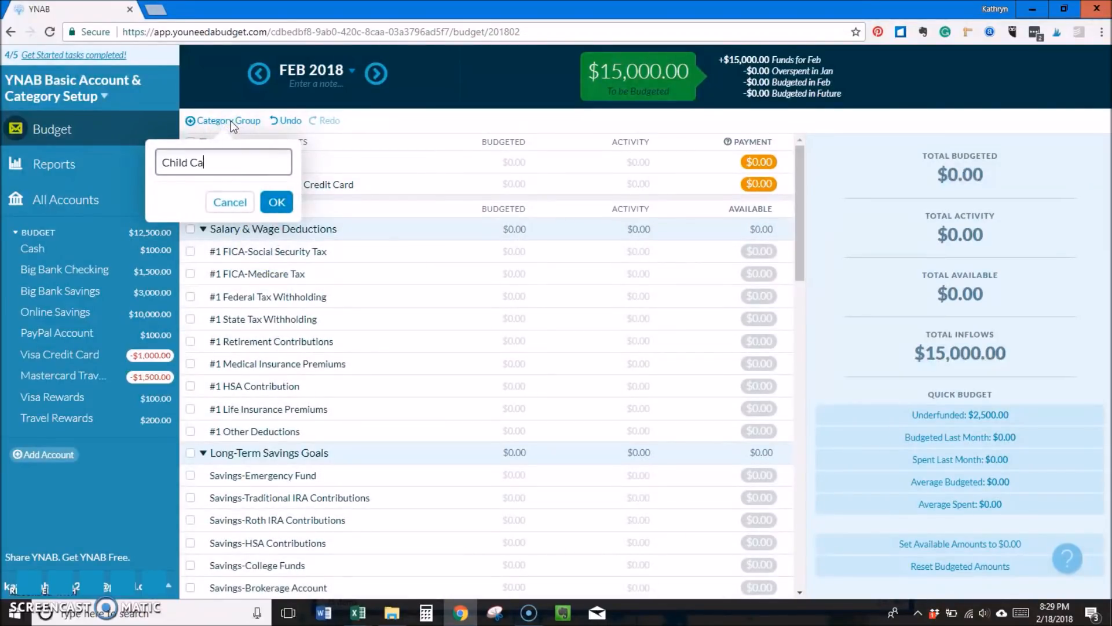
left_click(276, 202)
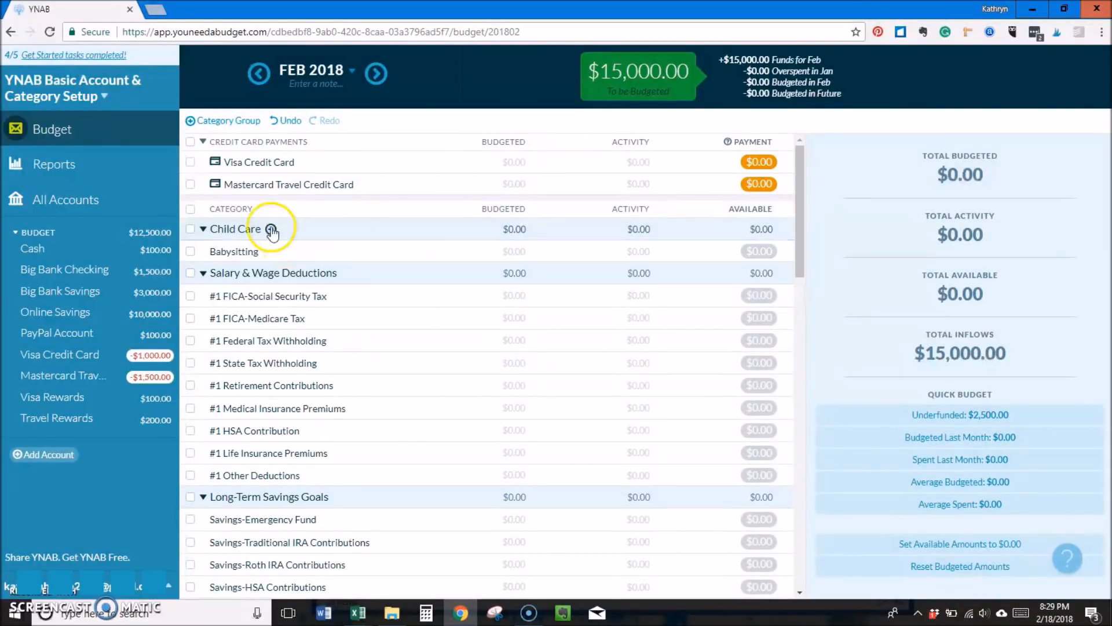
left_click(271, 228)
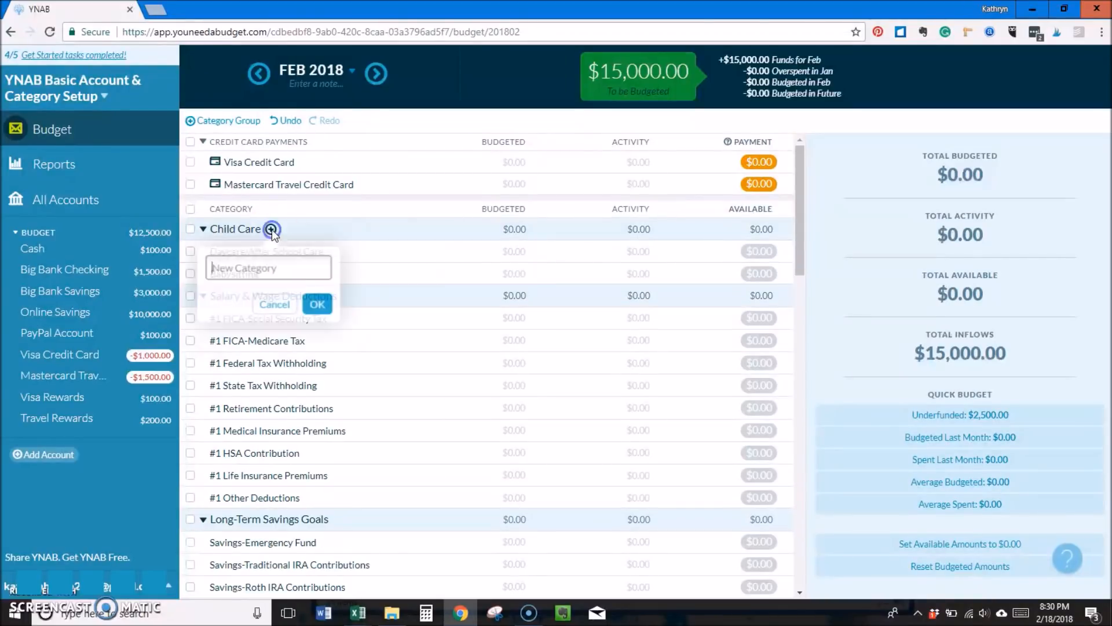
left_click(274, 304)
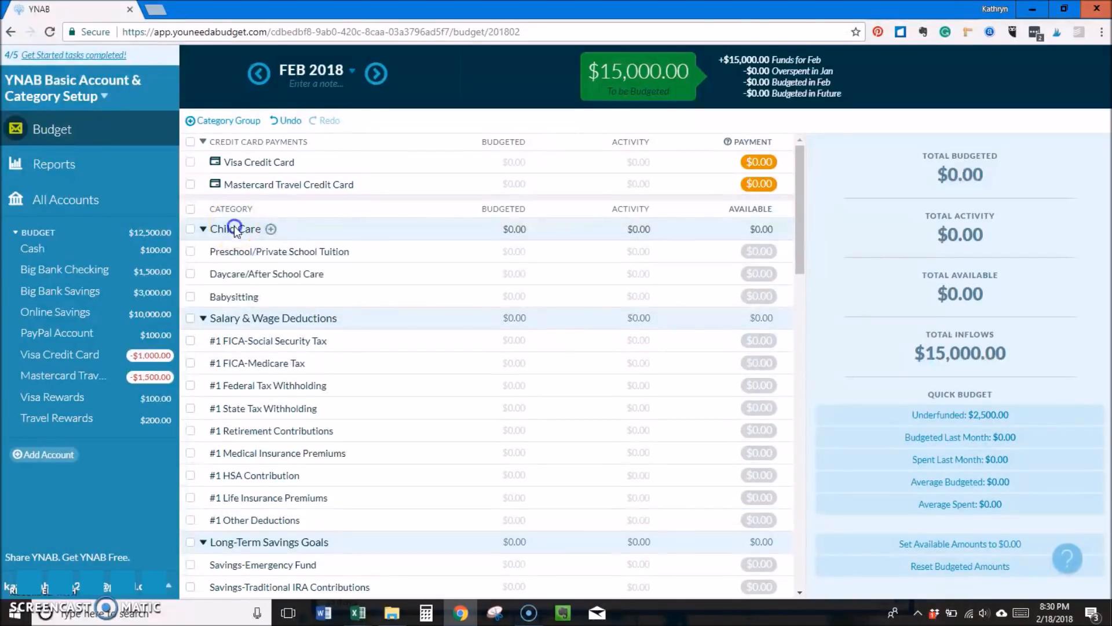
- Create Pet Care & Supplies with Pet Grooming and Miscellaneous with Work-Related, Credit Card & Bank Fees and Household Supplies
left_click(222, 119)
type("P")
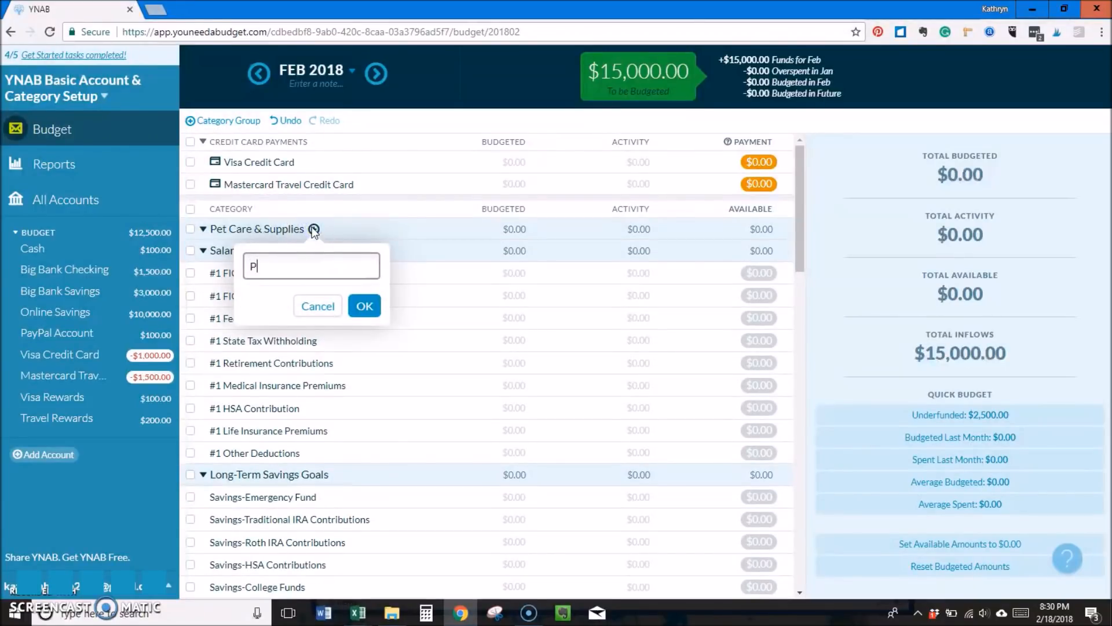
type("et Grooming")
type("Oher Mis")
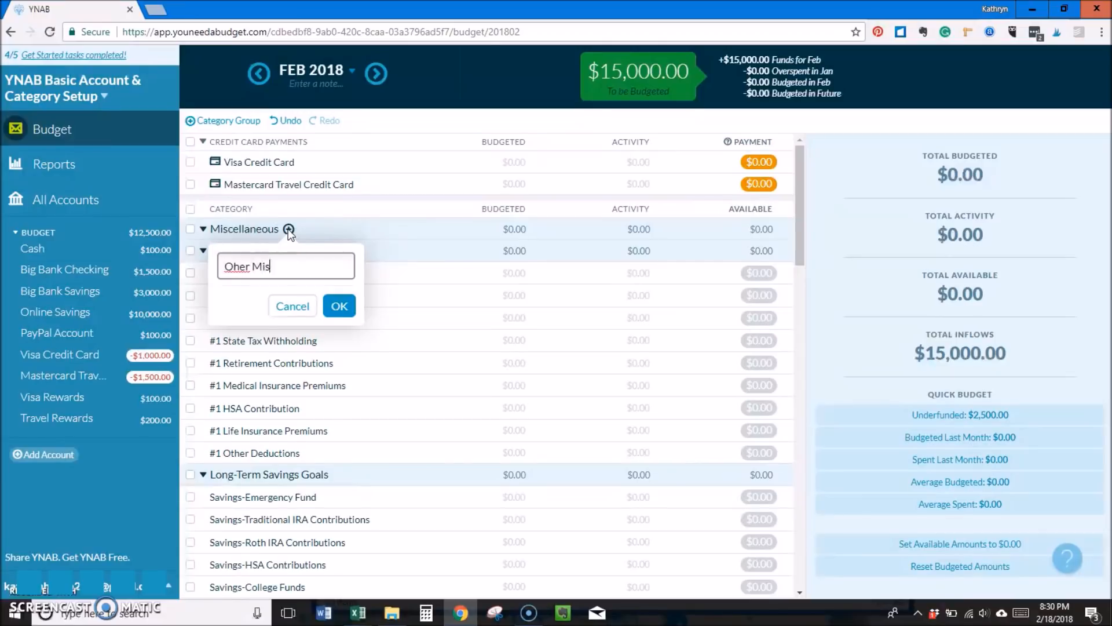
type("Work-Related")
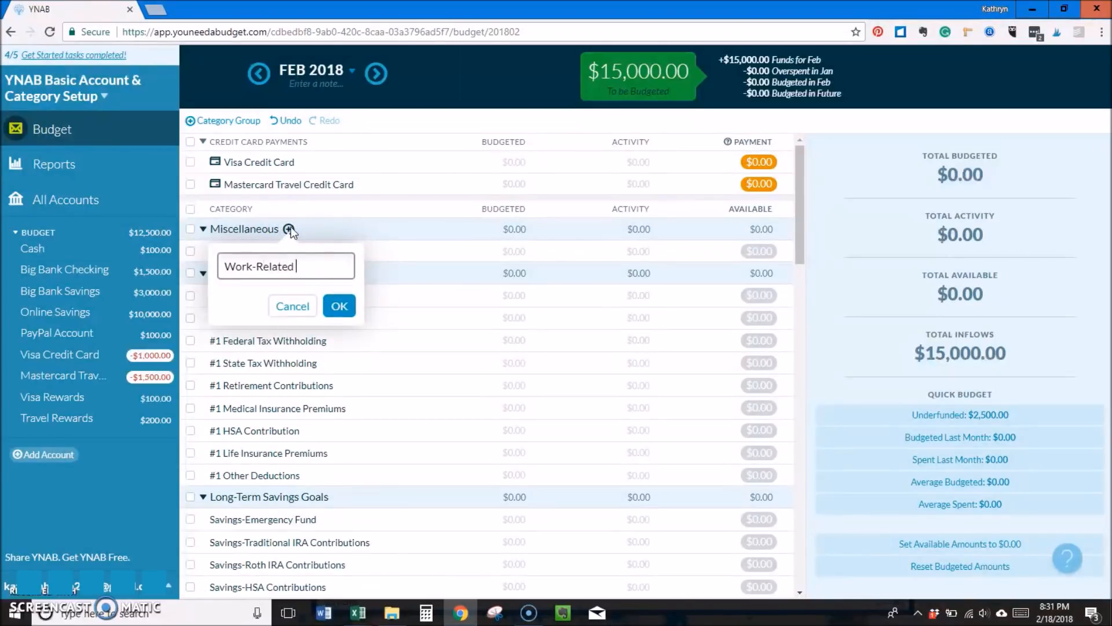
type("Credit Card & Bank Fees")
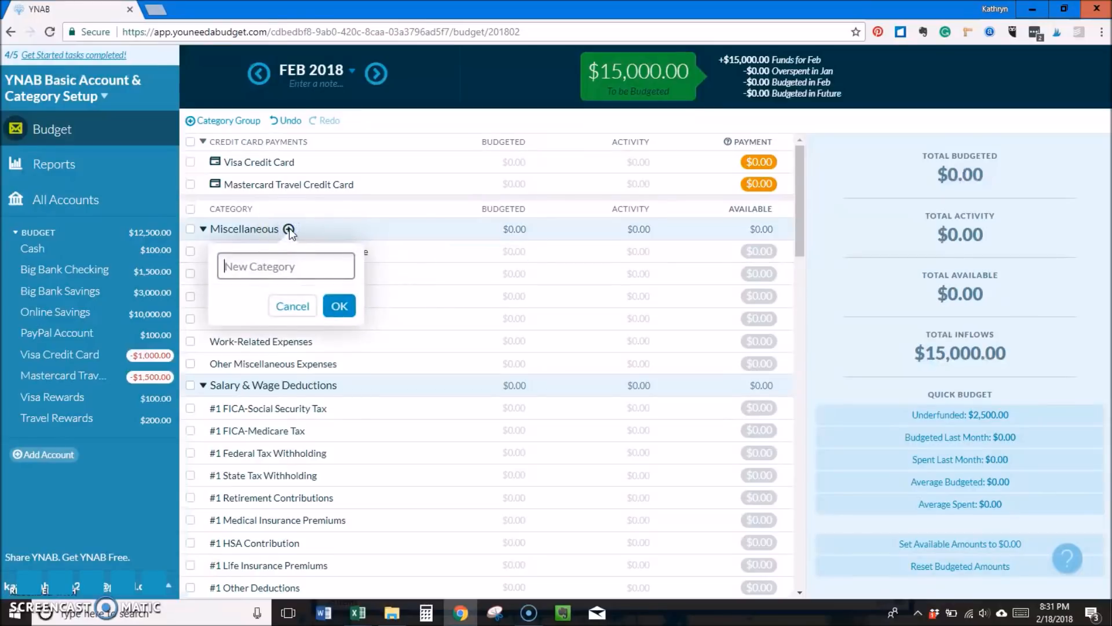
type("Household Supplies")
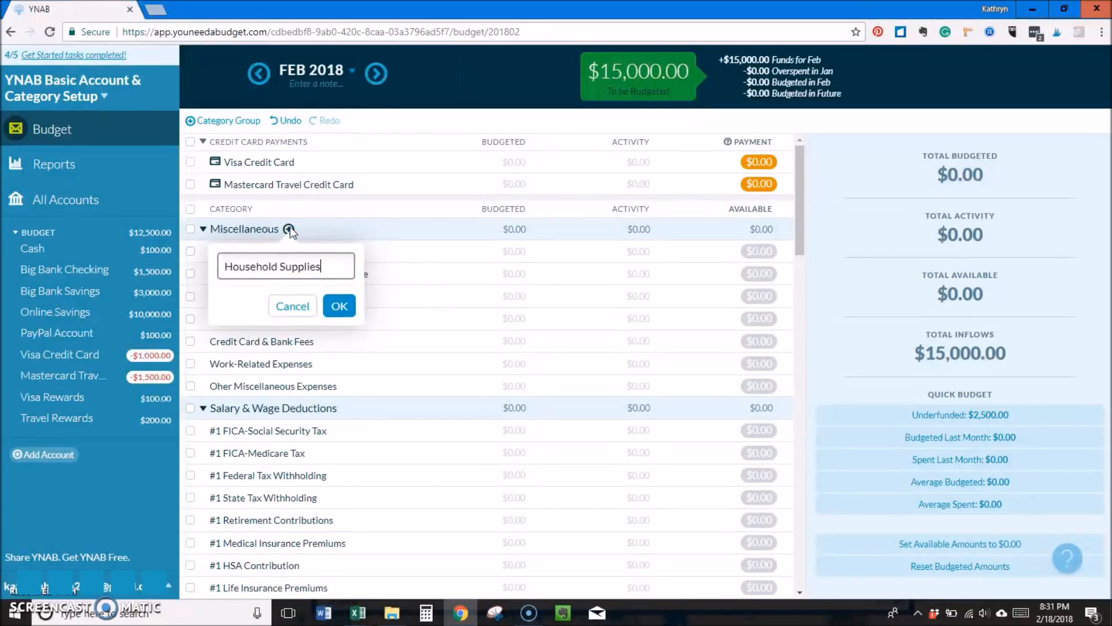
left_click(339, 306)
type("Non")
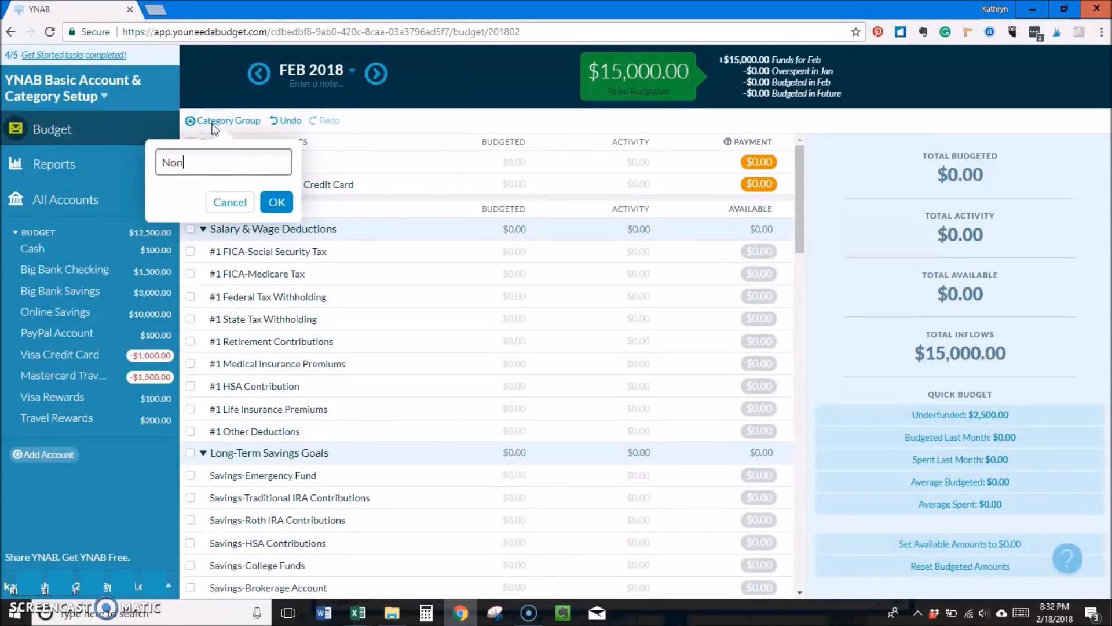
- Create Holiday & Non-Recurring Expenses with Holiday Expenses-Halloween and a second Holiday Expenses category
left_click(277, 201)
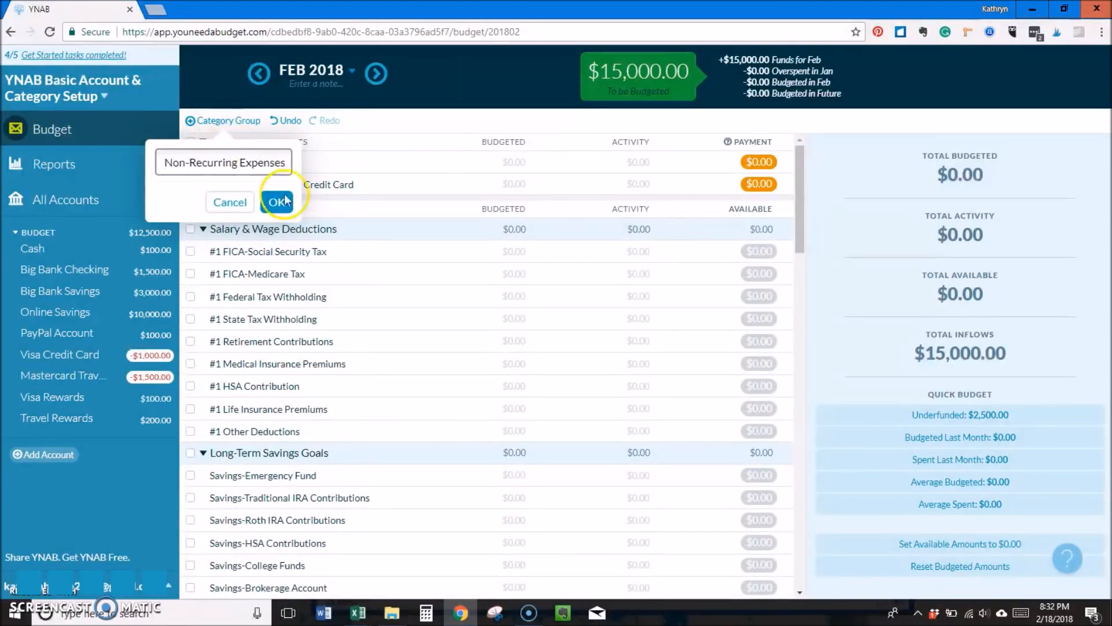
left_click(279, 202)
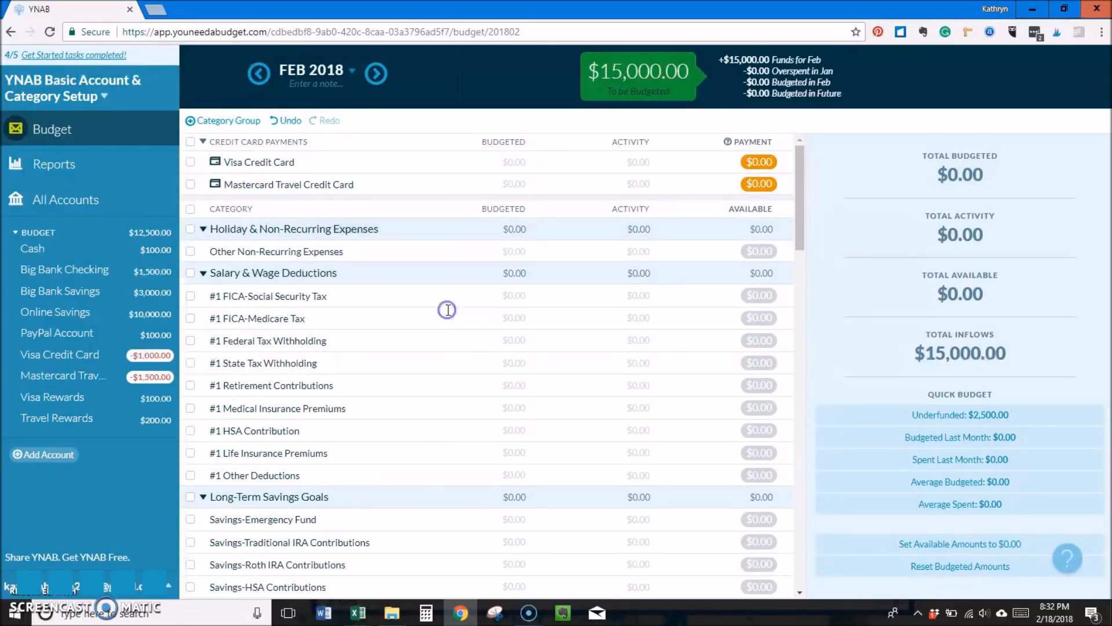
left_click(388, 228)
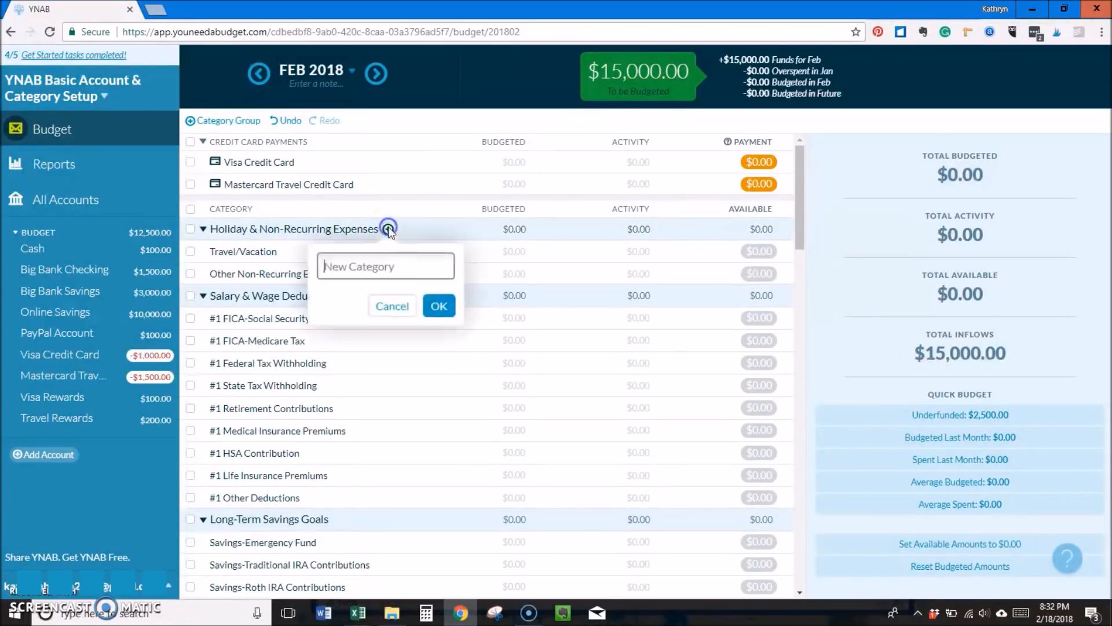
type("Holiday Exp")
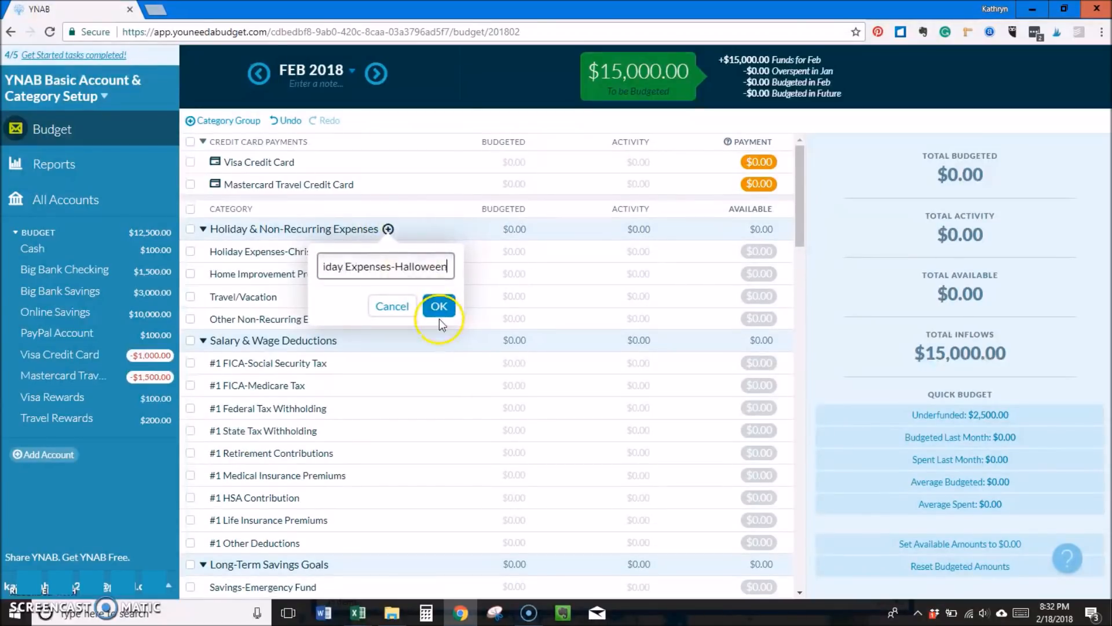
left_click(438, 306)
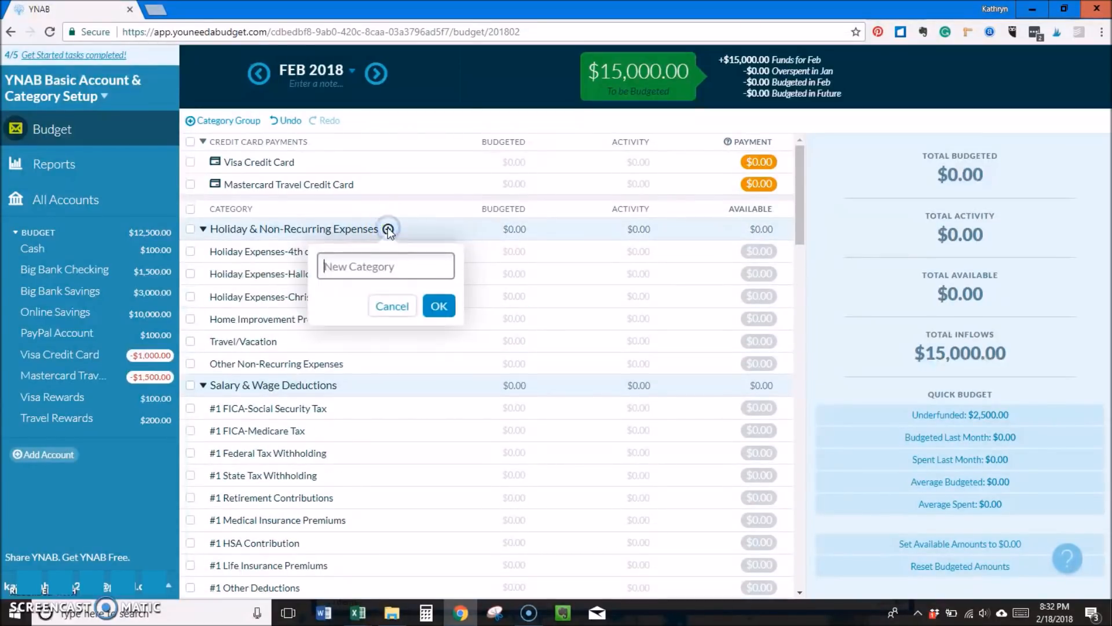
type("Holiday Expenses-Va")
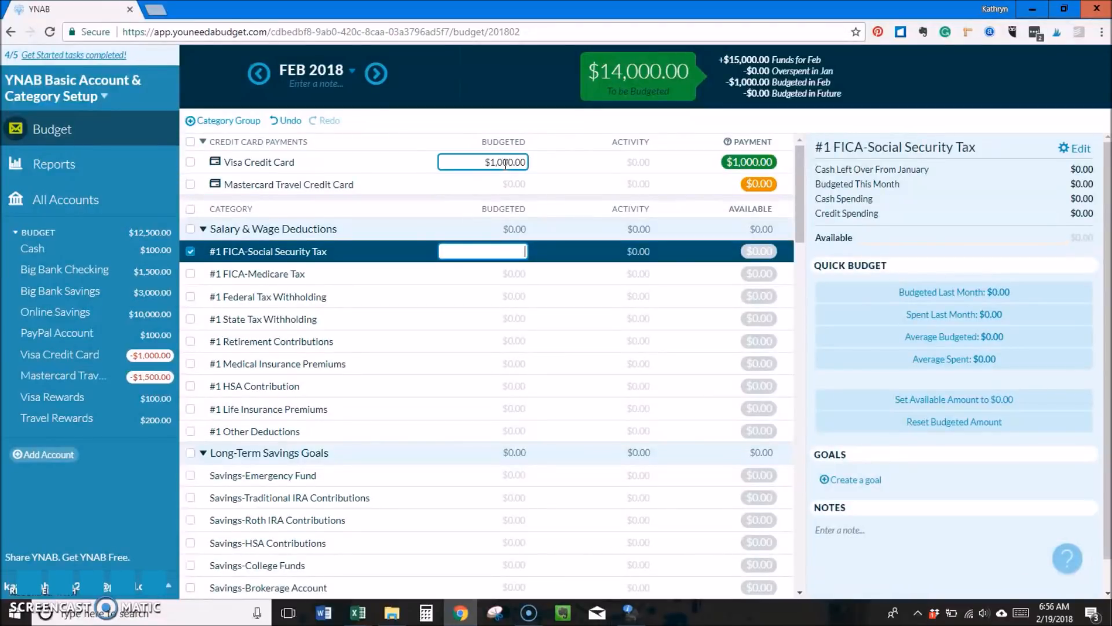
- Budget $1,500 for the Mastercard Travel Credit Card payment
type("1500")
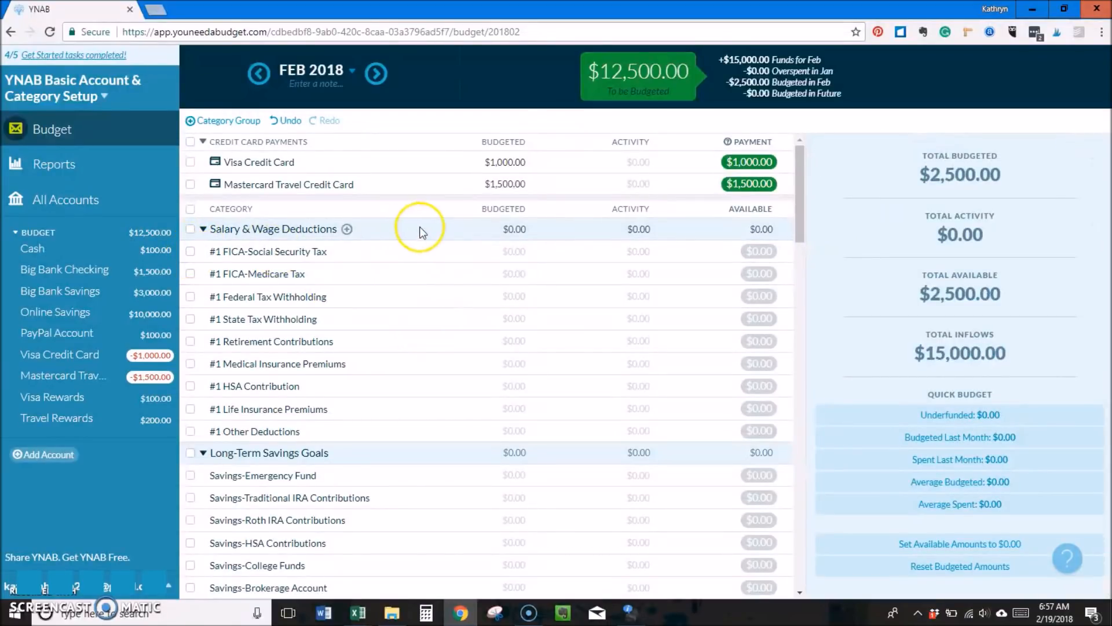
- Budget $1,000 to the Emergency Fund category
scroll("down", 3)
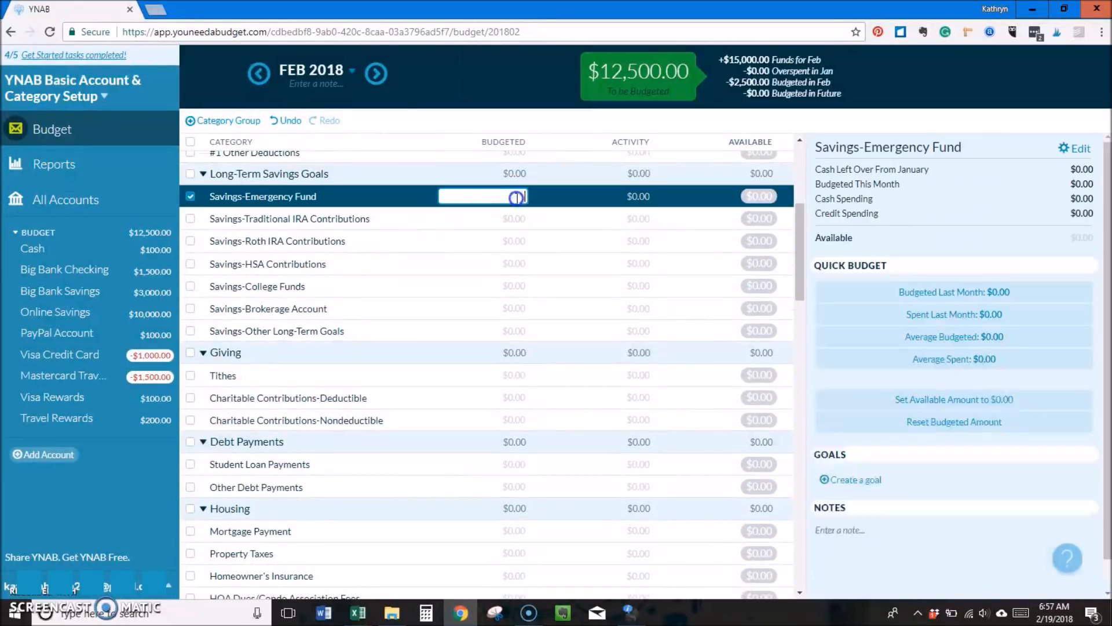
type("1000")
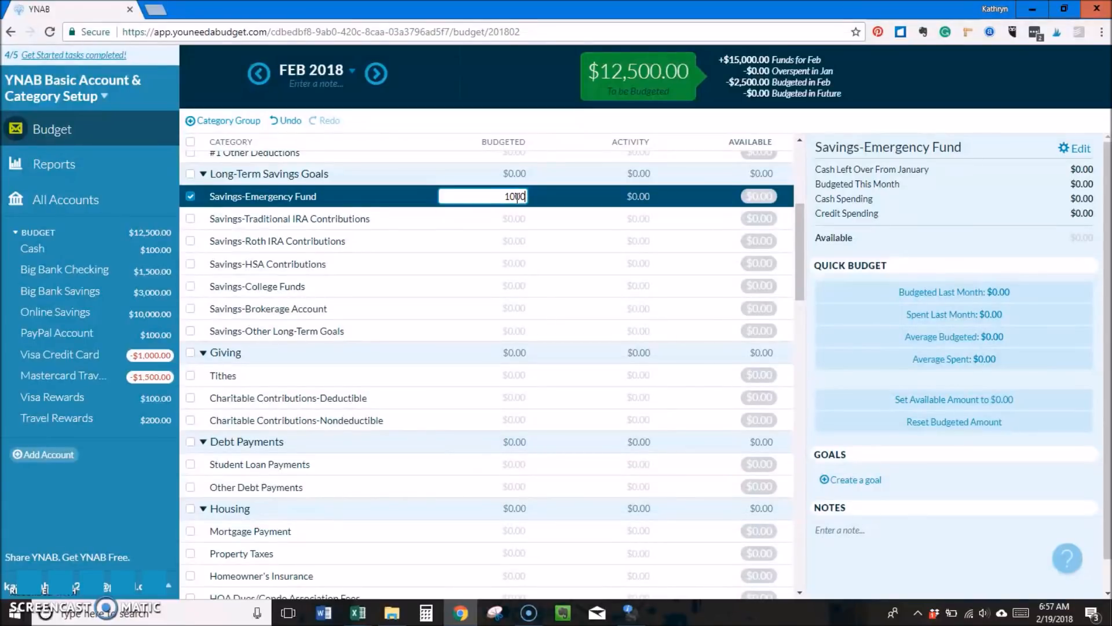
key("Enter")
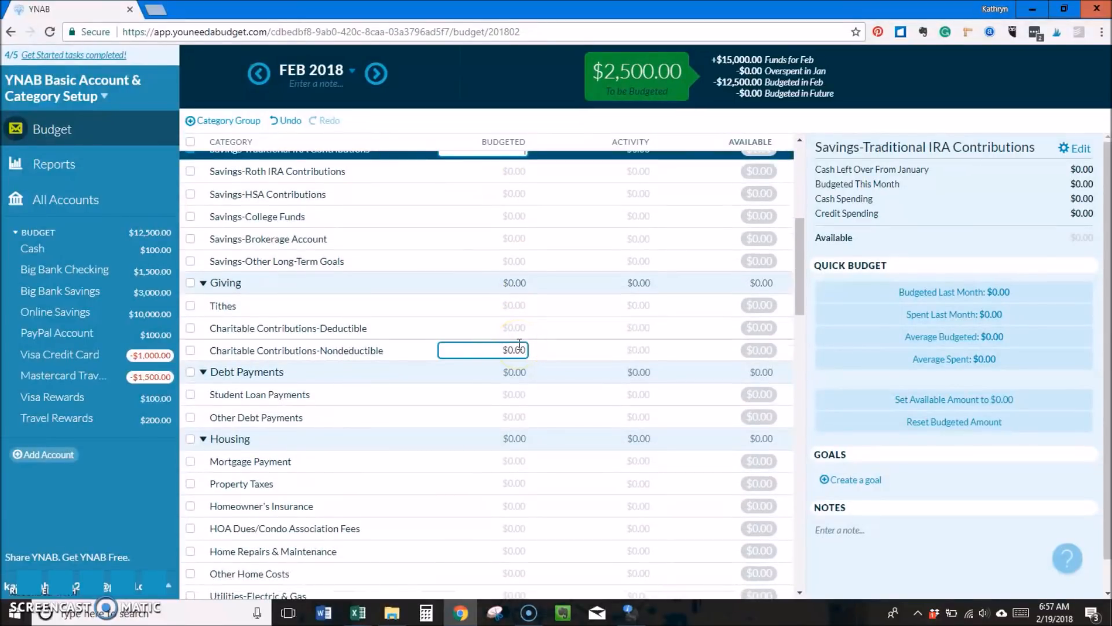
- Budget $75 in the mortgage/utility rows and $100 for HOA Dues/Condo Association Fees
scroll("down", 3)
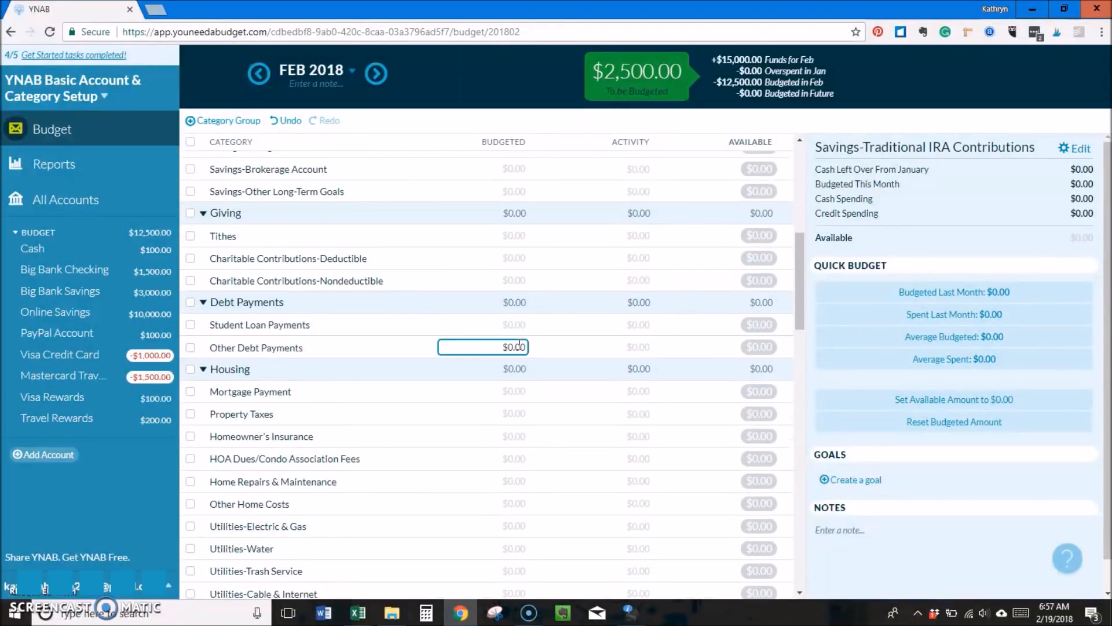
scroll("down", 3)
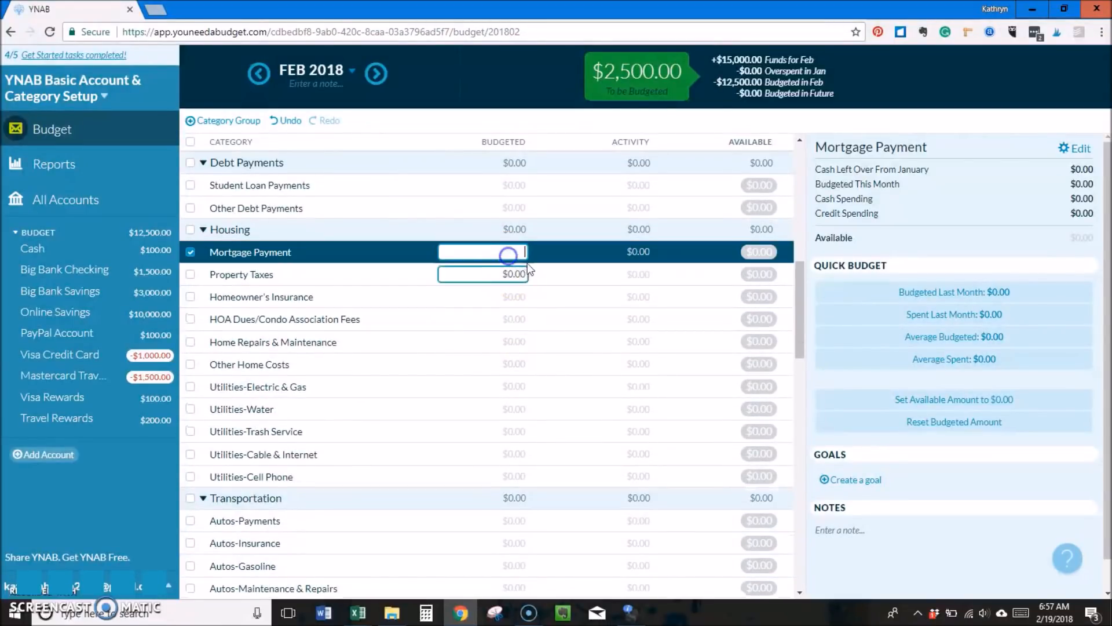
type("750")
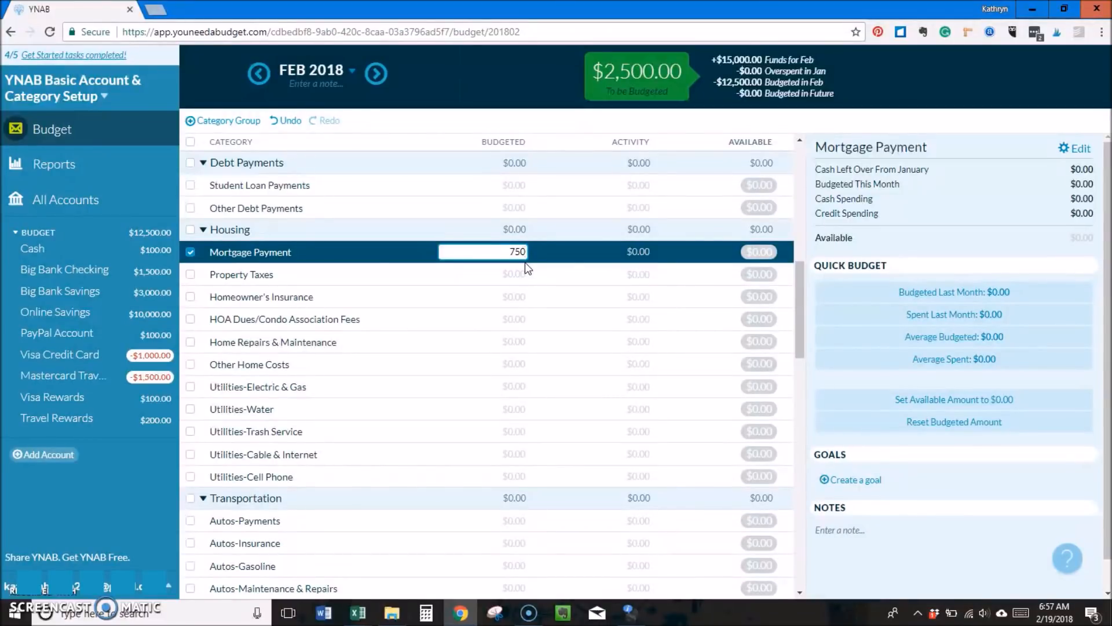
left_click(486, 275)
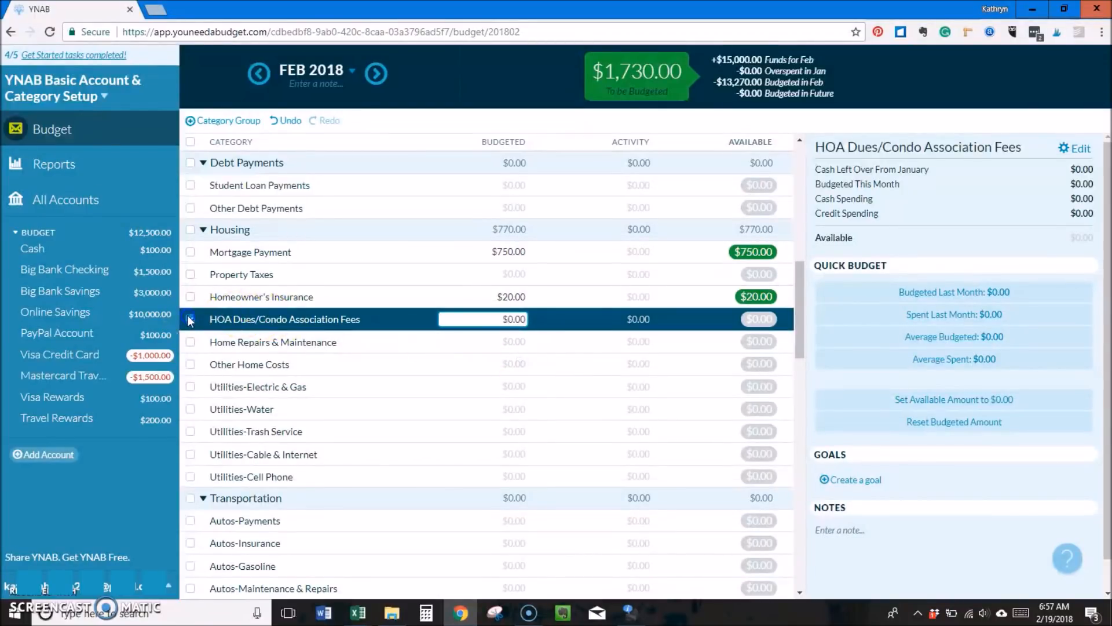
left_click(482, 364)
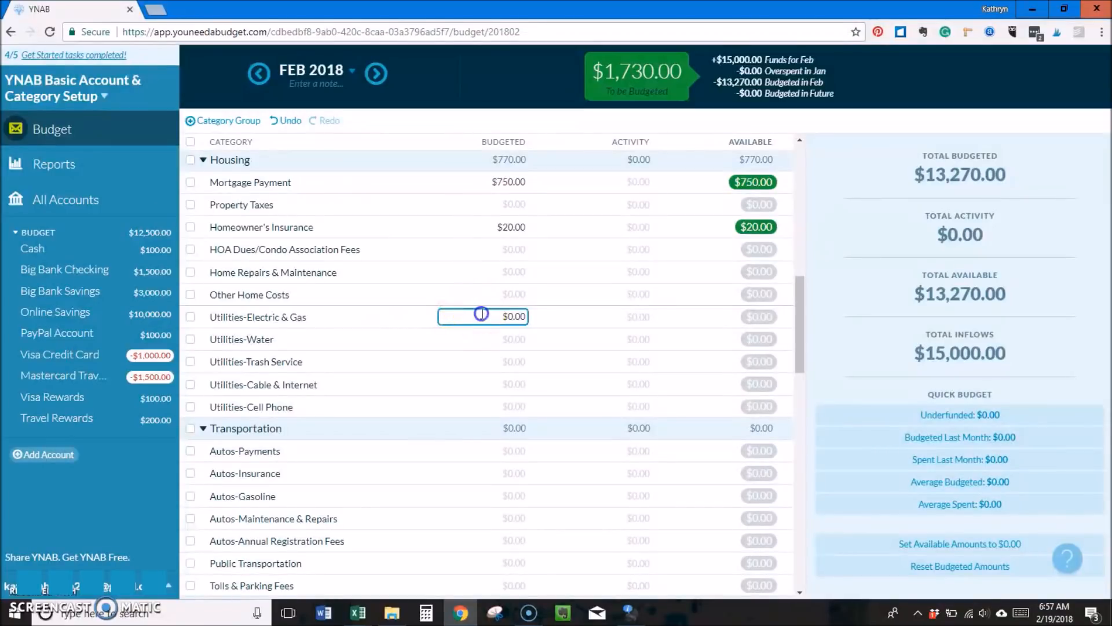
type("100")
left_click(483, 407)
type("25")
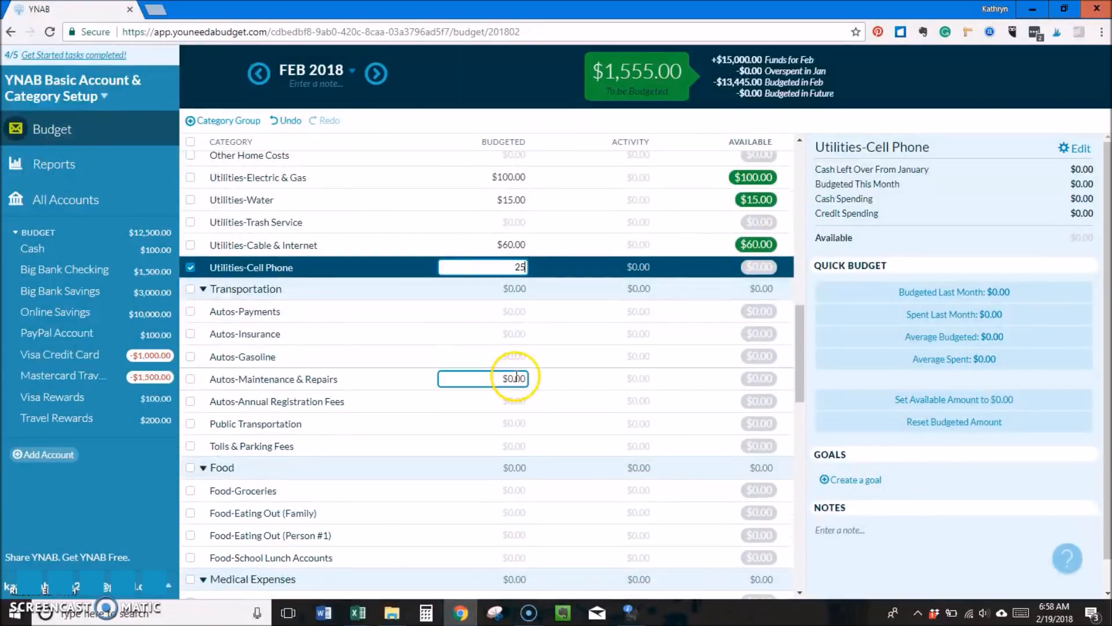
- Budget $0 for the Autos category and $10 for the next personal expense category
left_click(483, 310)
type("1")
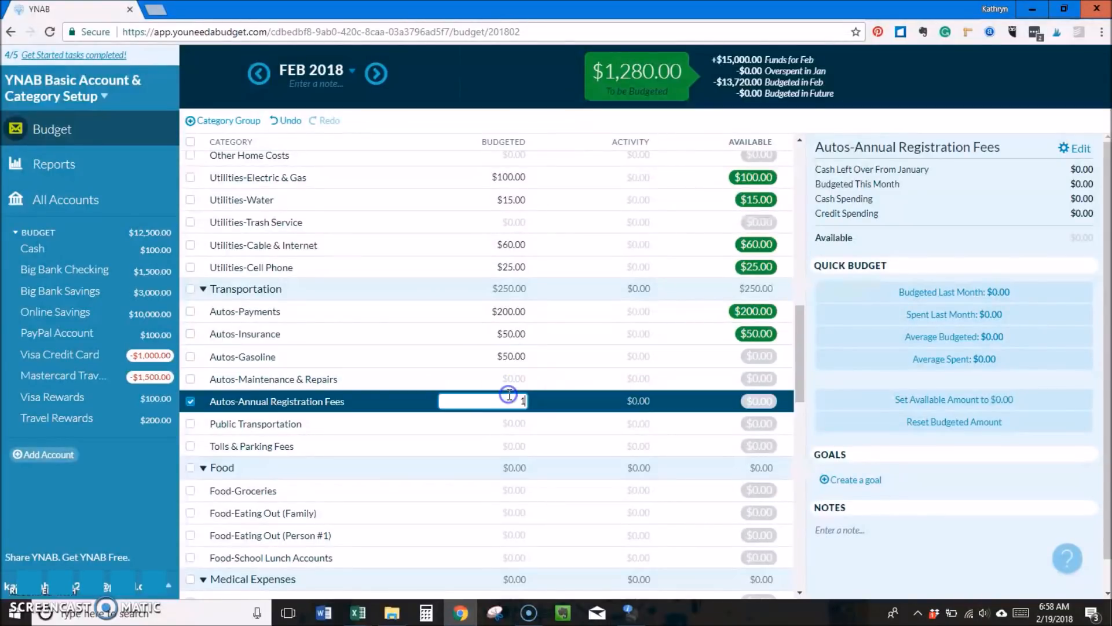
type("0")
type("125")
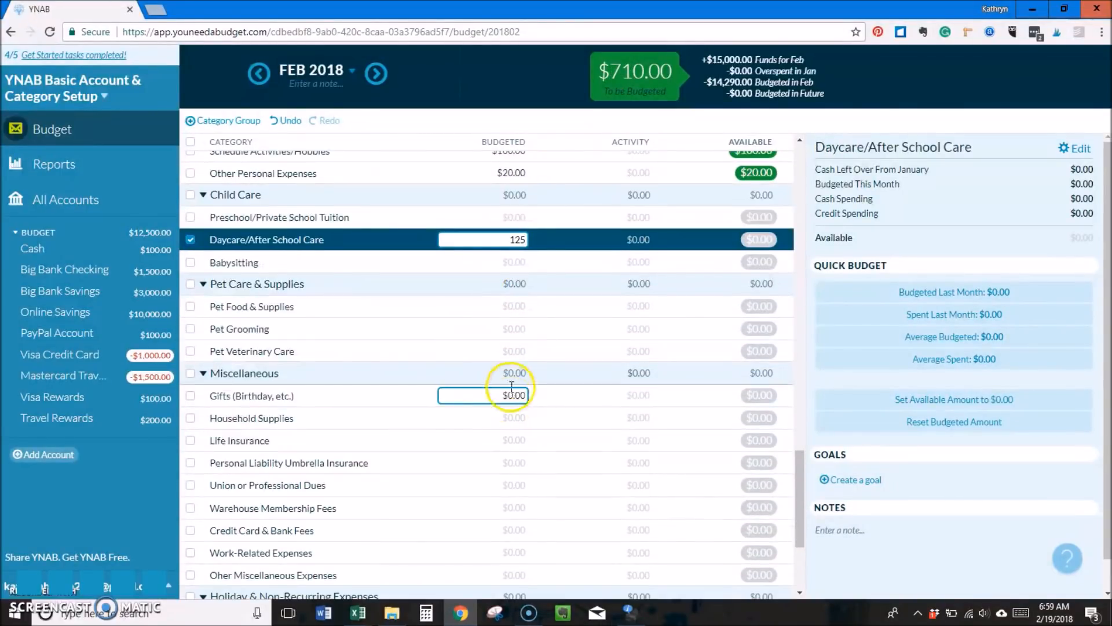
scroll("down", 3)
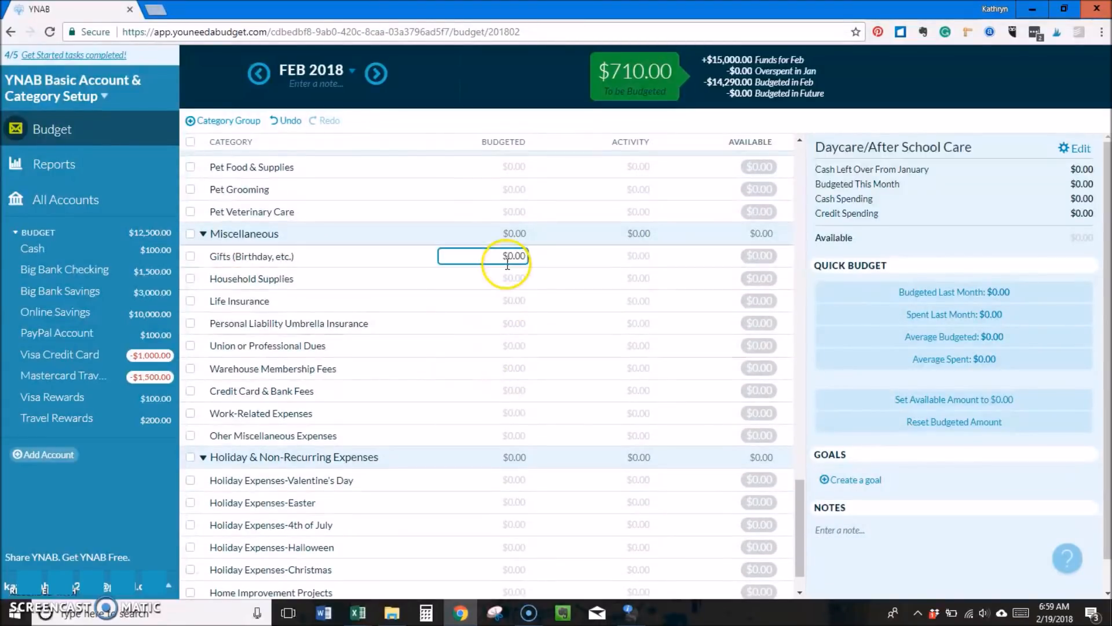
type("10")
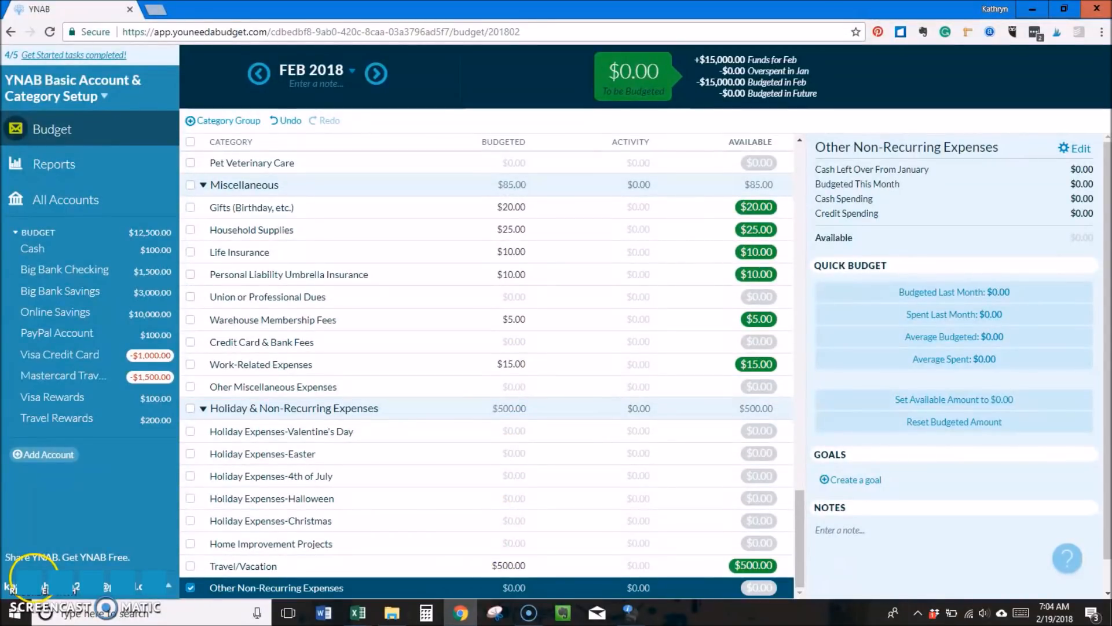
mouse_move(685, 76)
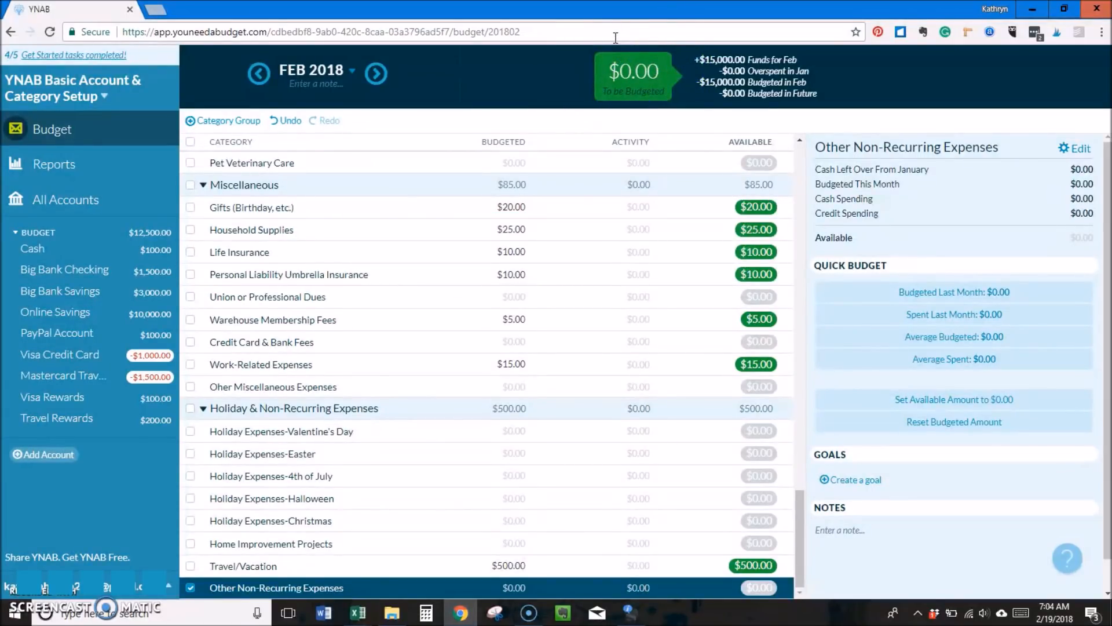
mouse_move(595, 50)
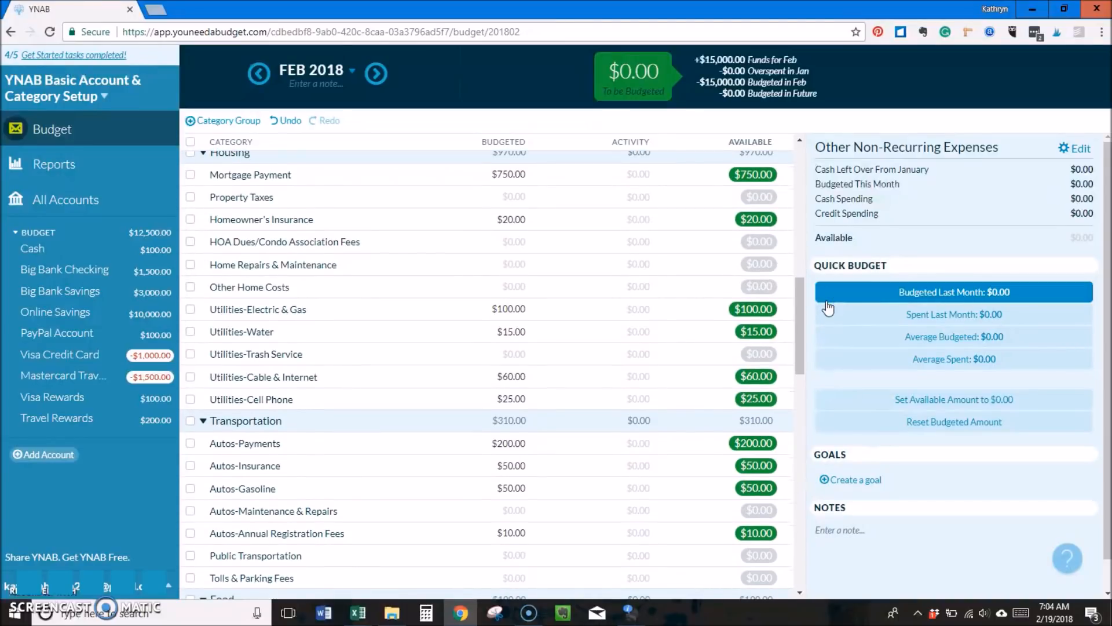
left_click(482, 442)
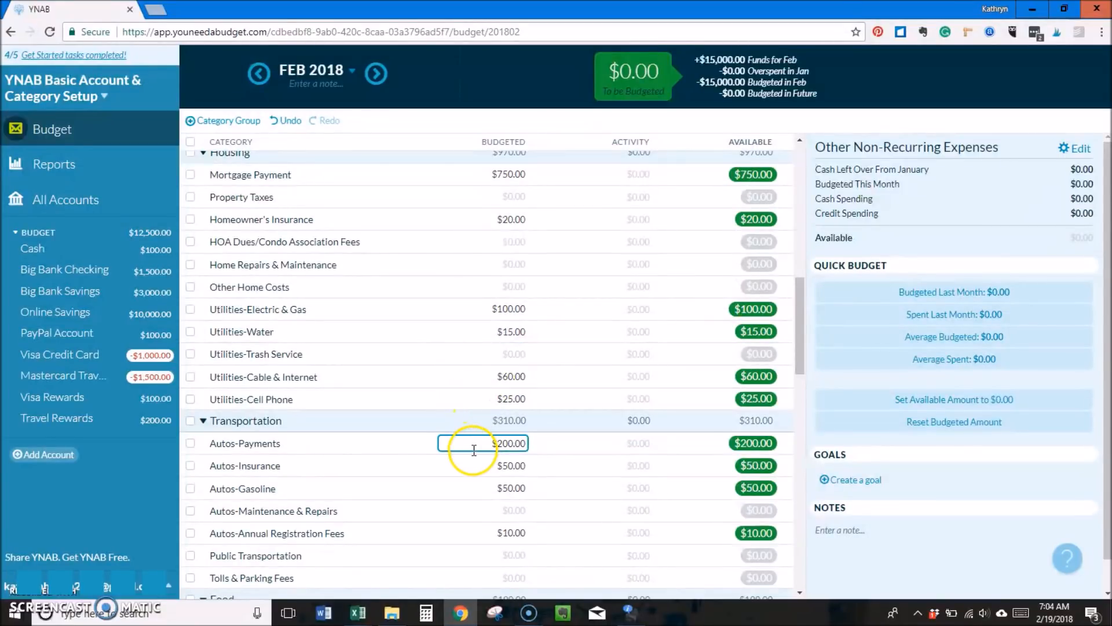
left_click(482, 331)
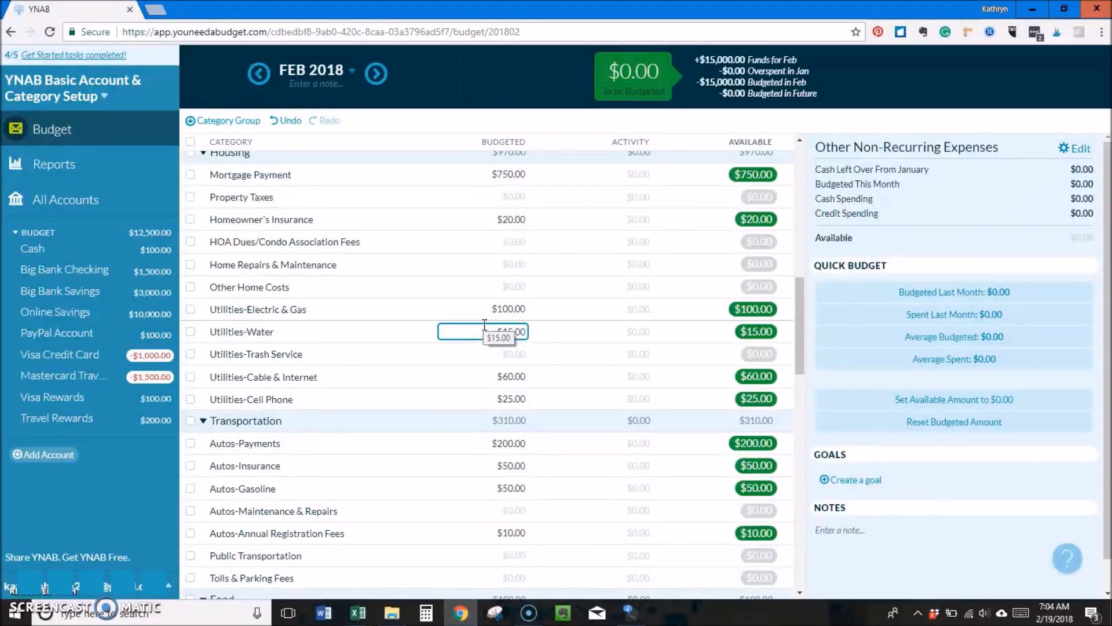
left_click(482, 286)
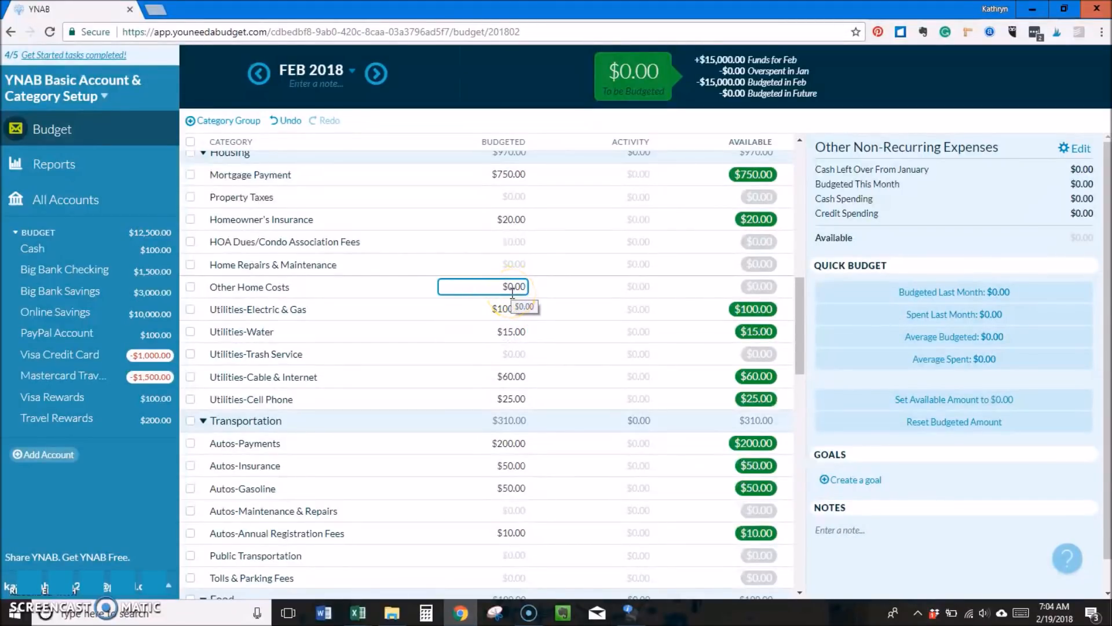
left_click(508, 309)
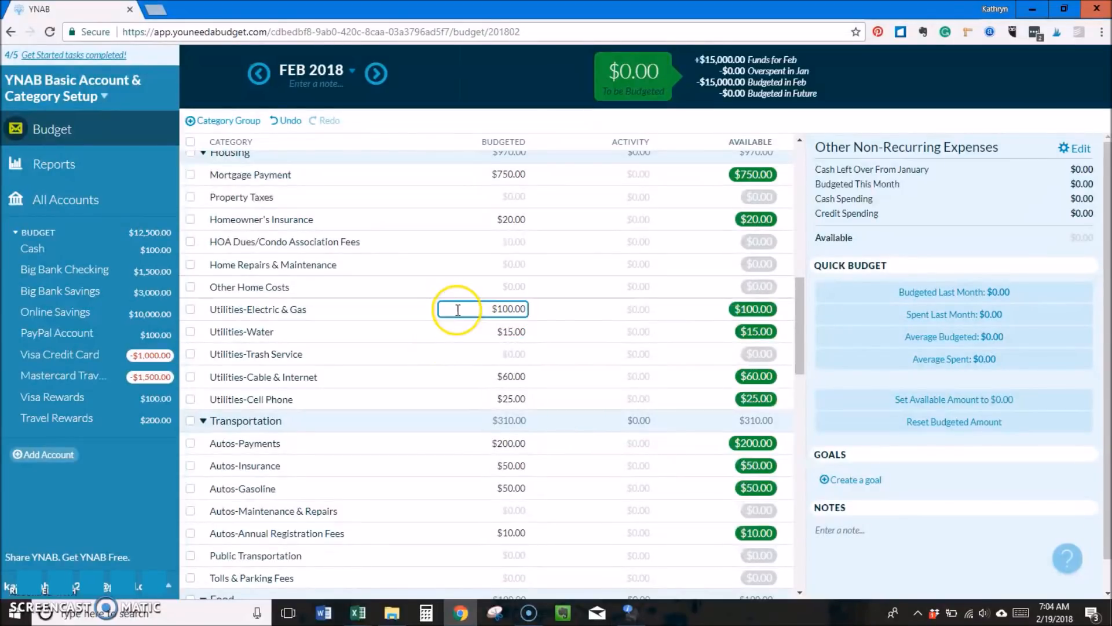
left_click(482, 308)
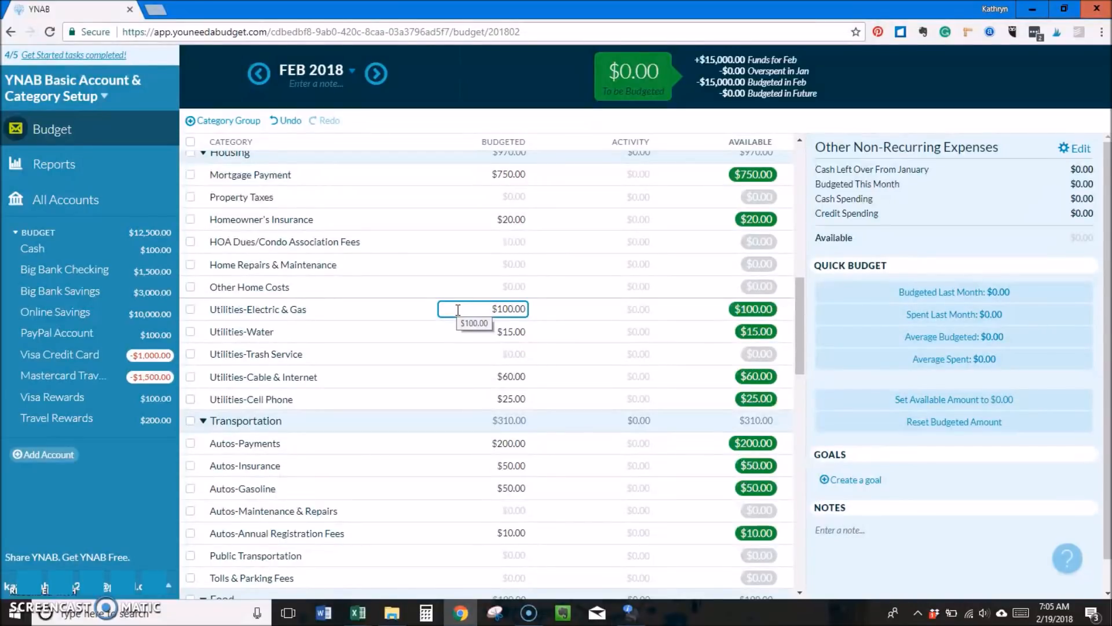
left_click(483, 510)
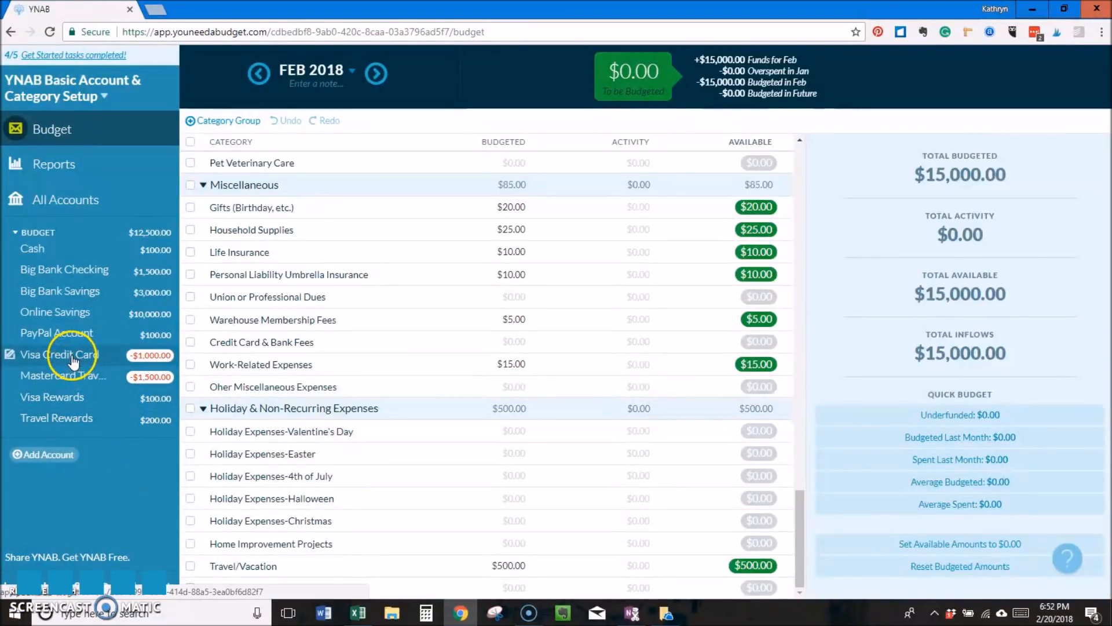
- Record a 2/19/2018 Utility Company charge in the Visa Credit Card account and save it
left_click(59, 354)
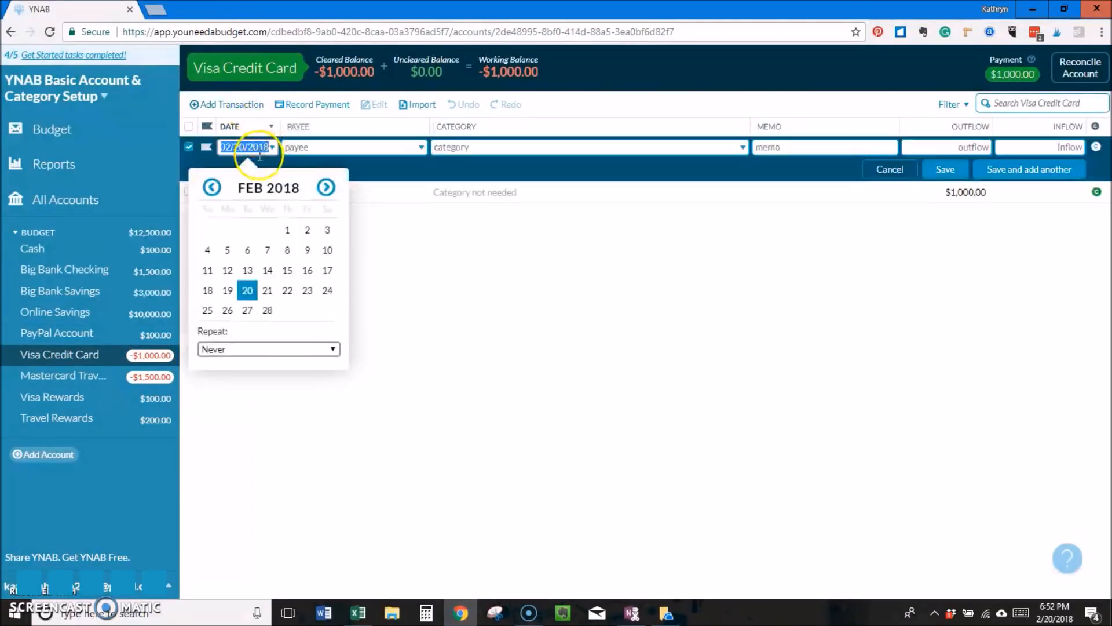
type("2/19/2018")
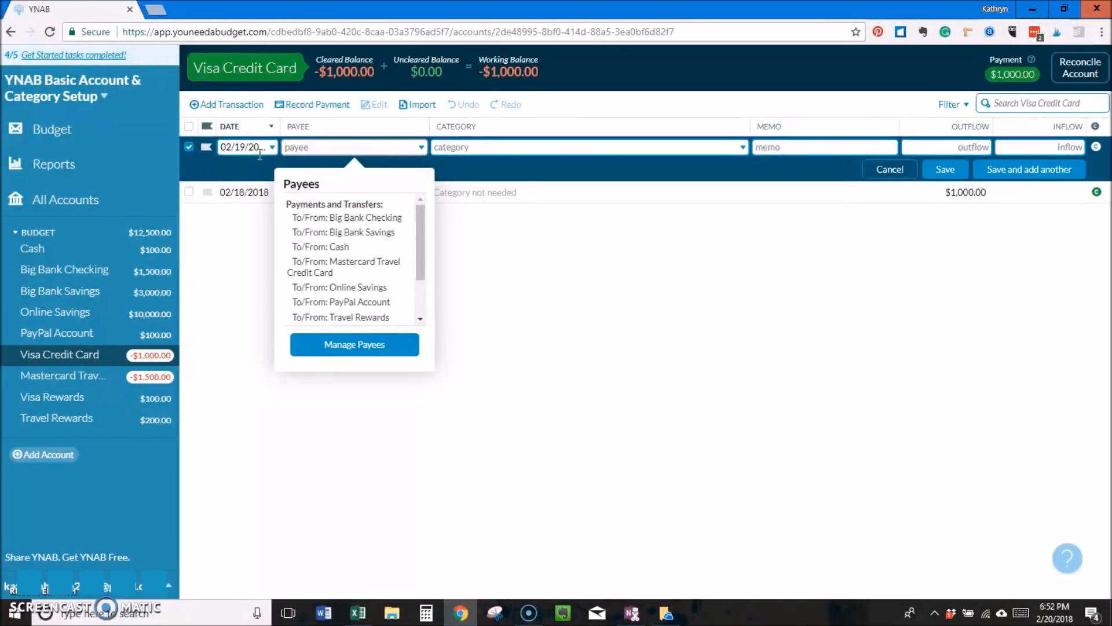
type("utiliti")
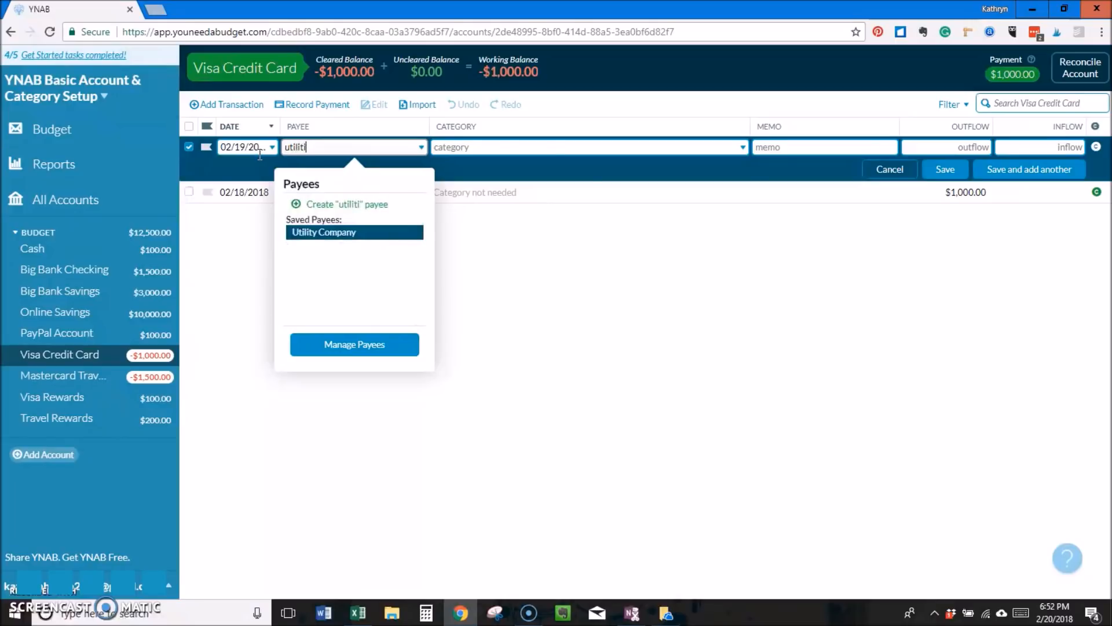
left_click(323, 232)
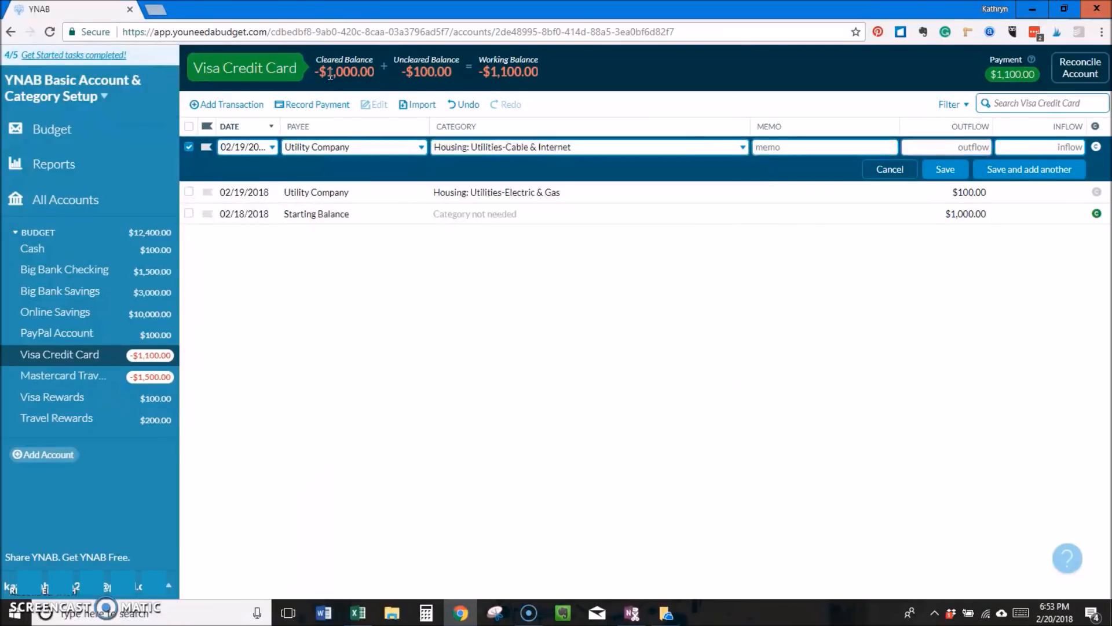
left_click(352, 147)
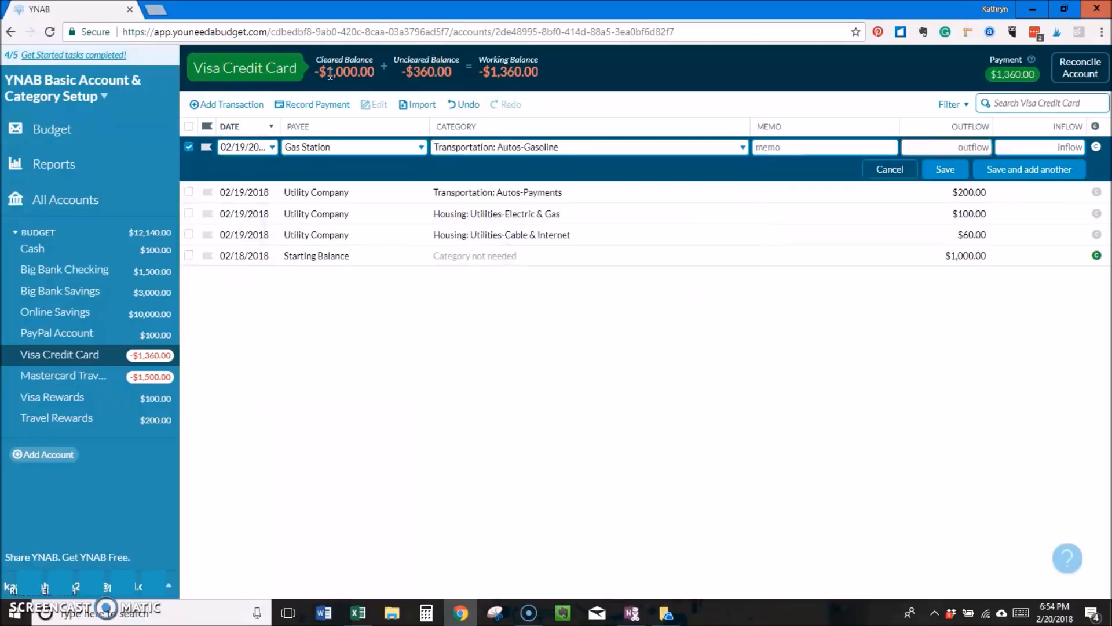
- Record Visa purchases for Grocery Store, Allowances, books ($20), Kid and Daycare, then return to the budget
type("Grocery Sto")
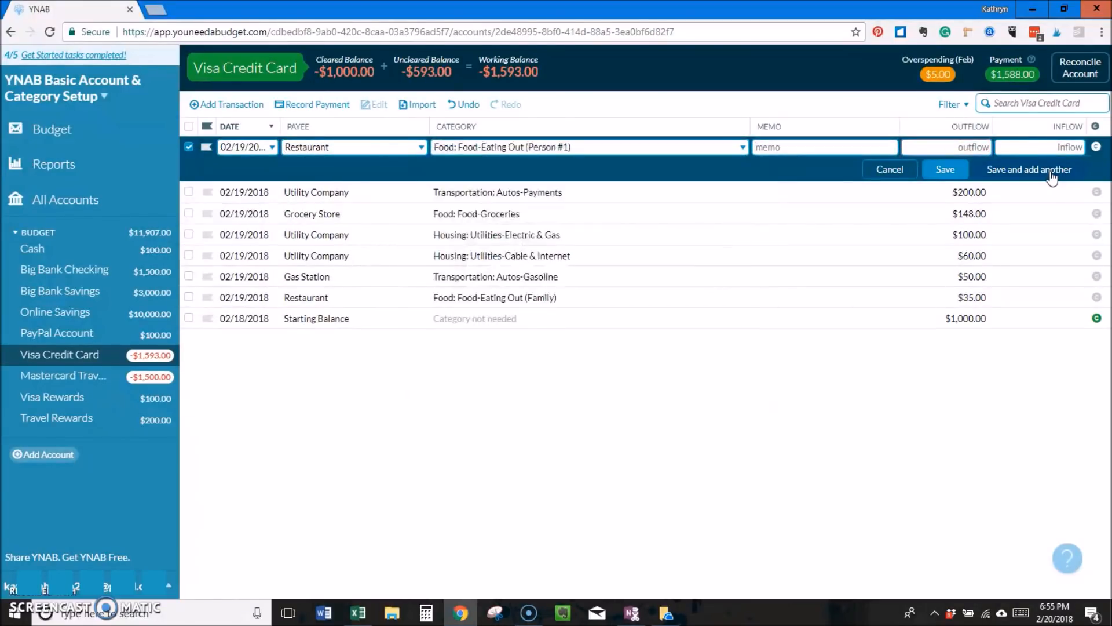
type("Allowances")
type("25")
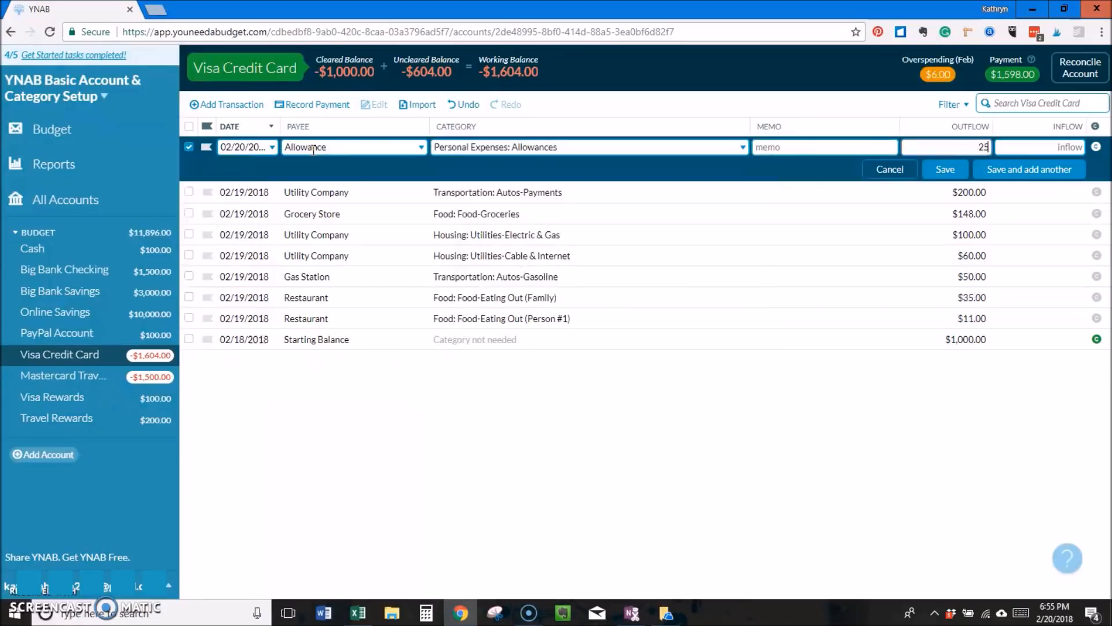
type("boo")
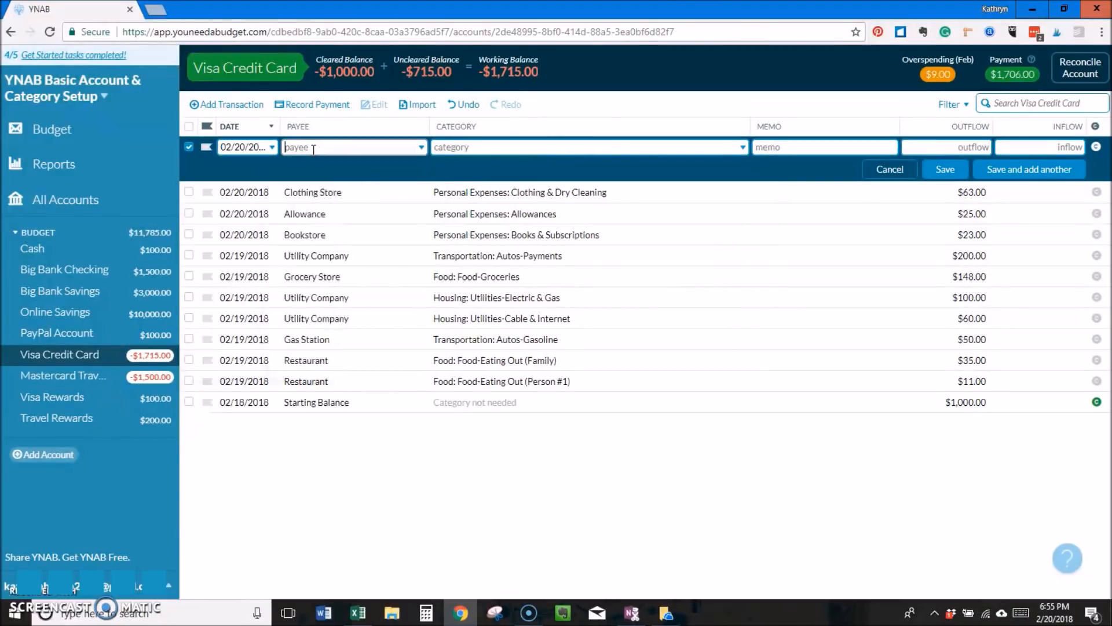
type("20")
type("Movie Theater")
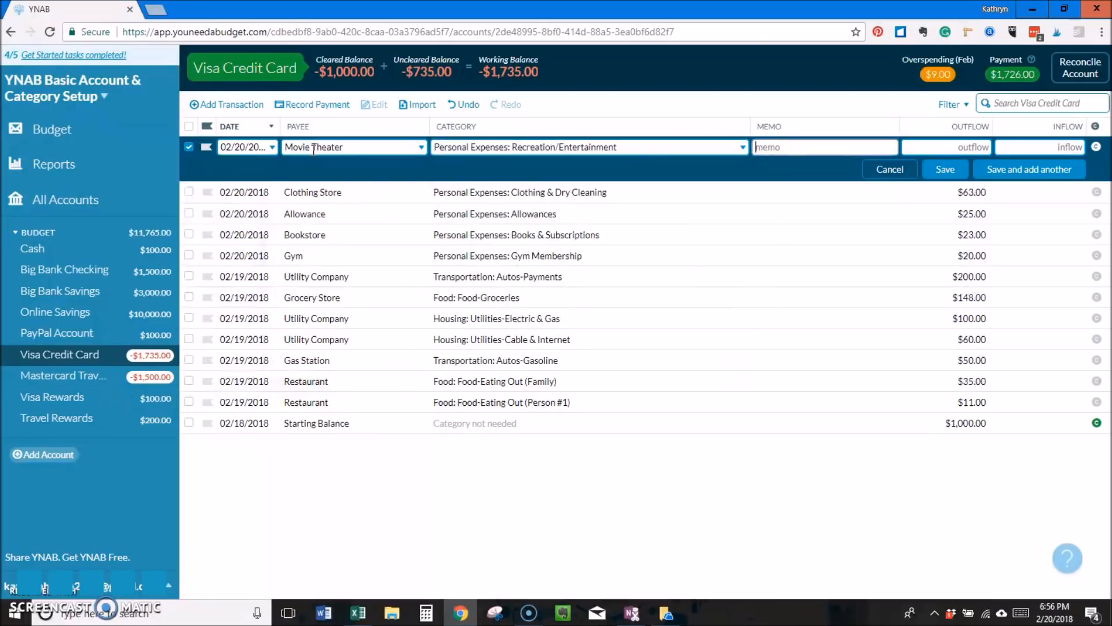
type("Kid Activity Place")
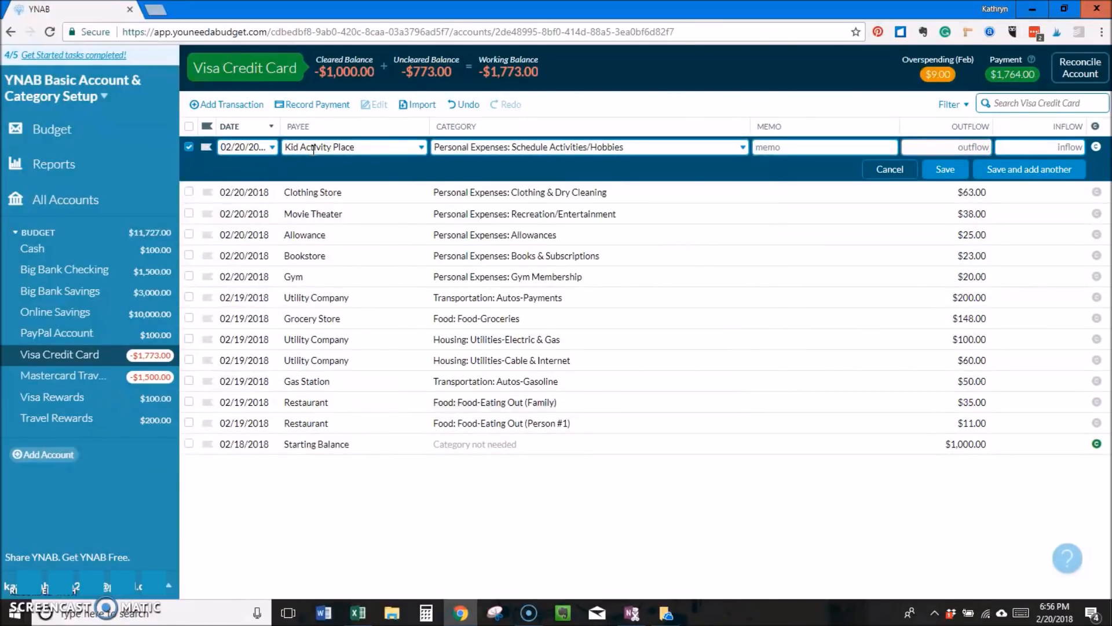
type("Daycar")
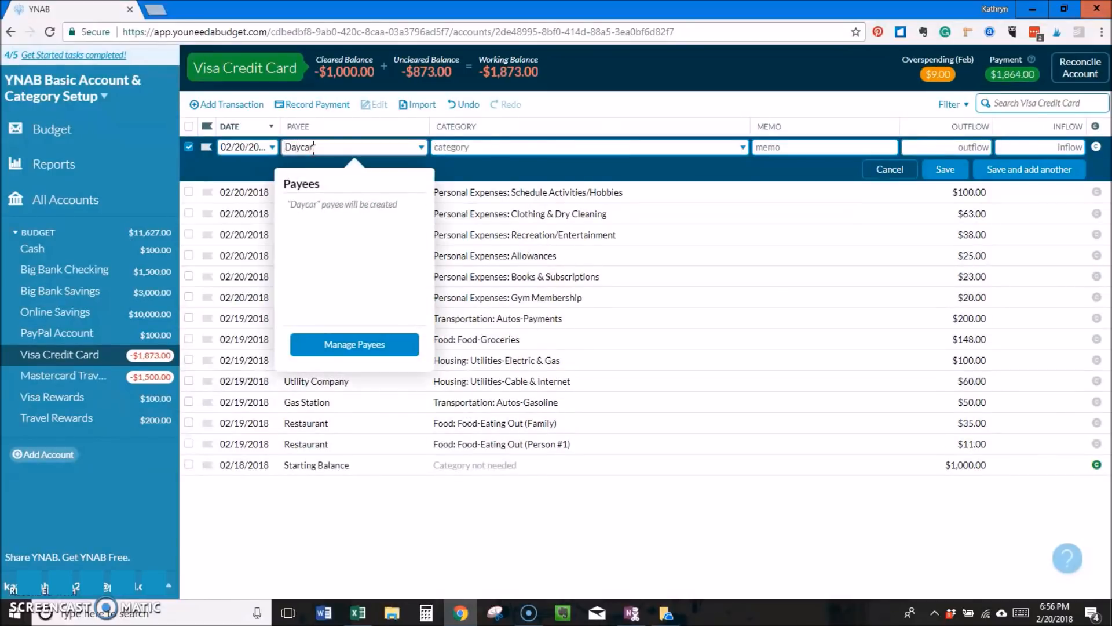
left_click(943, 169)
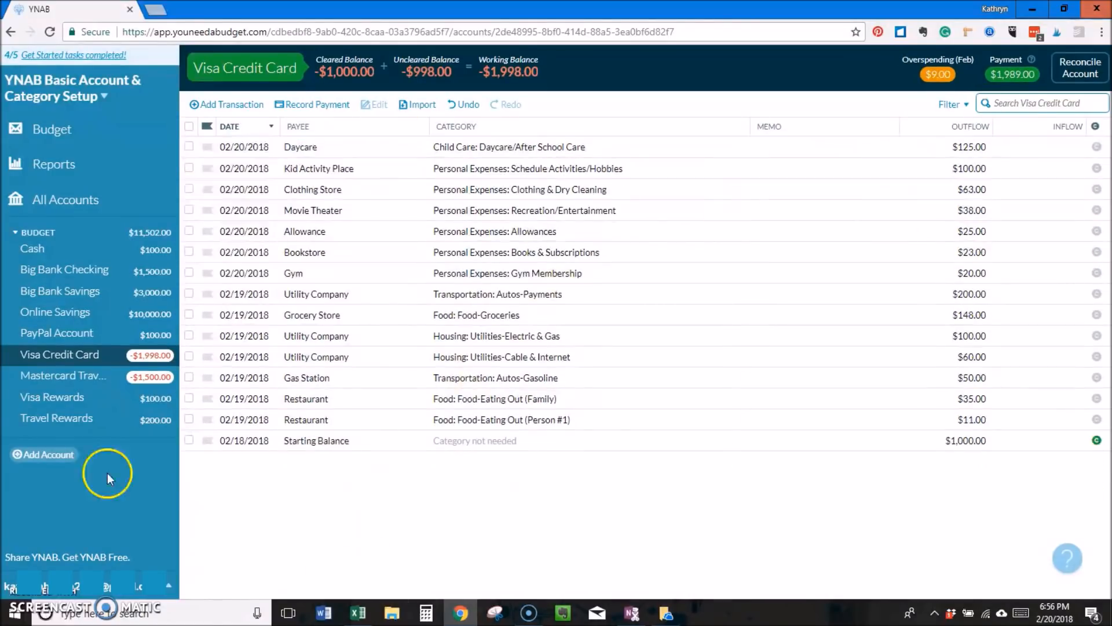
left_click(52, 129)
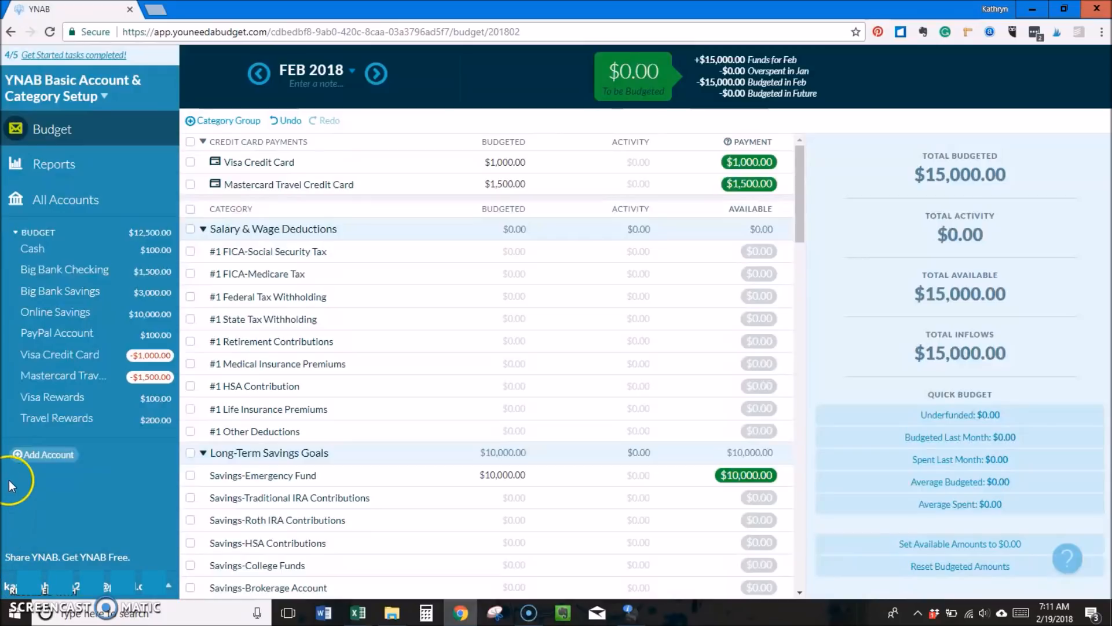
- Start a February 19 Great Paying Job transaction in Big Bank Checking as a split
left_click(63, 269)
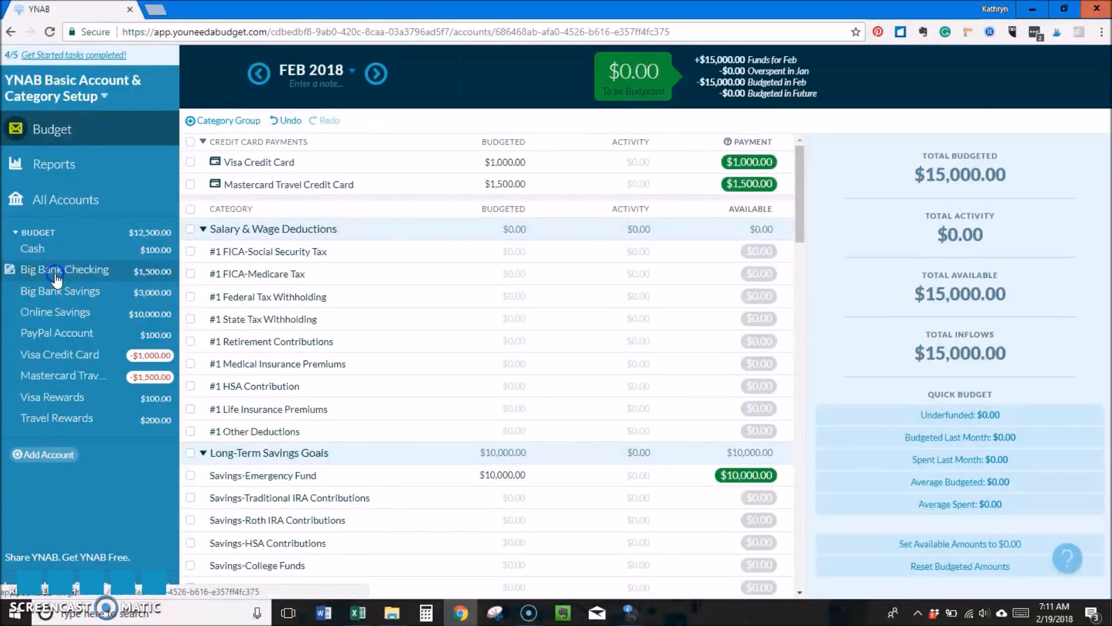
left_click(65, 271)
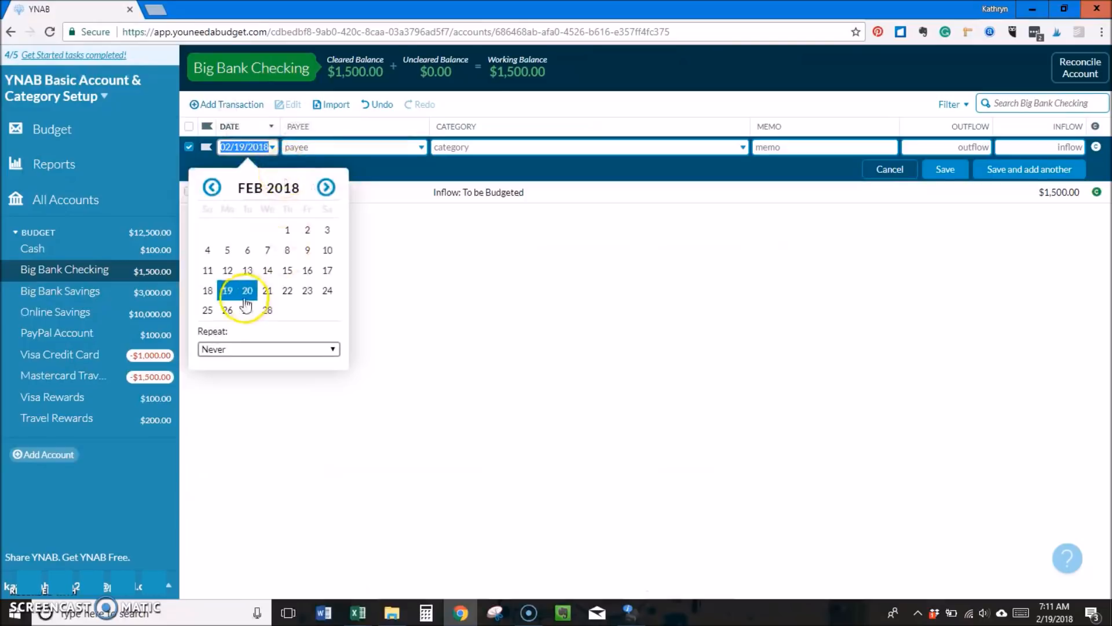
left_click(352, 147)
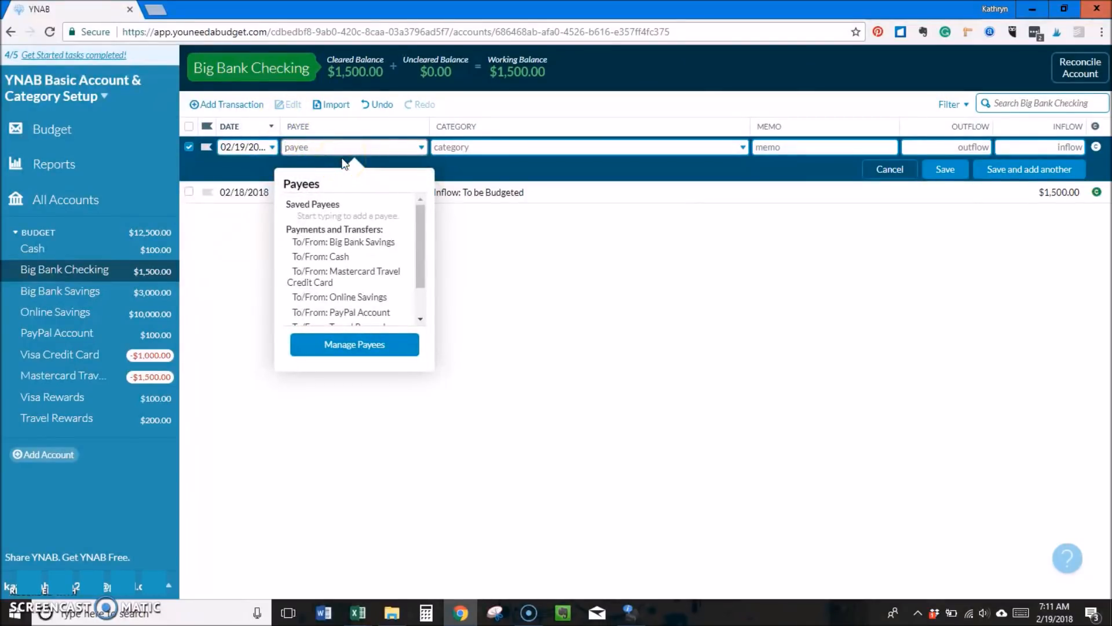
type("Great Paying")
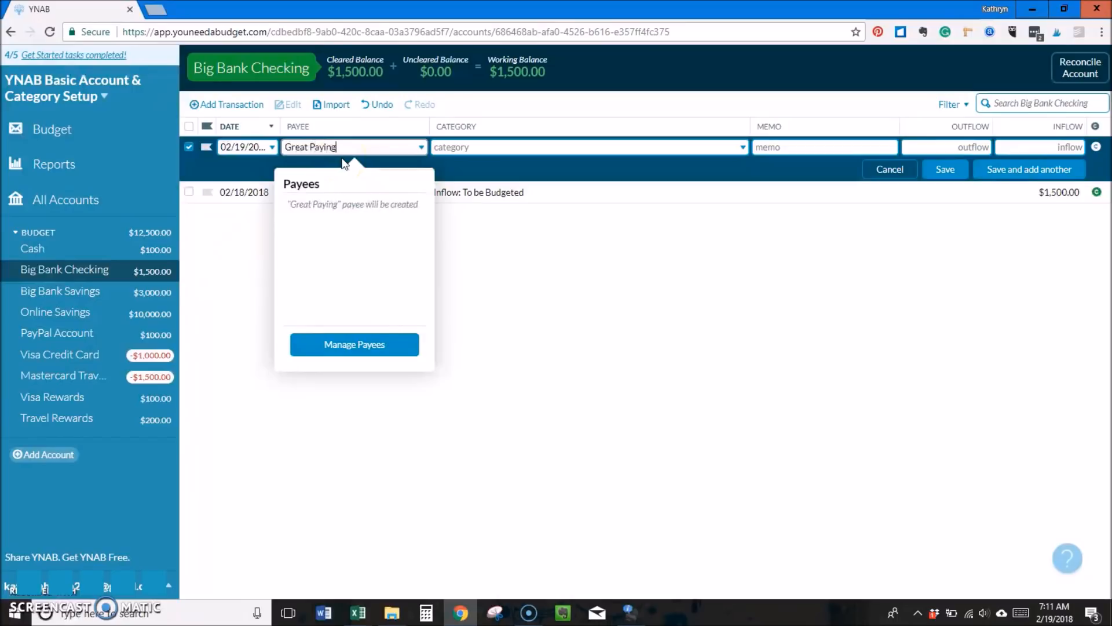
left_click(588, 147)
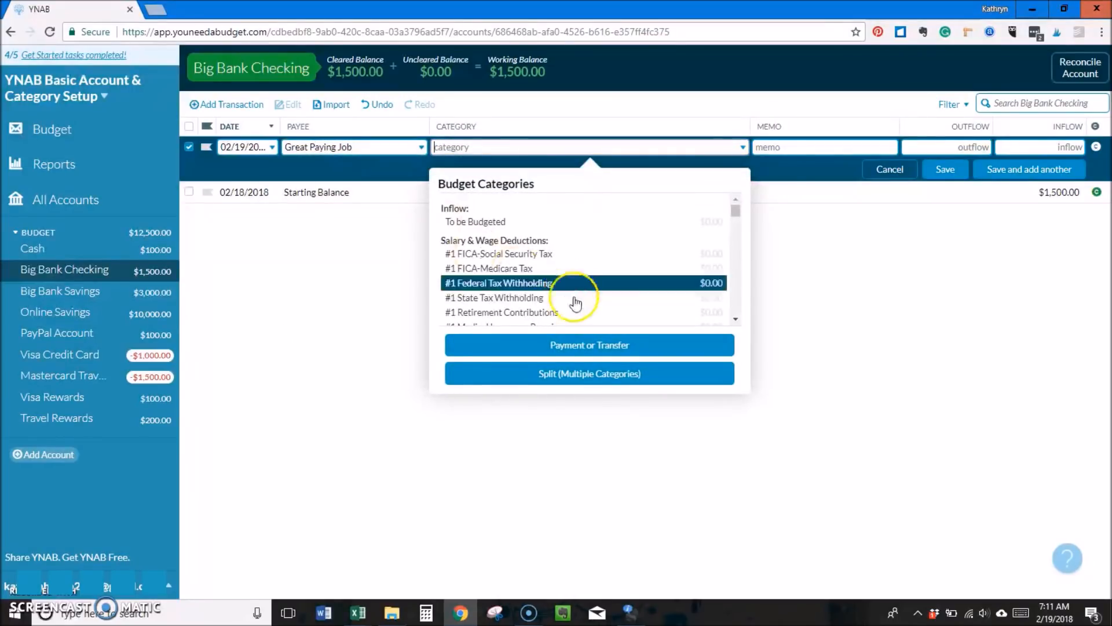
left_click(589, 373)
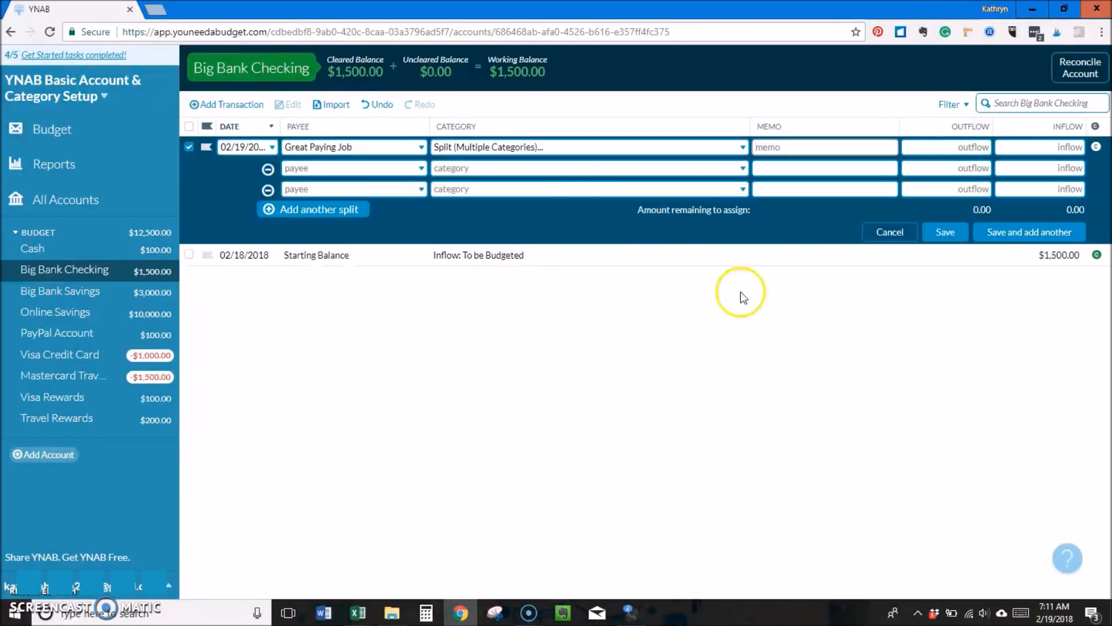
- Assign the first split line to Inflow: To be Budgeted with a 2,370 main inflow and 3,000 split inflow
left_click(586, 167)
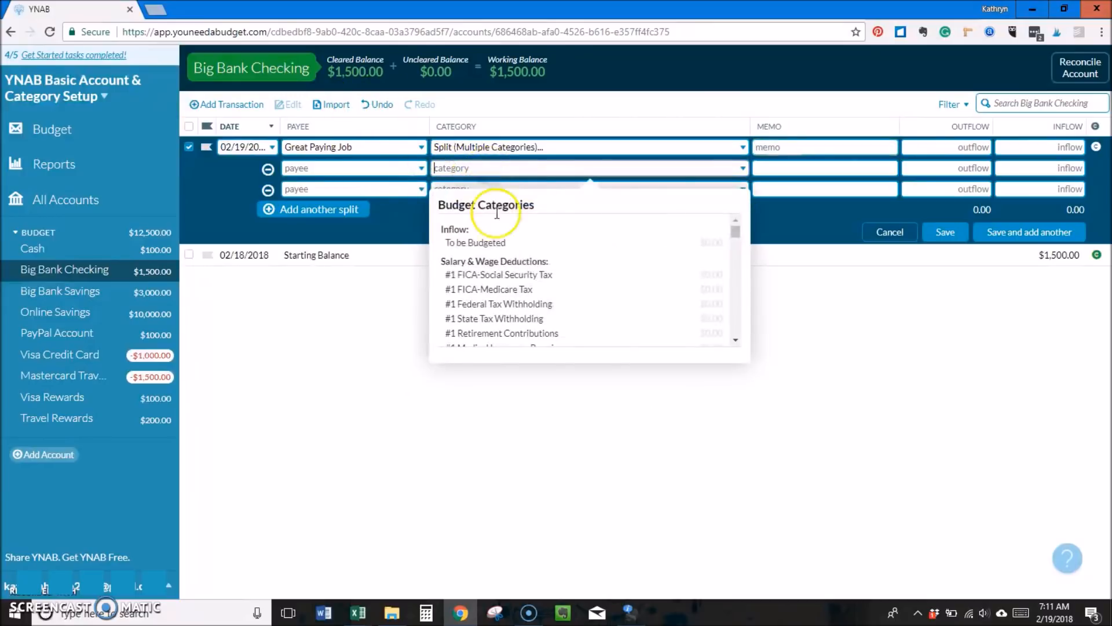
left_click(475, 242)
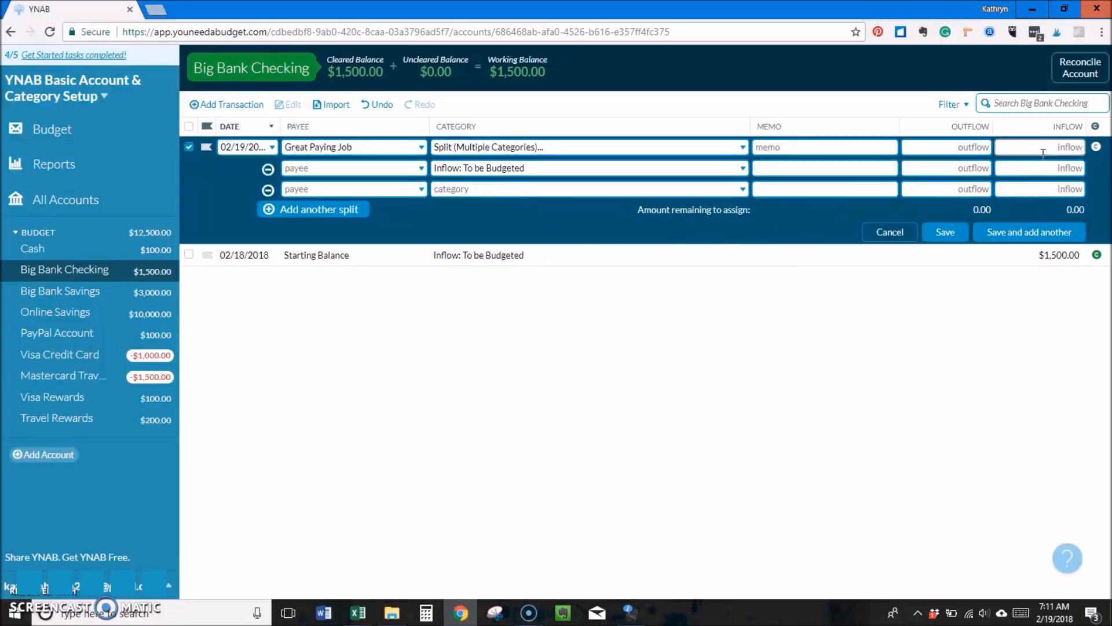
type("2370")
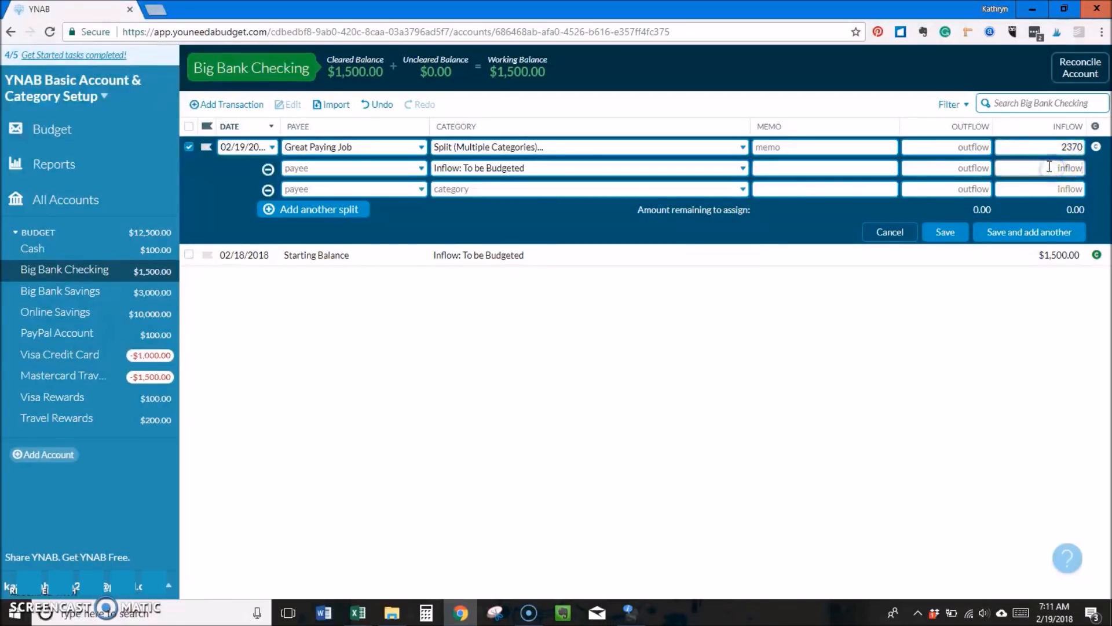
type("3000")
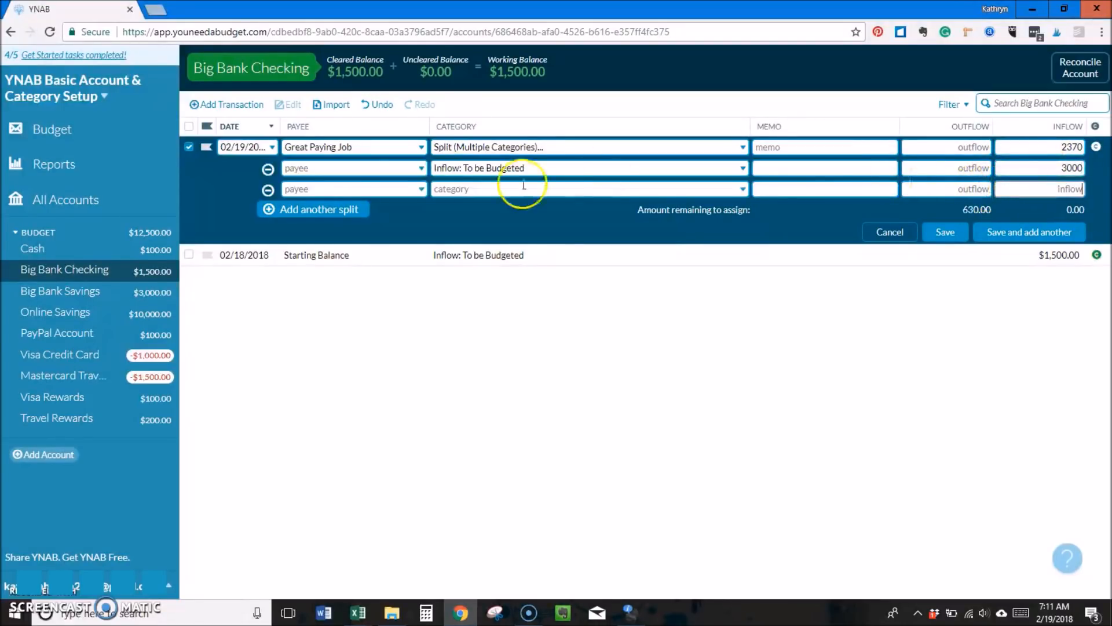
- Add split lines for each Salary & Wage Deductions category: FICA, tax withholdings, retirement, medical insurance, HSA and the rest
left_click(319, 210)
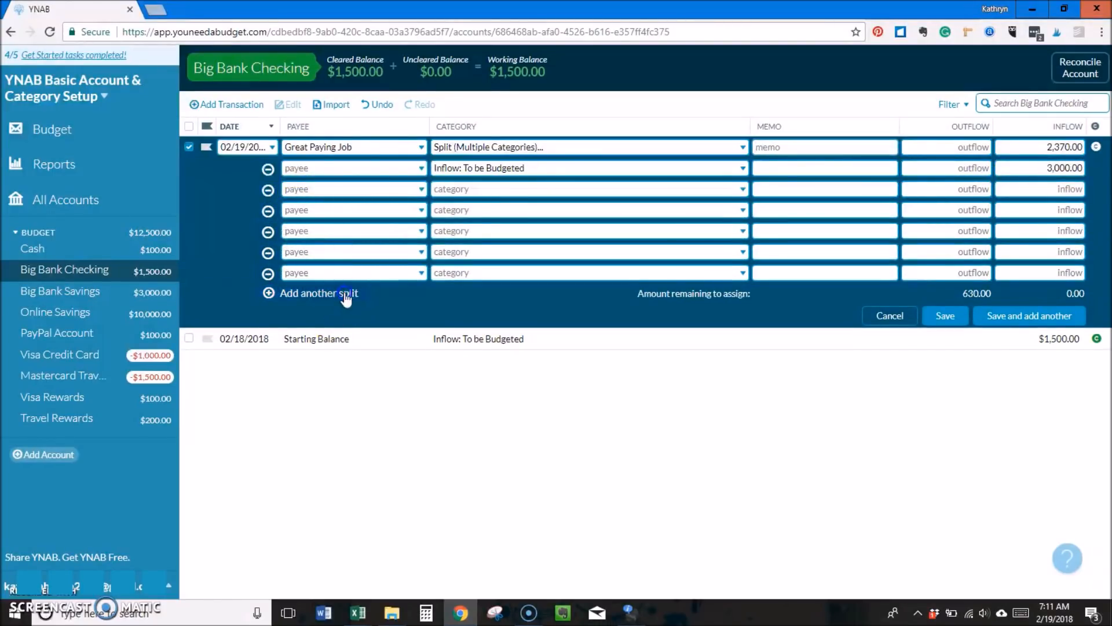
left_click(318, 293)
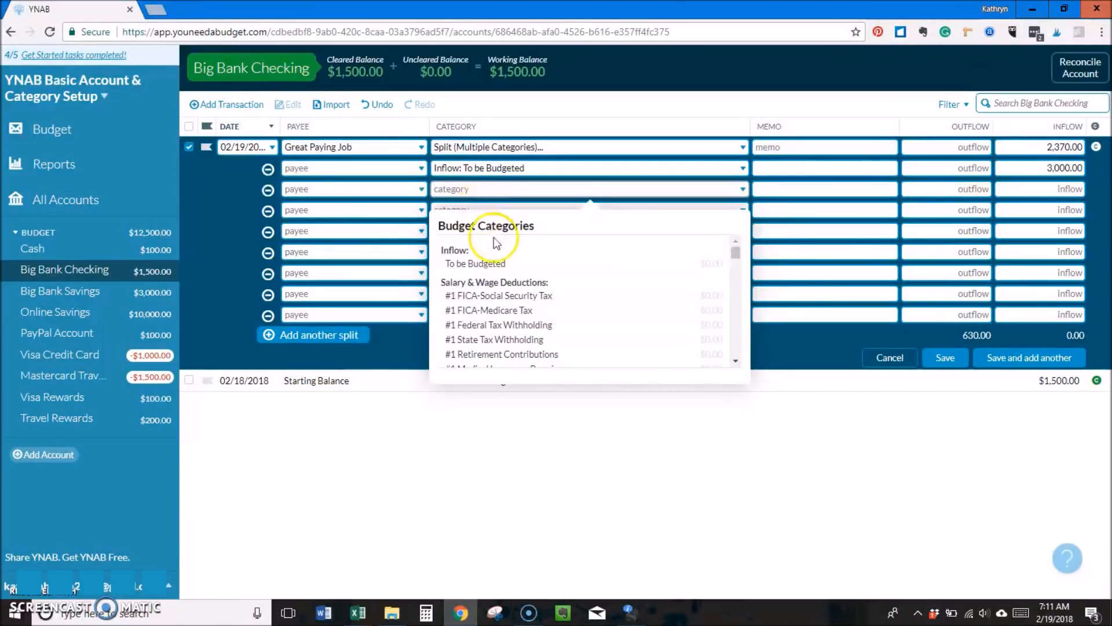
left_click(498, 295)
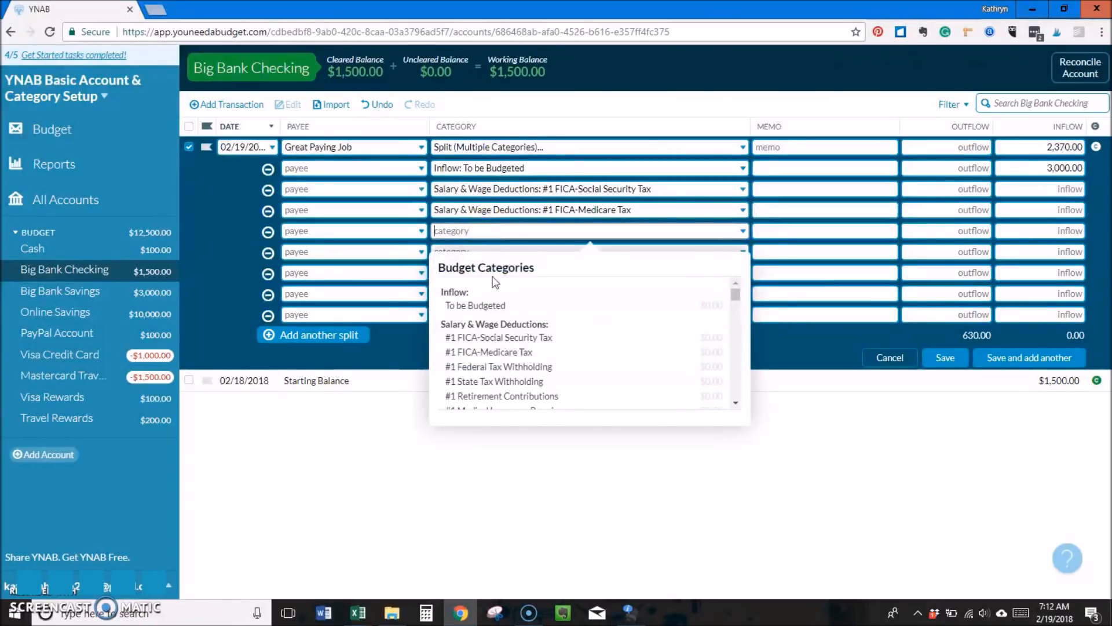
left_click(499, 368)
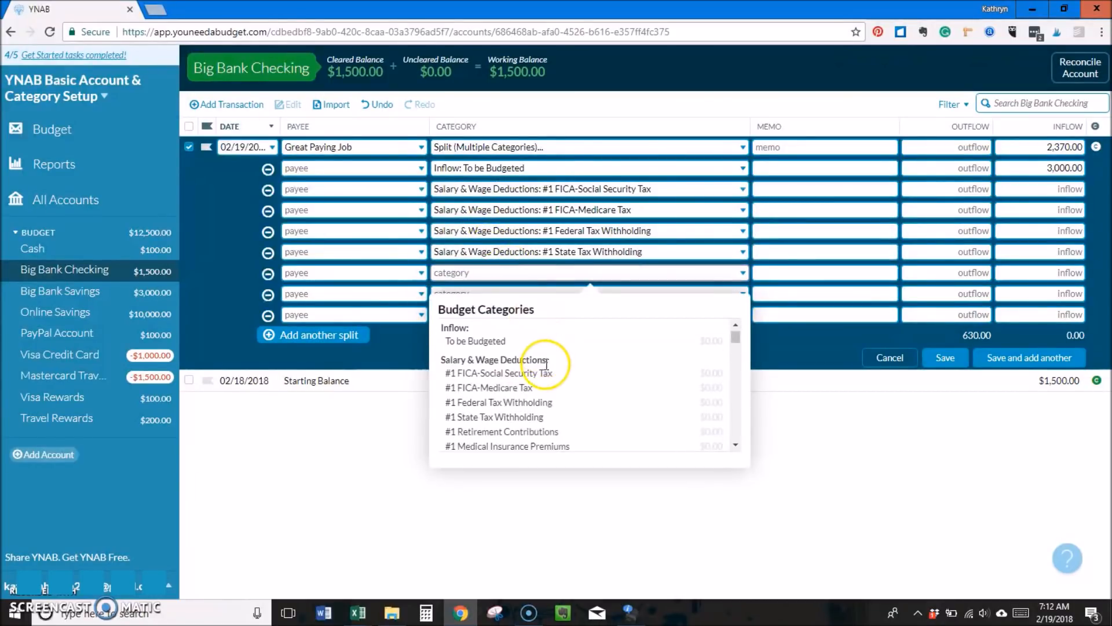
left_click(501, 431)
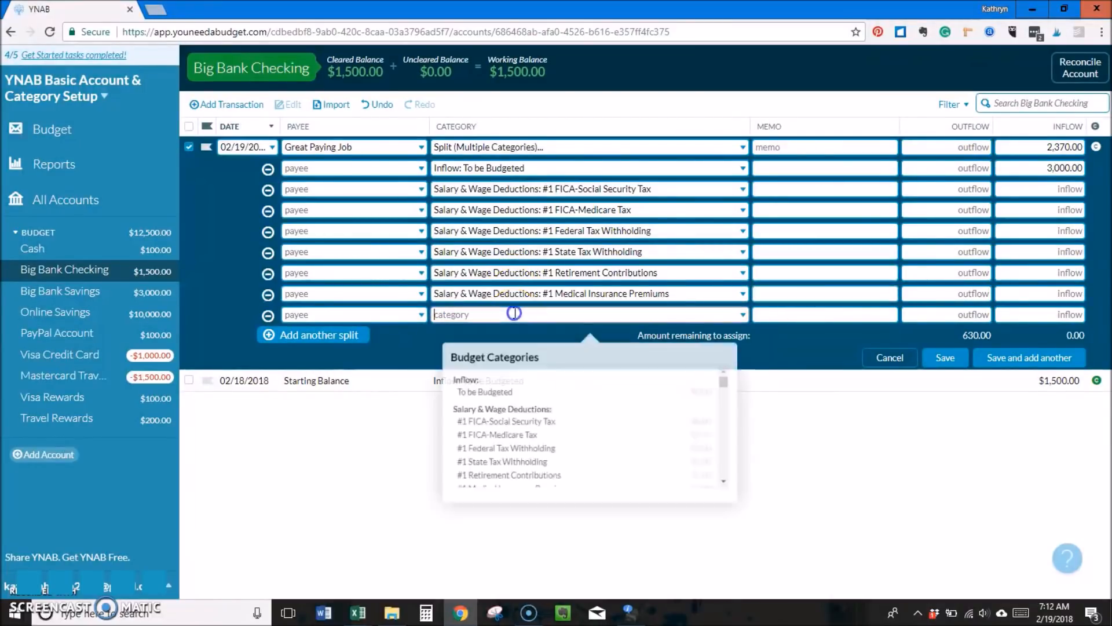
left_click(515, 433)
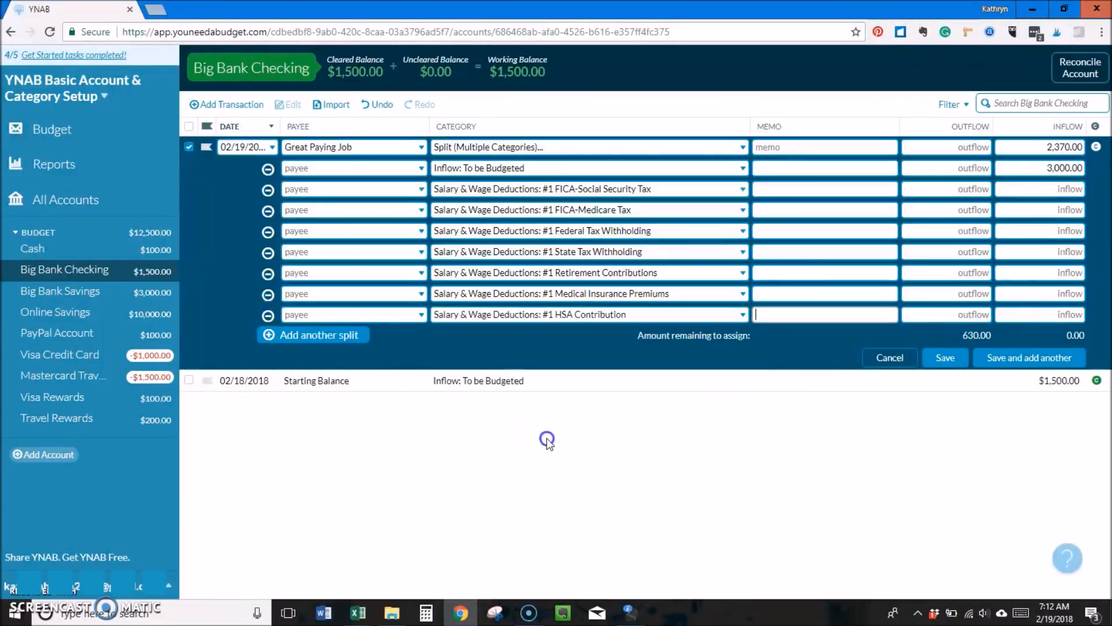
left_click(313, 335)
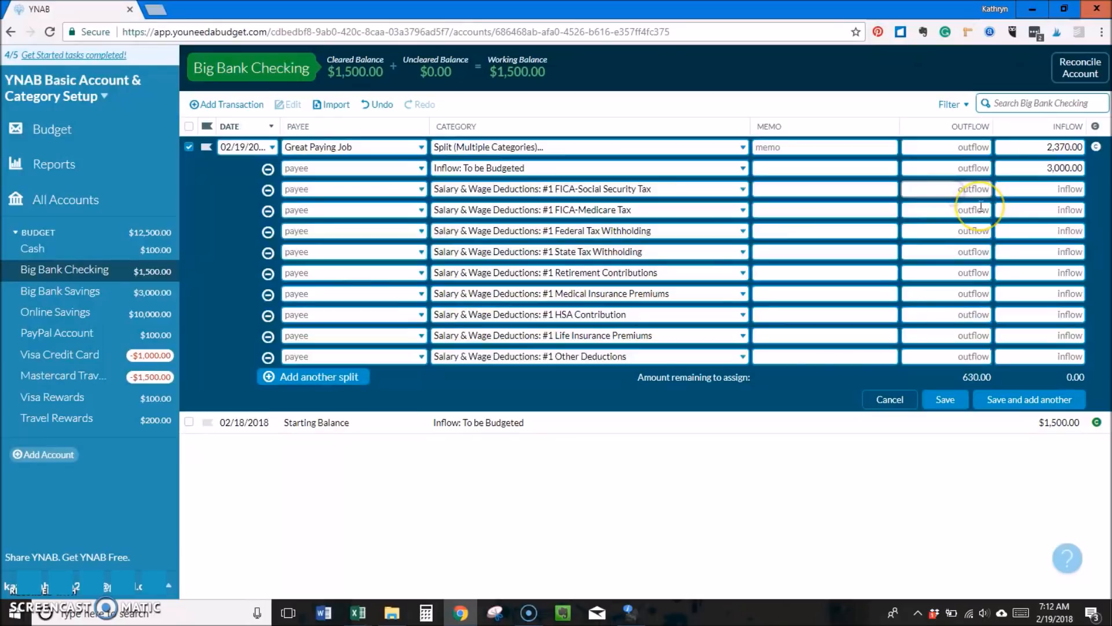
- Enter deduction outflows of $170 Social Security, $35 Medicare and $75 state tax withholding
type("170")
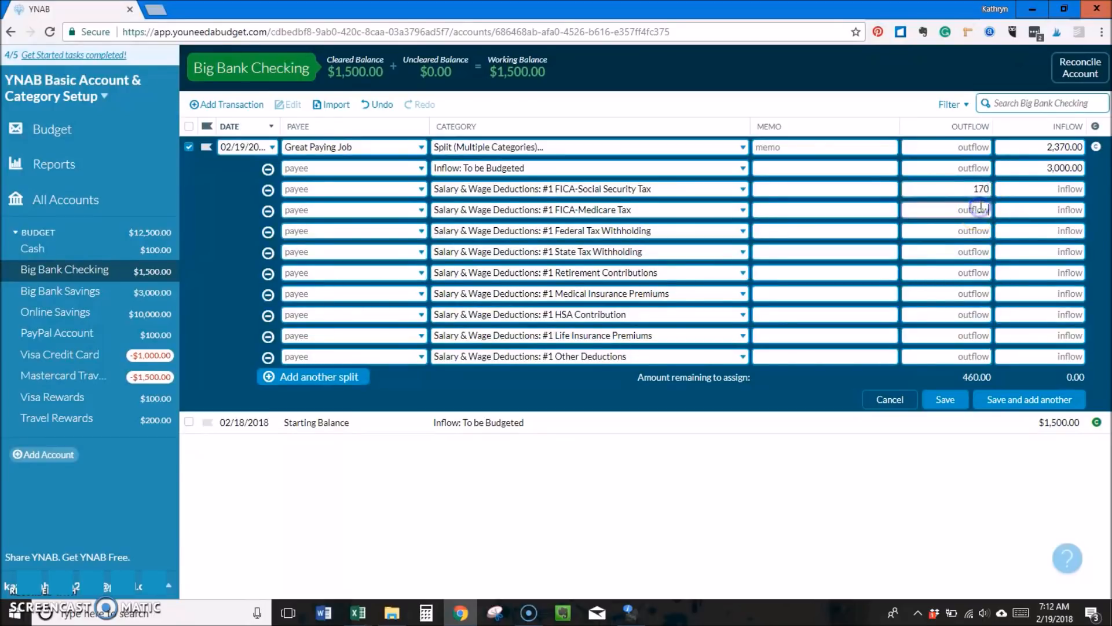
type("35")
left_click(946, 231)
type("2")
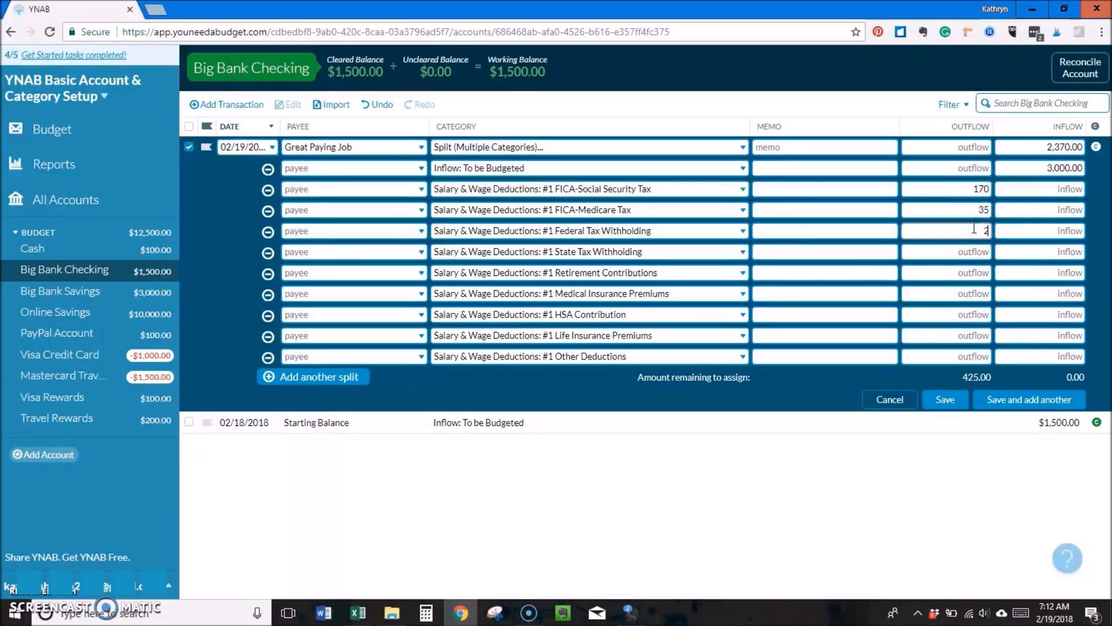
left_click(972, 252)
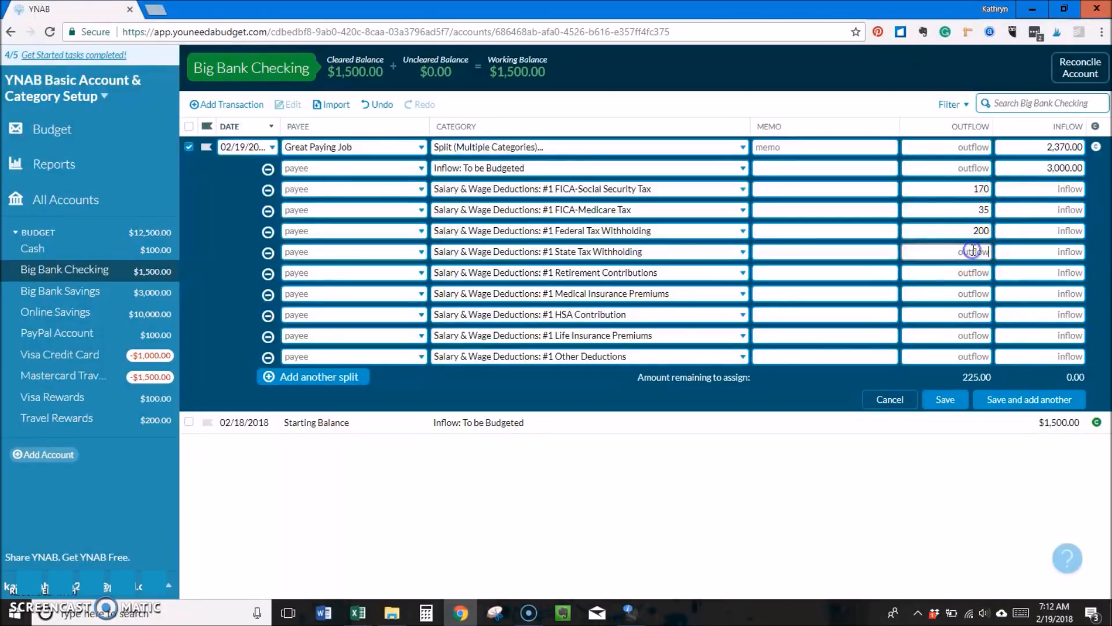
type("75")
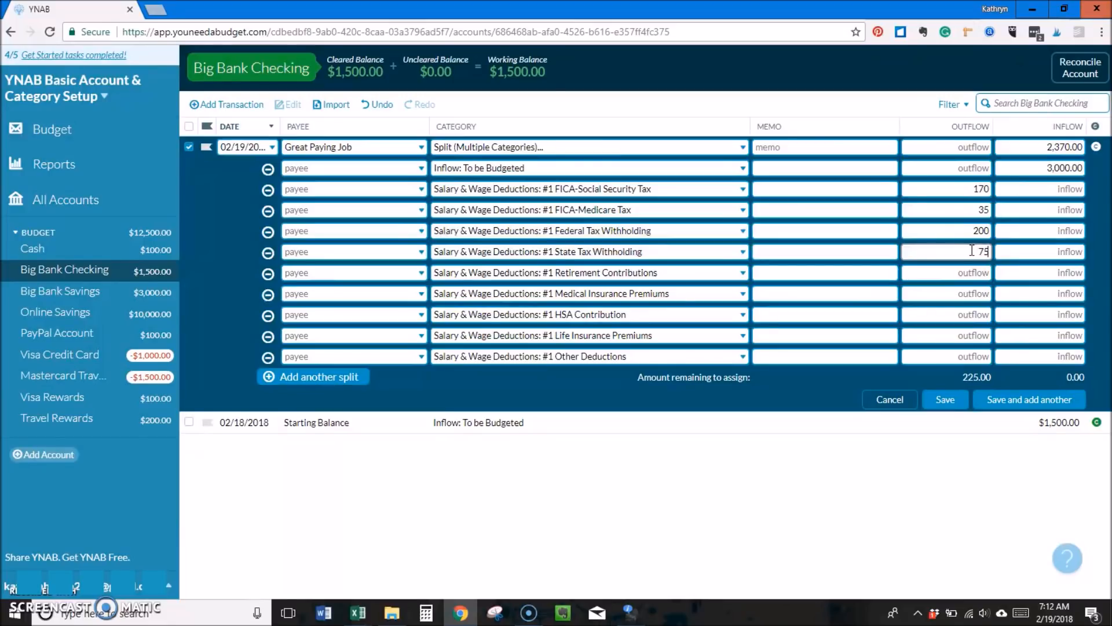
- Enter $100 retirement and $50 medical insurance outflows and save the split paycheck
left_click(945, 272)
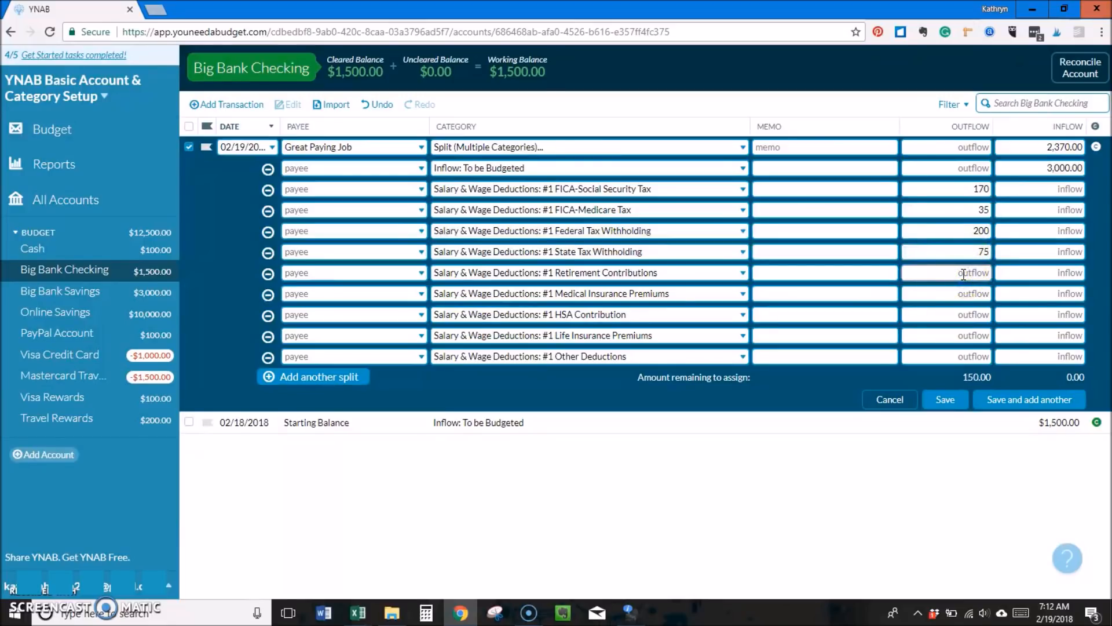
type("100")
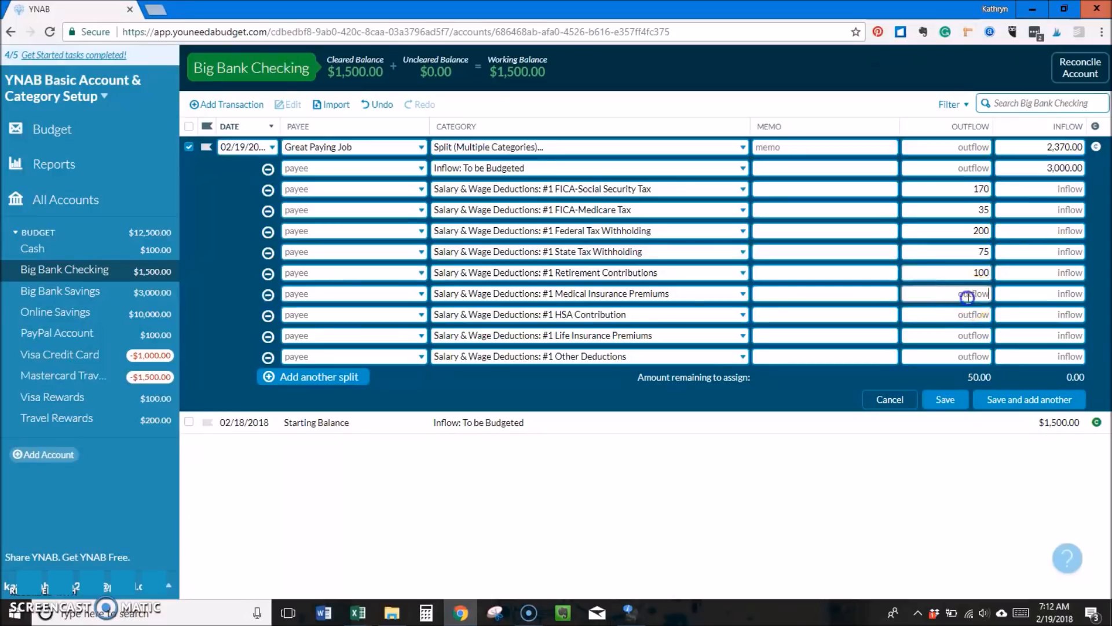
type("50")
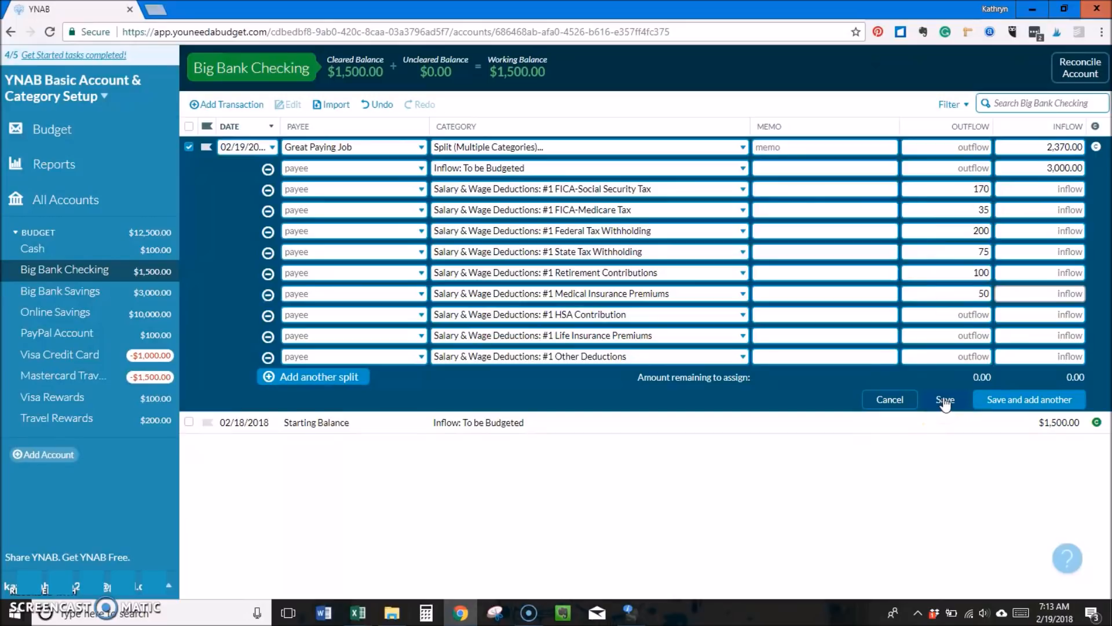
left_click(944, 399)
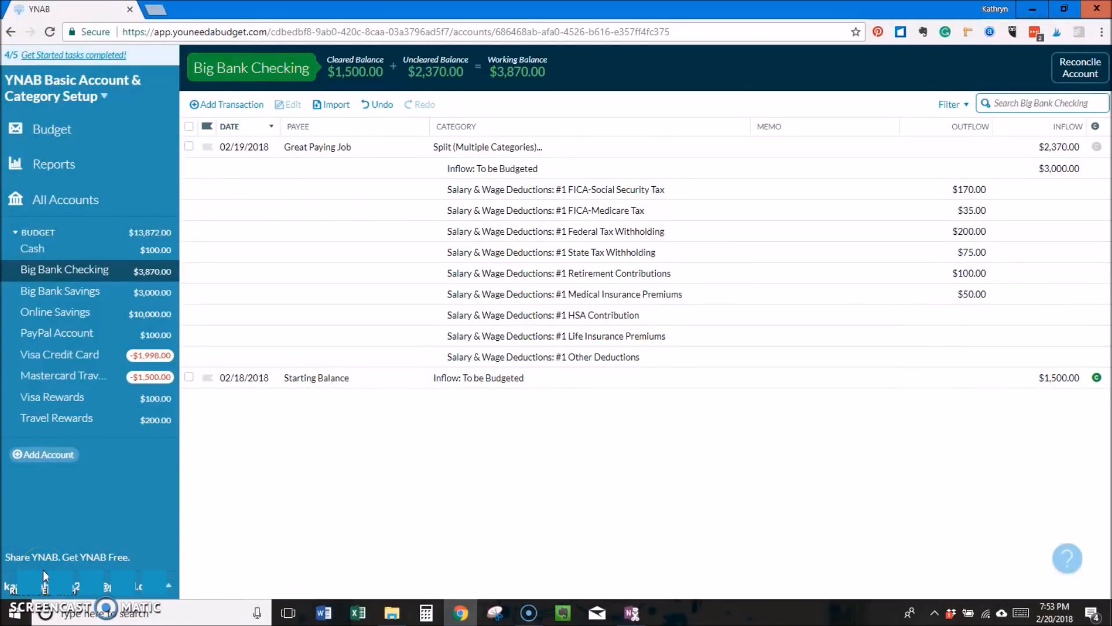
- Budget $170.00 for FICA-Social Security Tax in February and move to the next deduction
left_click(52, 128)
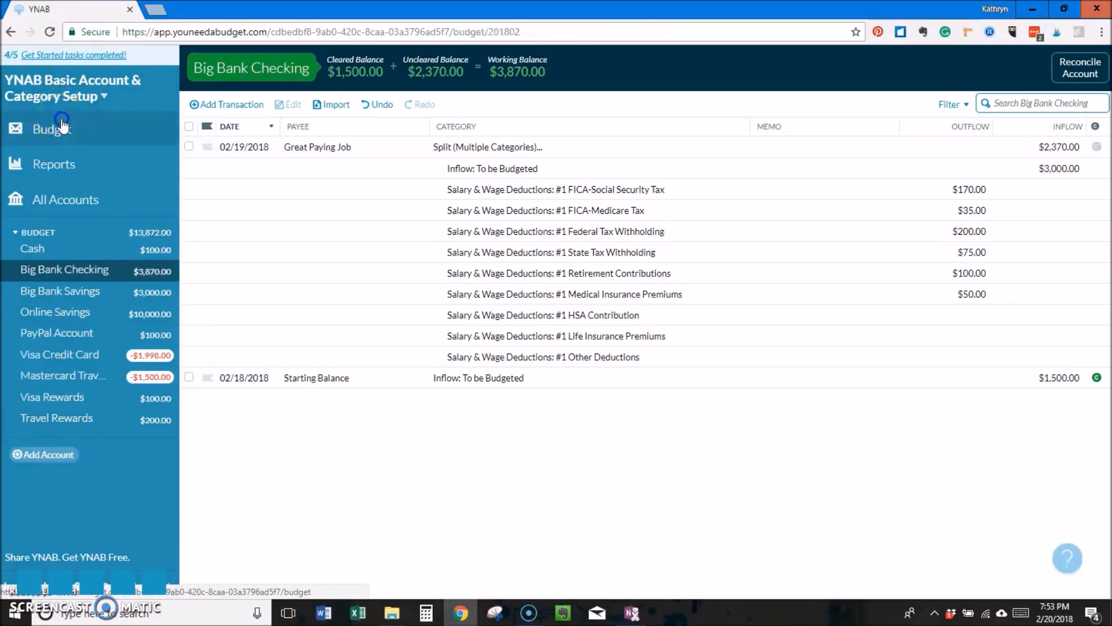
left_click(51, 128)
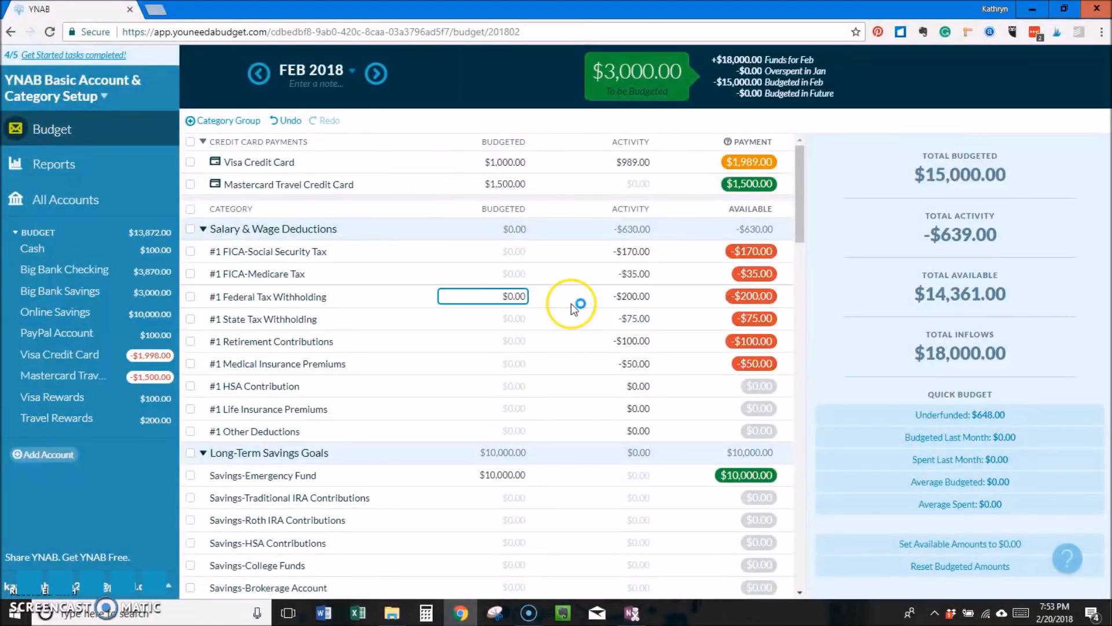
left_click(482, 251)
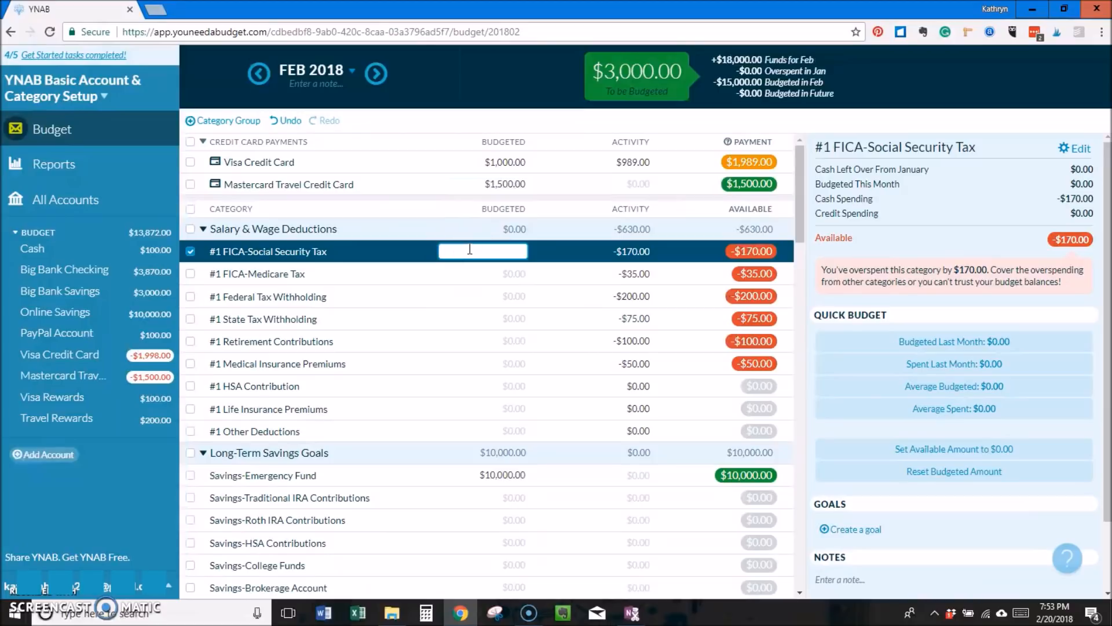
type("170.00")
left_click(482, 319)
type("75")
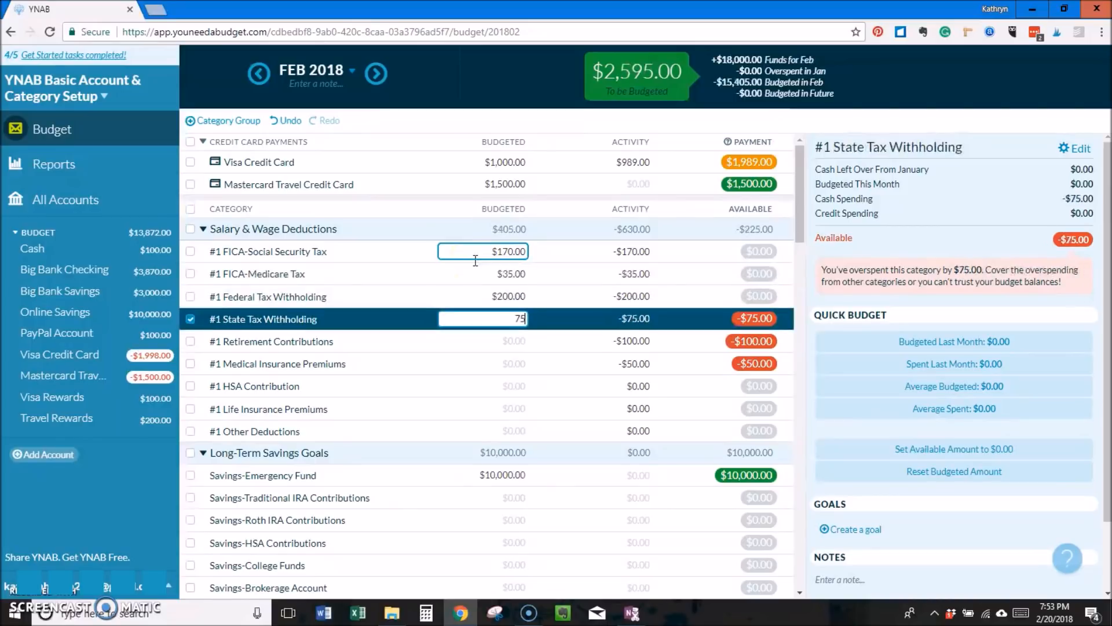
left_click(482, 341)
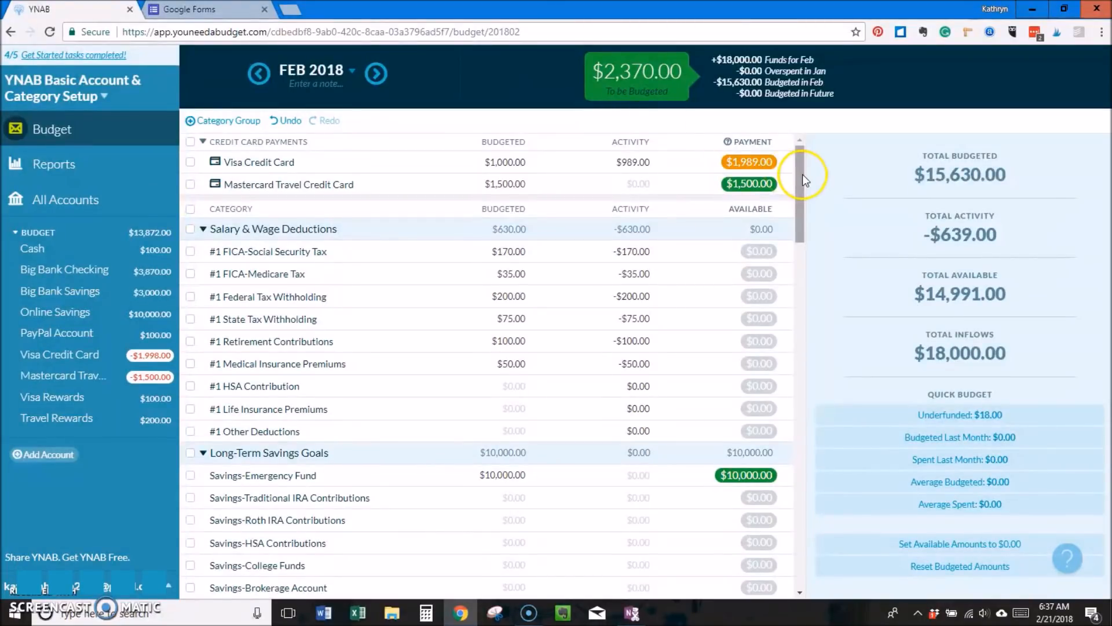
- Budget $250 for Tithes and add $750 to another category, bringing To be Budgeted to $0.00
scroll("down", 3)
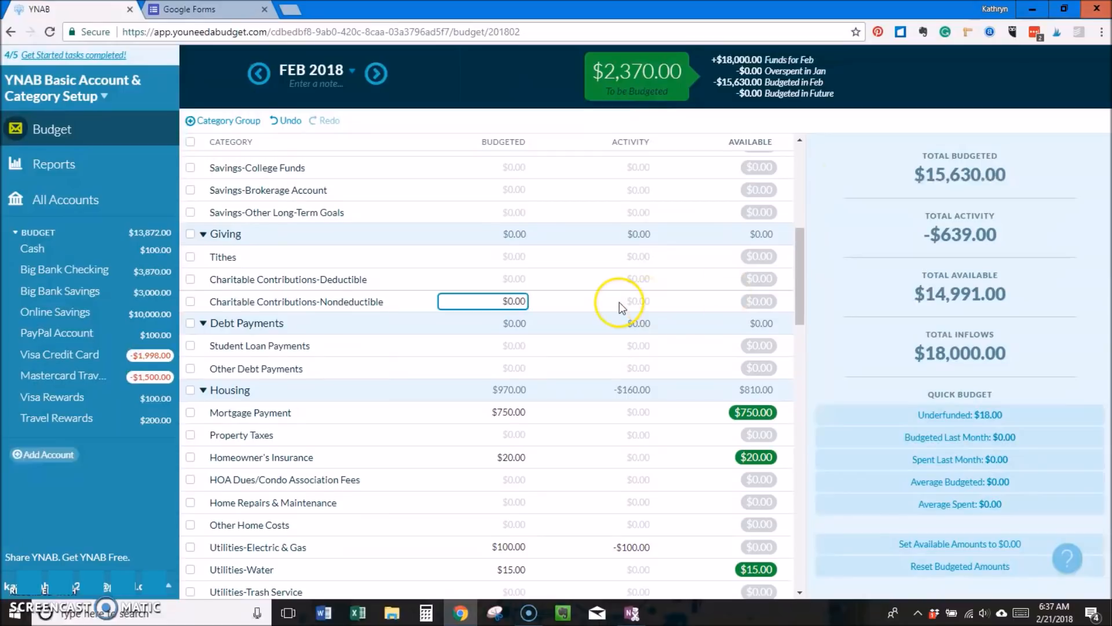
left_click(482, 256)
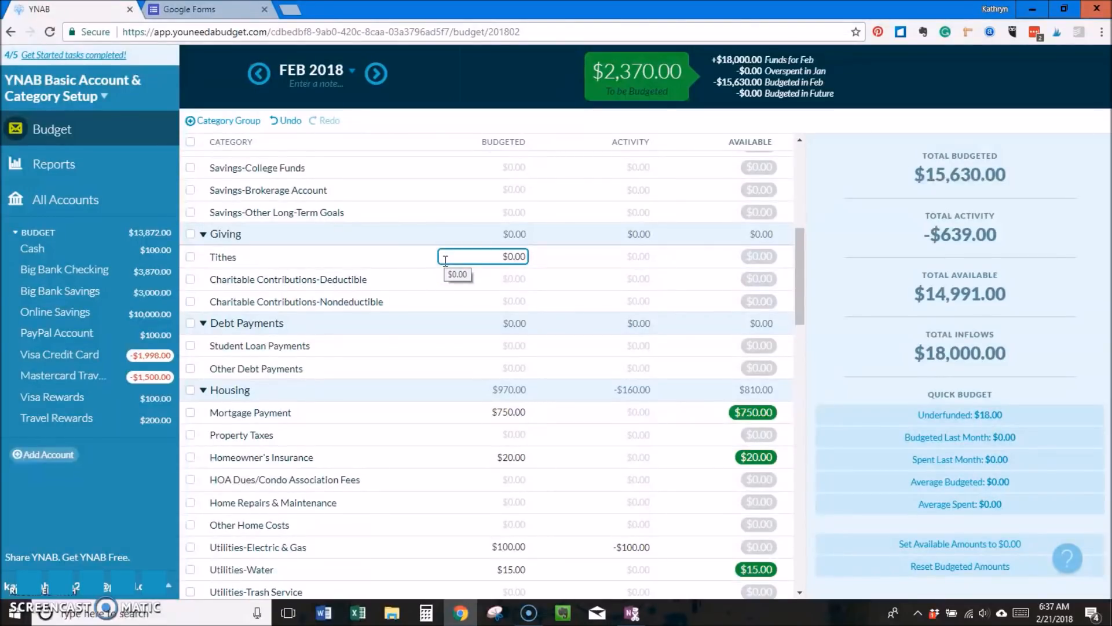
left_click(482, 435)
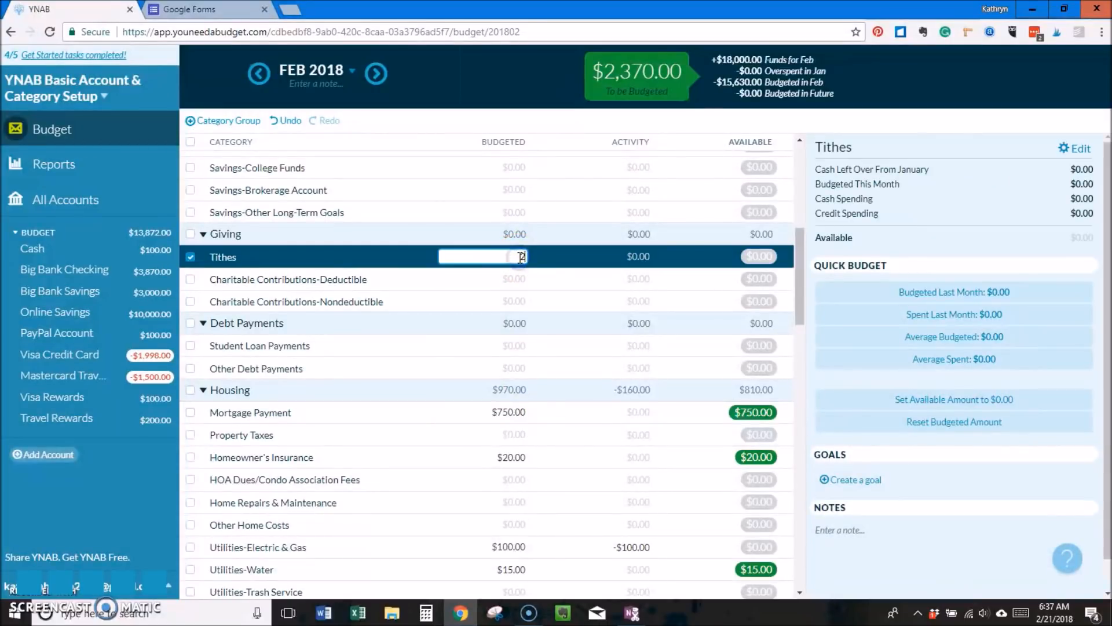
type("250.00")
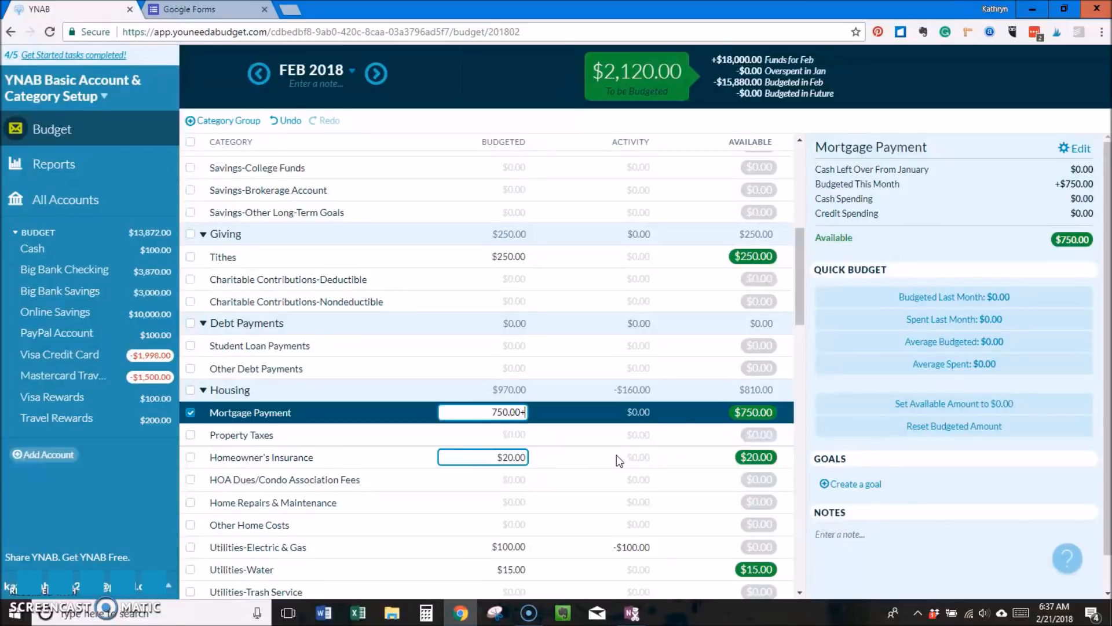
type("+750")
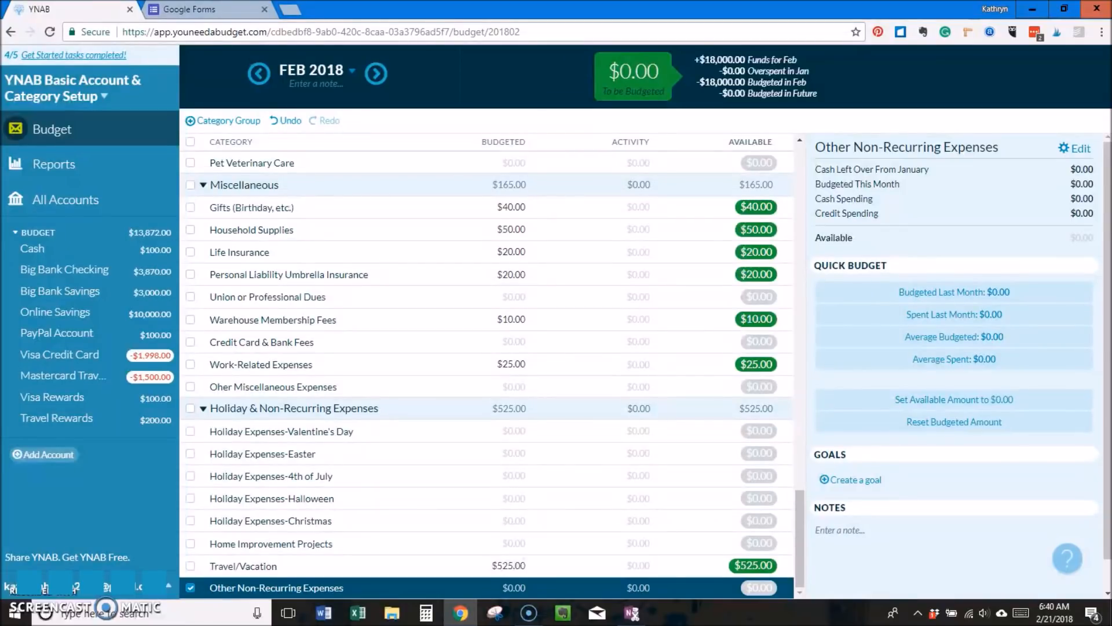
left_click(510, 544)
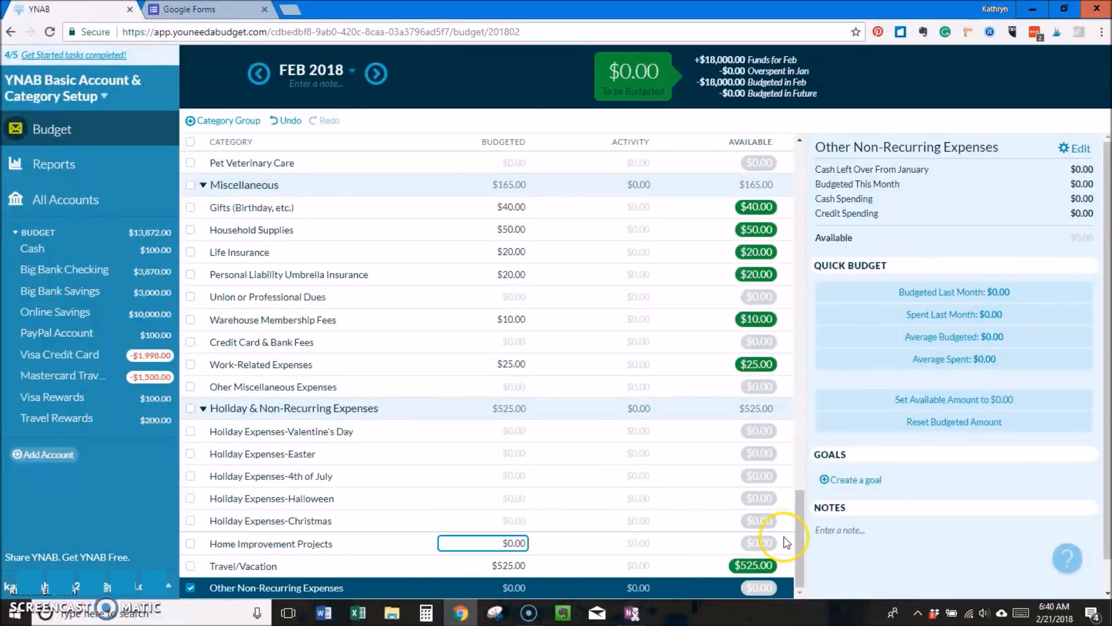
scroll("up", 3)
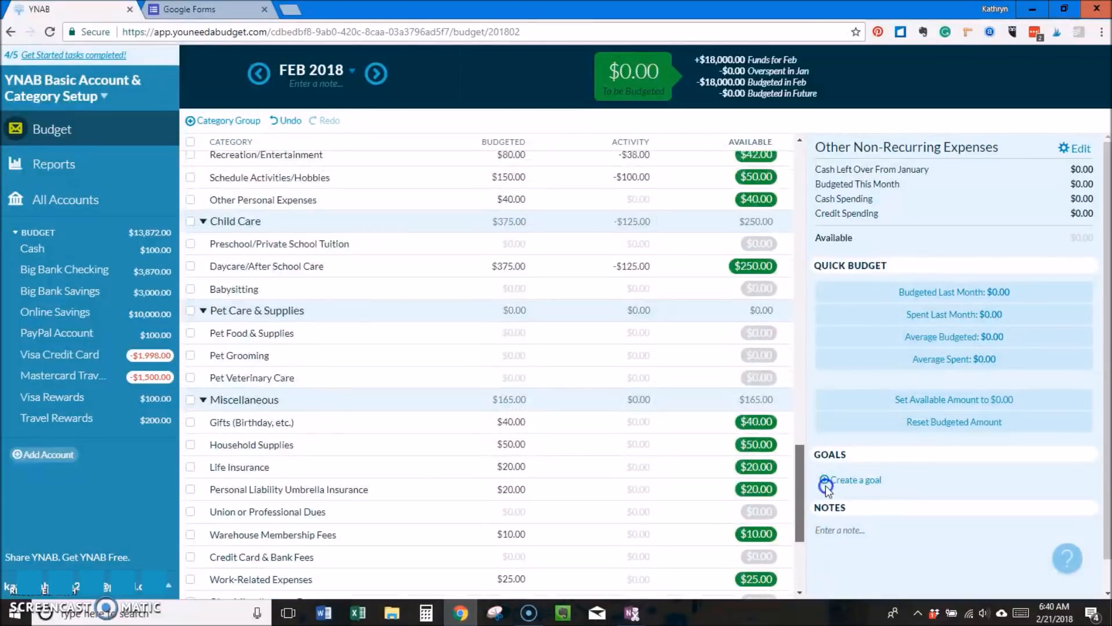